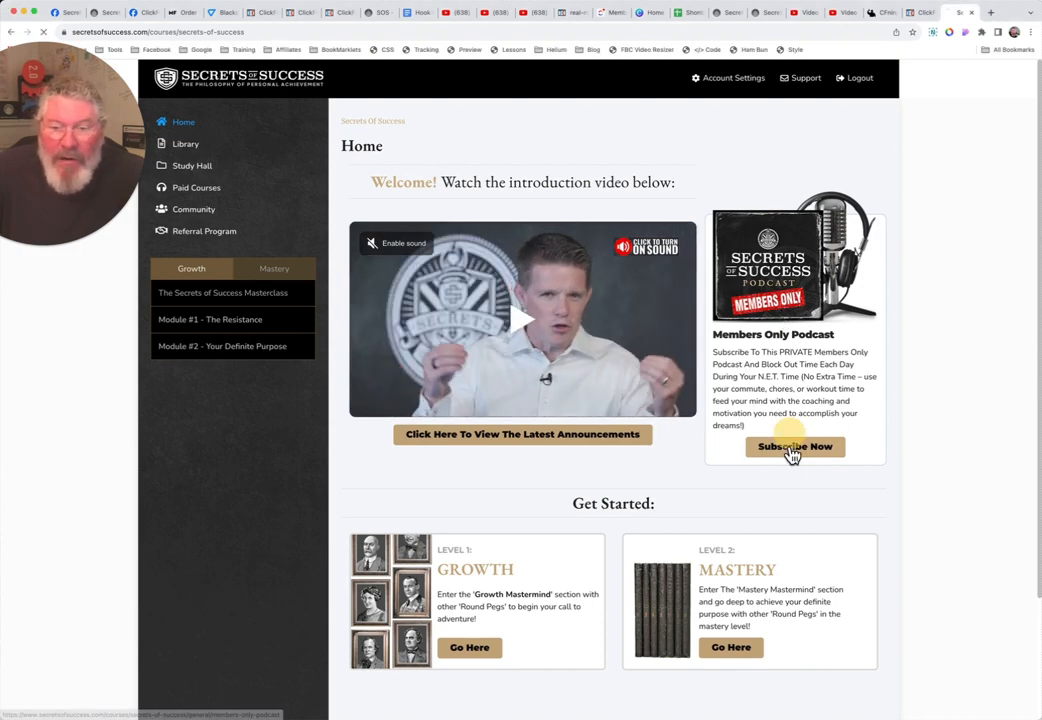
Subscribe to the Members Only Podcast from the Home page panel
left_click(794, 446)
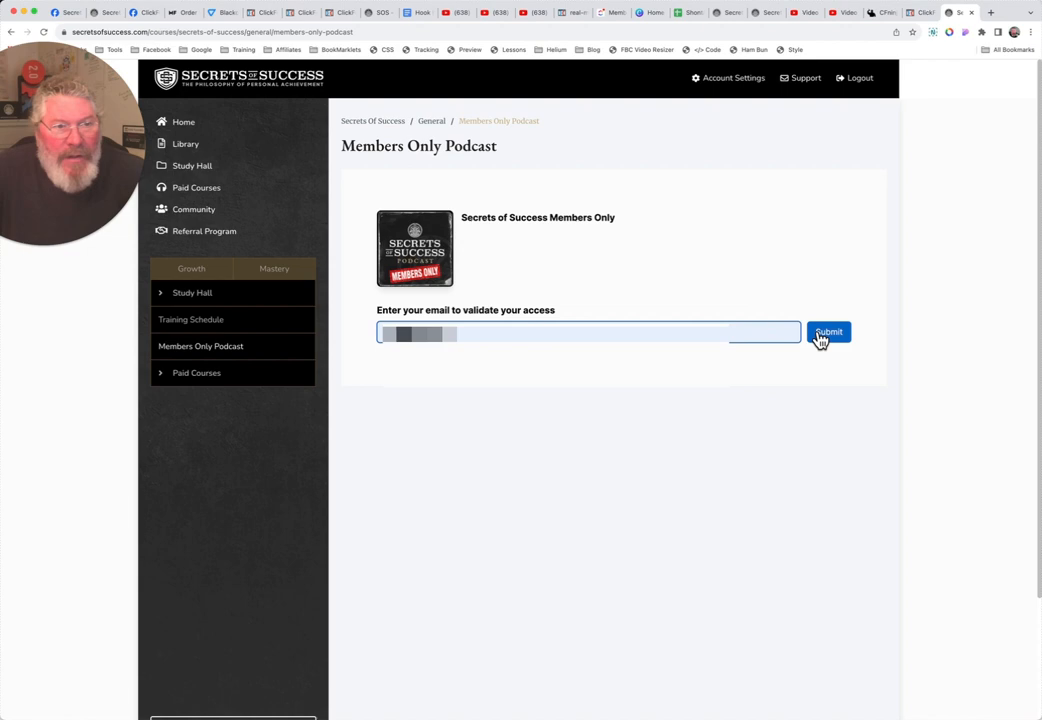
Submit the email to unlock podcast access and review the app links, QR code and RSS link
left_click(828, 332)
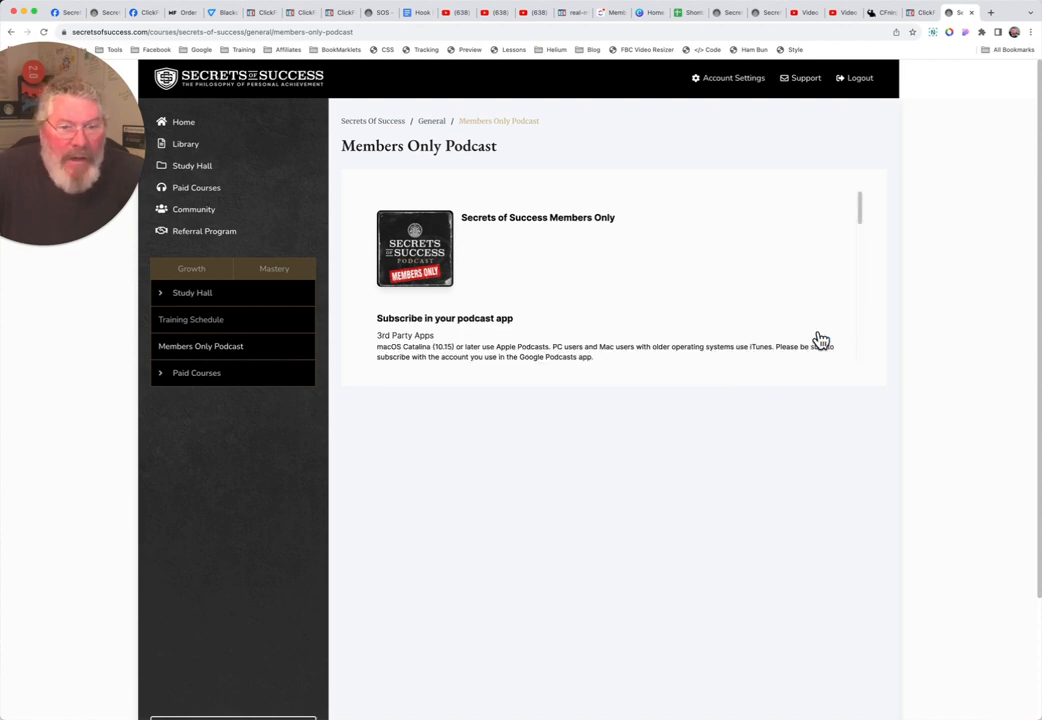
scroll("down", 3)
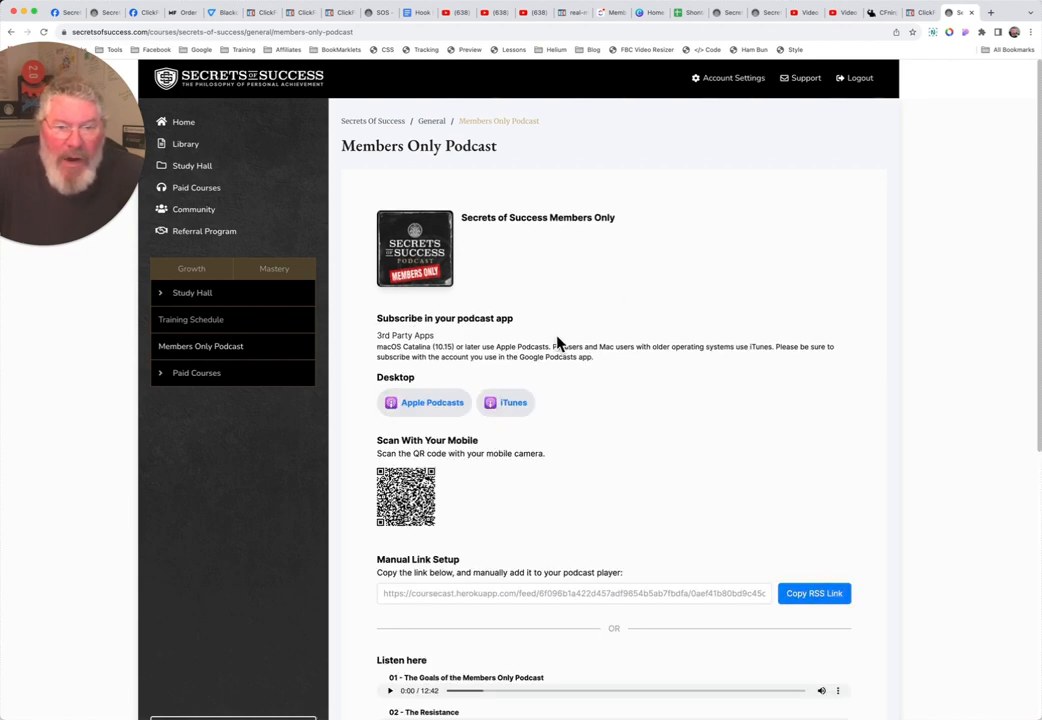
scroll("down", 3)
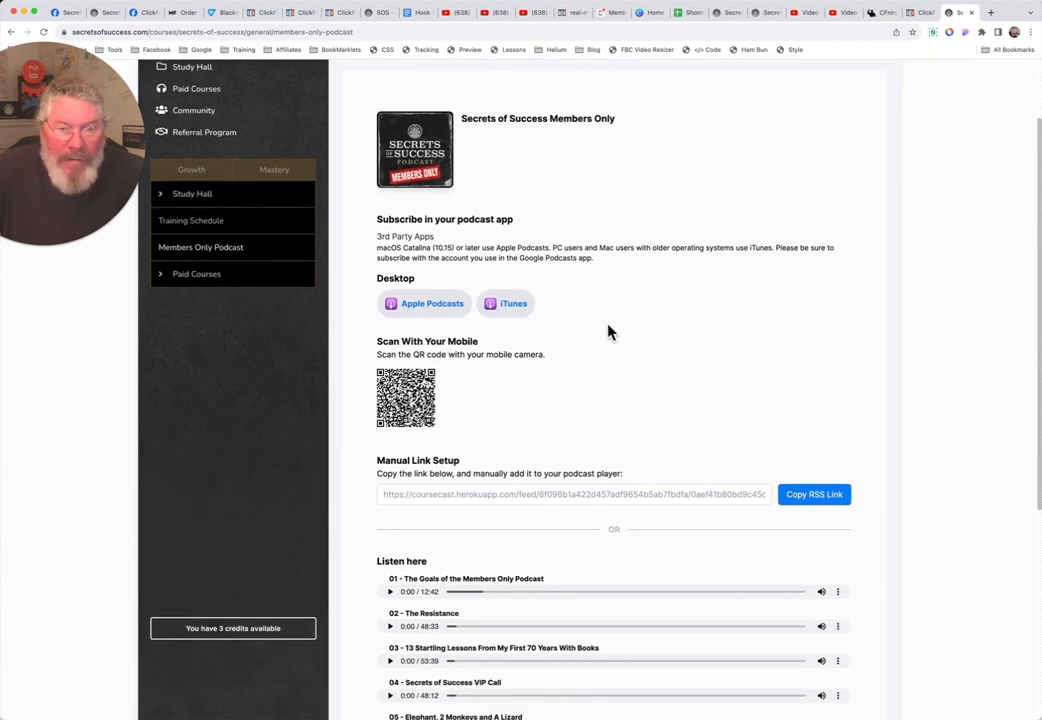
mouse_move(432, 304)
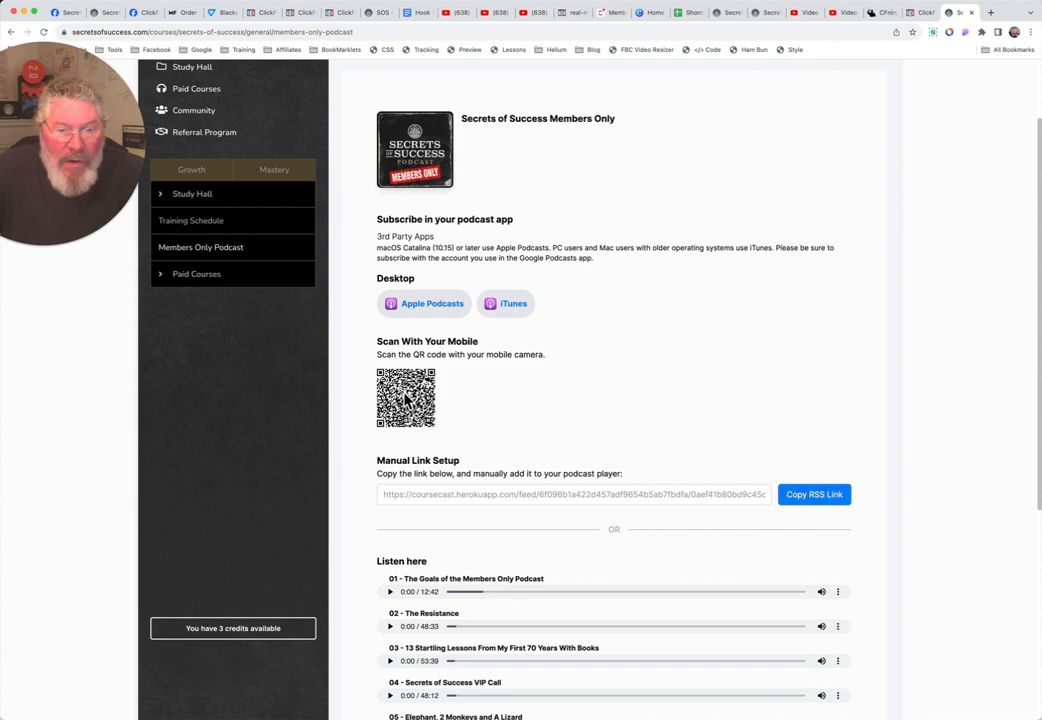
scroll("down", 3)
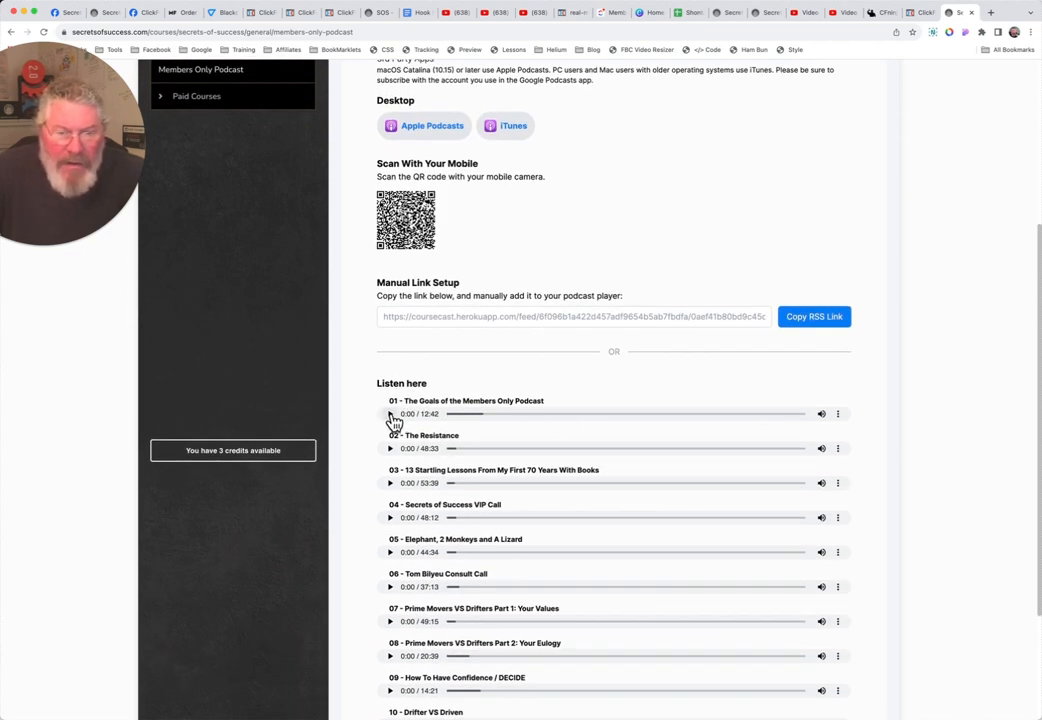
Play the first podcast episode, browse the episode list and return to the top
left_click(390, 414)
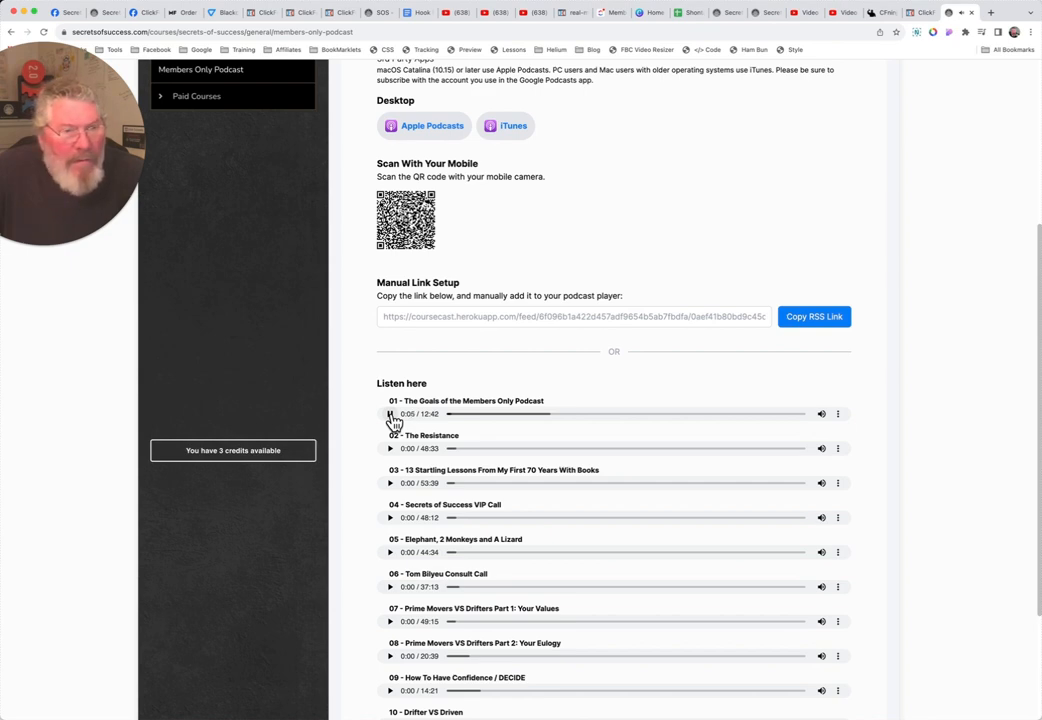
mouse_move(650, 436)
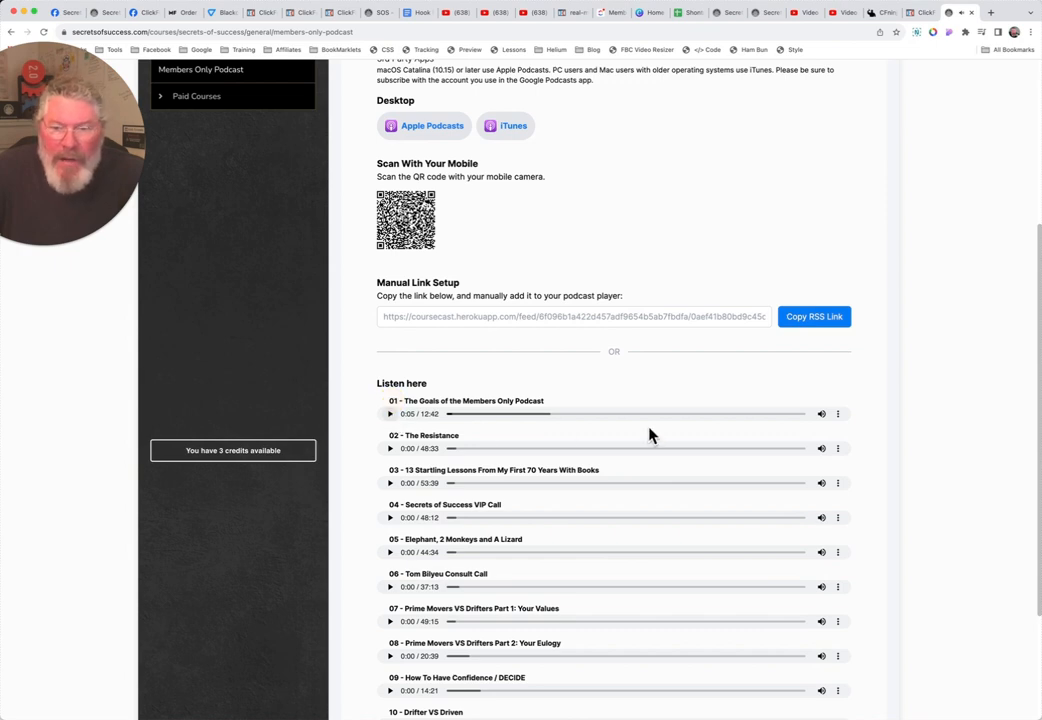
mouse_move(672, 444)
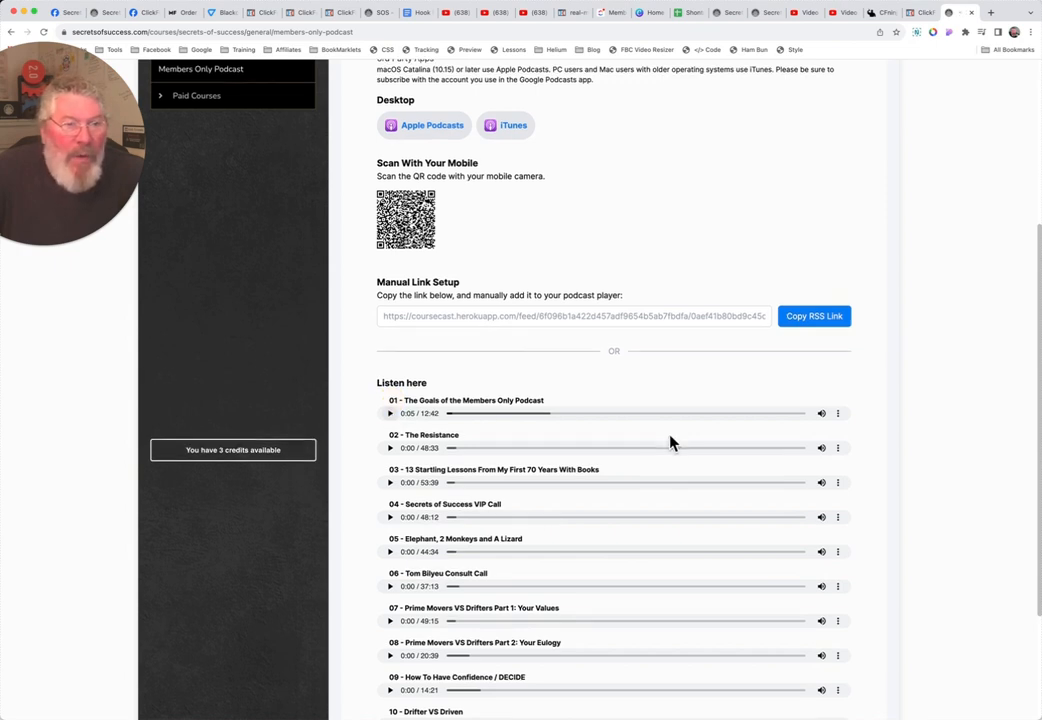
scroll("down", 3)
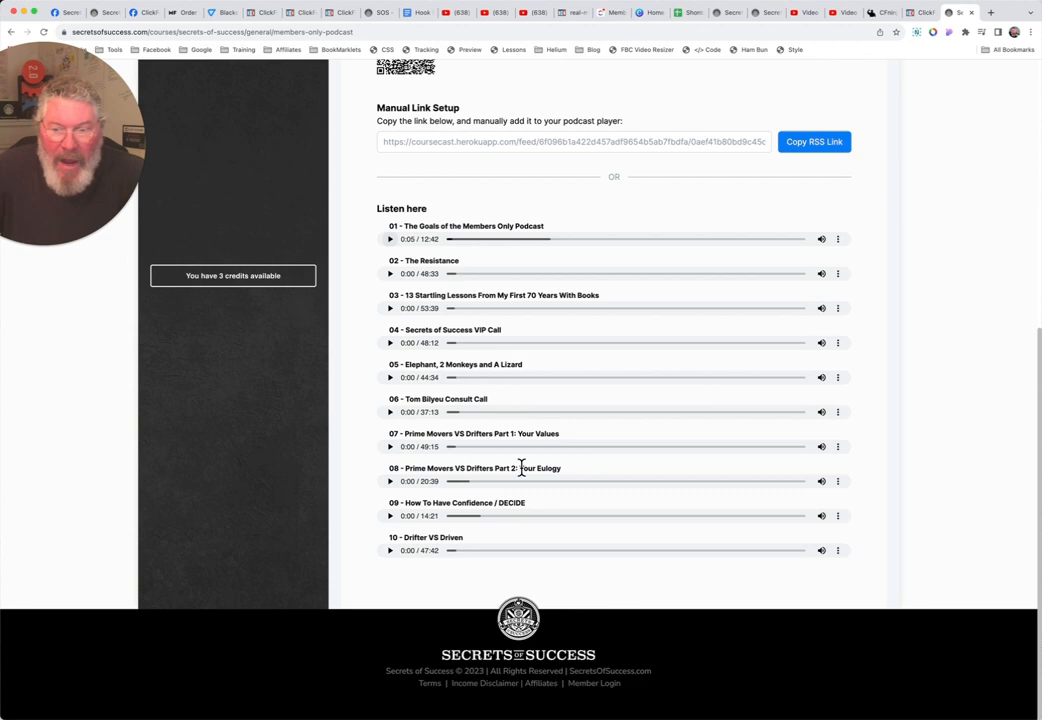
mouse_move(448, 500)
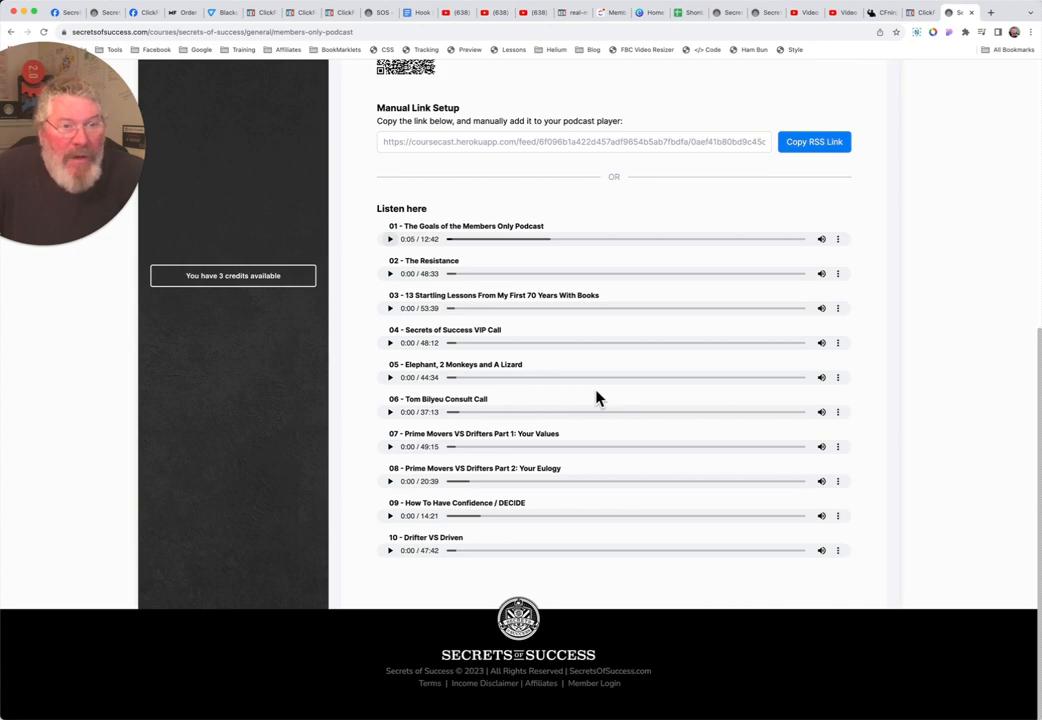
scroll("up", 3)
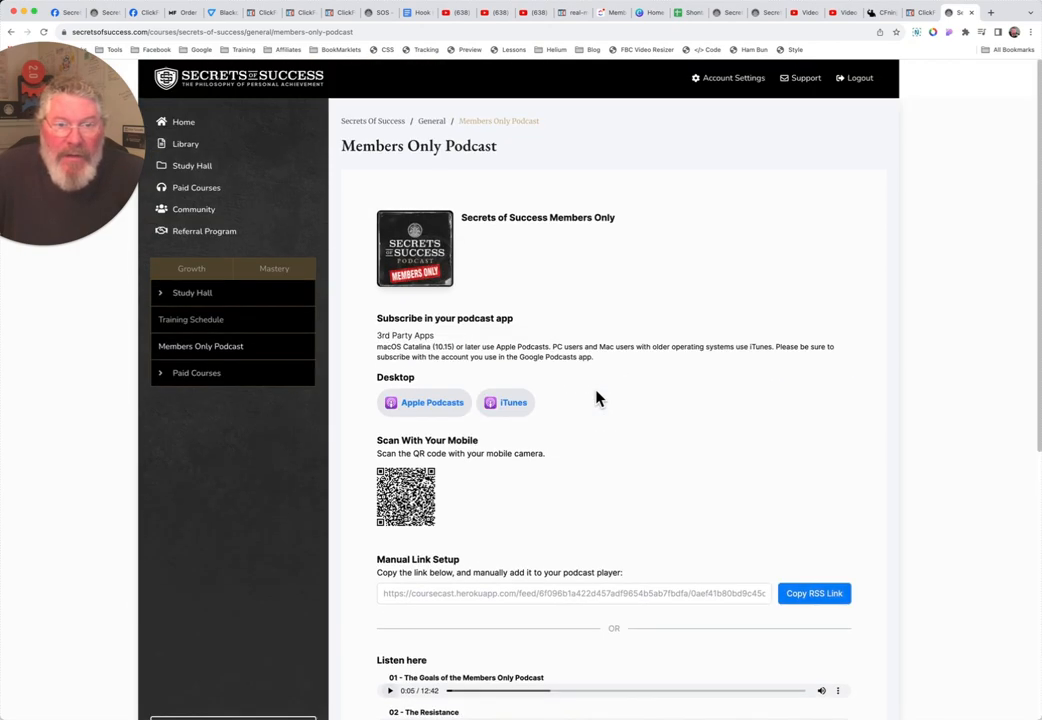
mouse_move(584, 214)
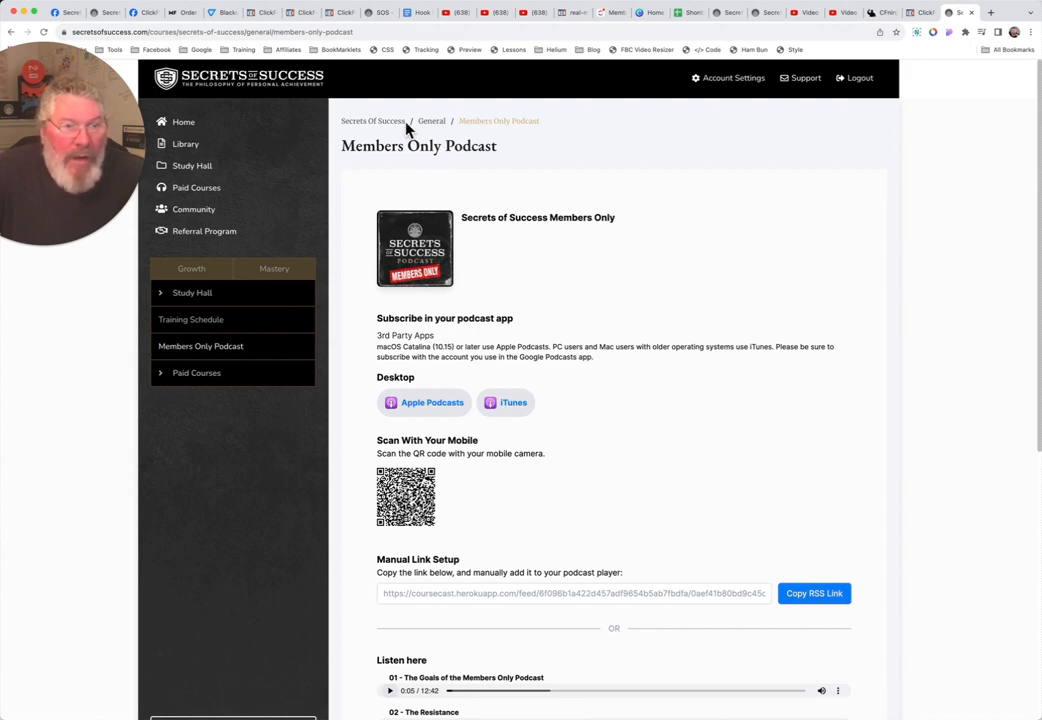
mouse_move(168, 324)
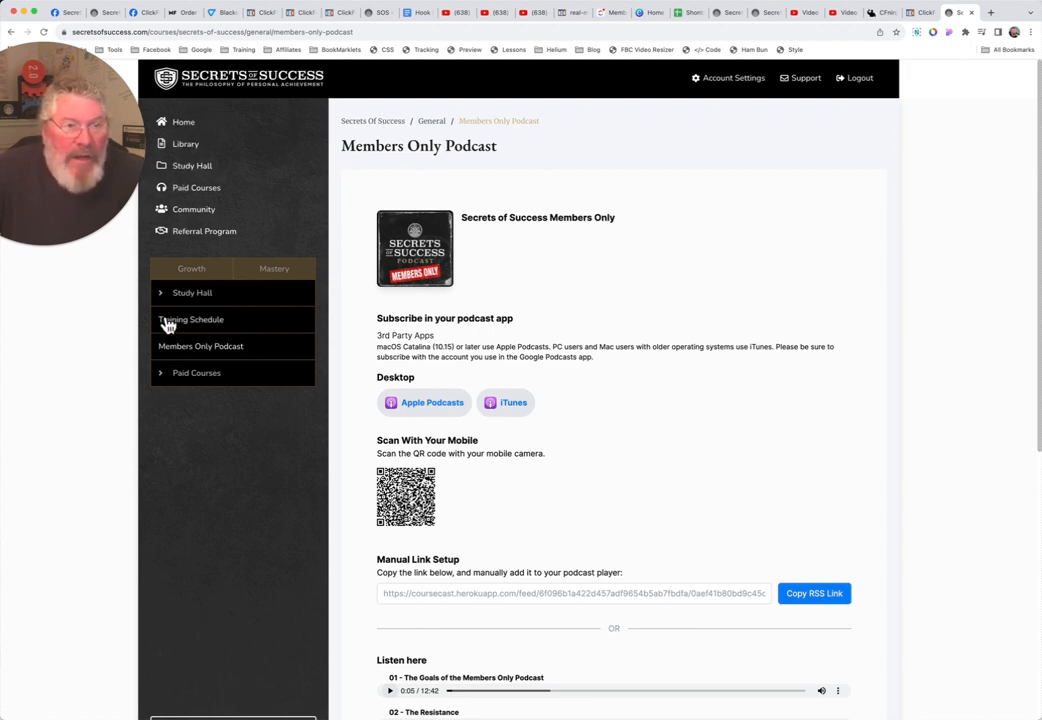
mouse_move(184, 144)
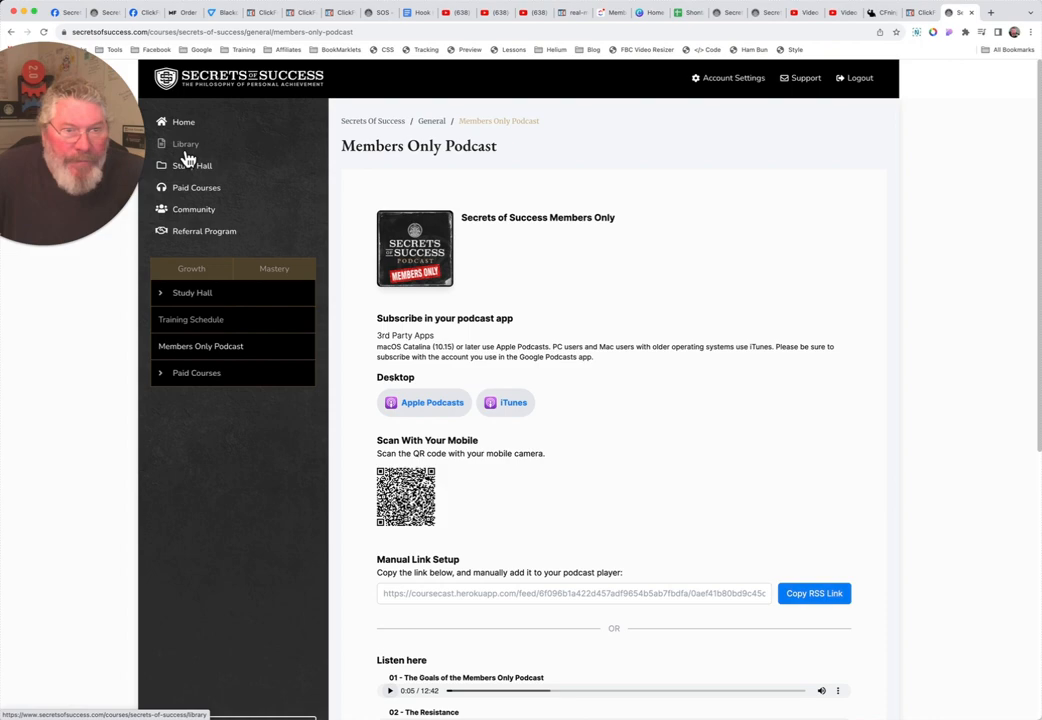
Browse the Library author grid and view Napoleon Hill's six course collections
left_click(184, 144)
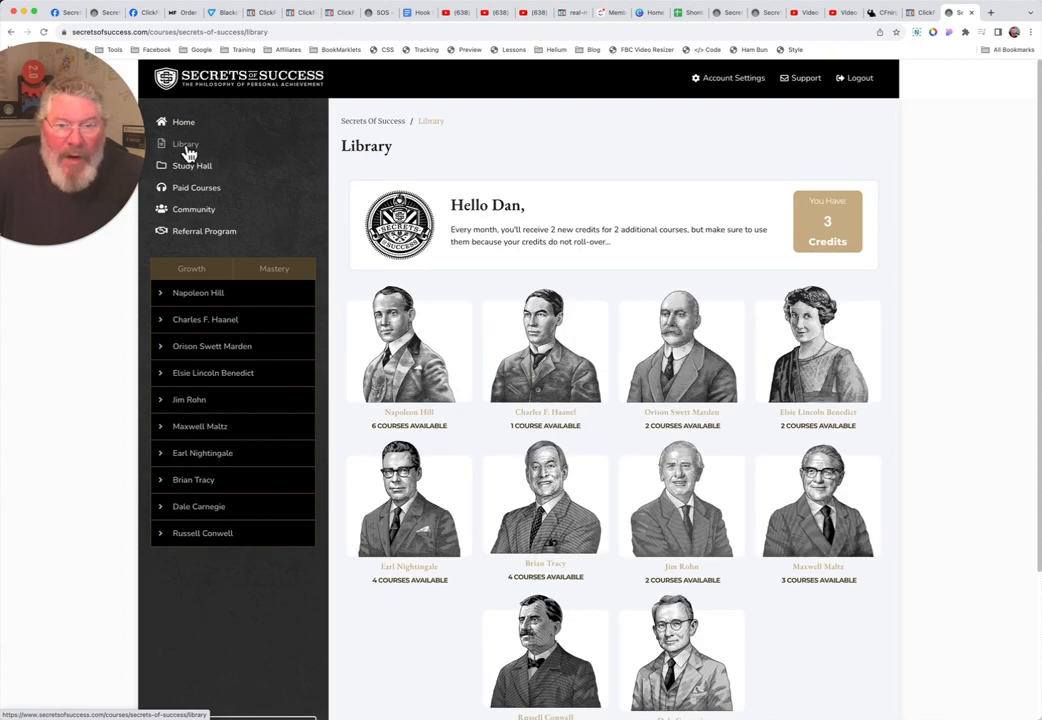
scroll("down", 3)
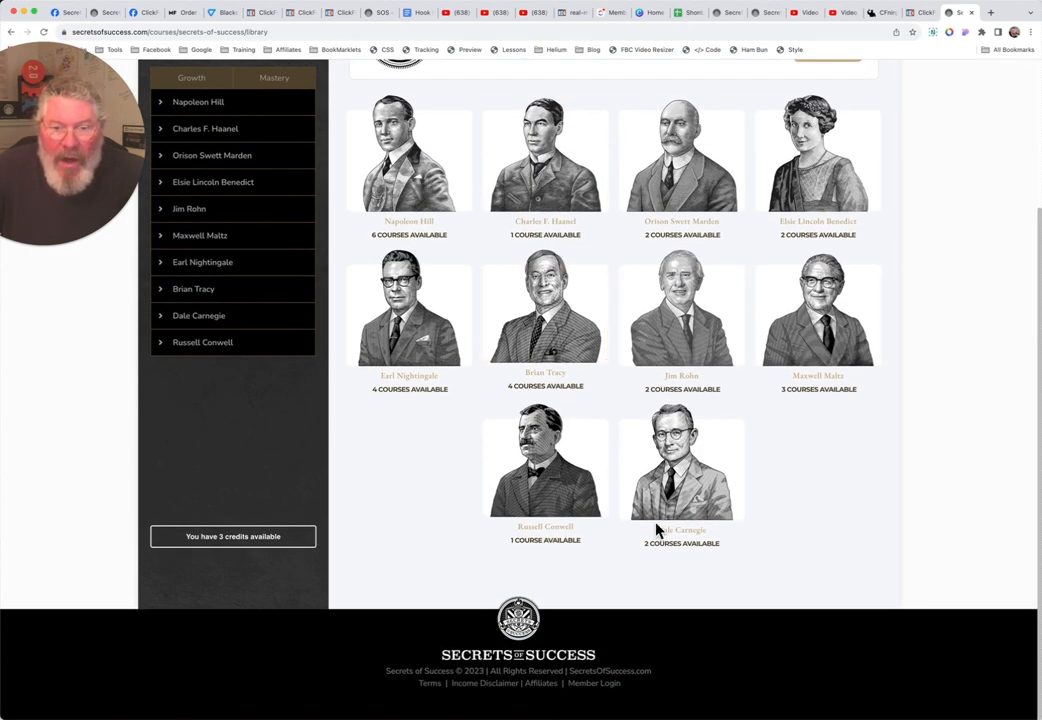
mouse_move(644, 378)
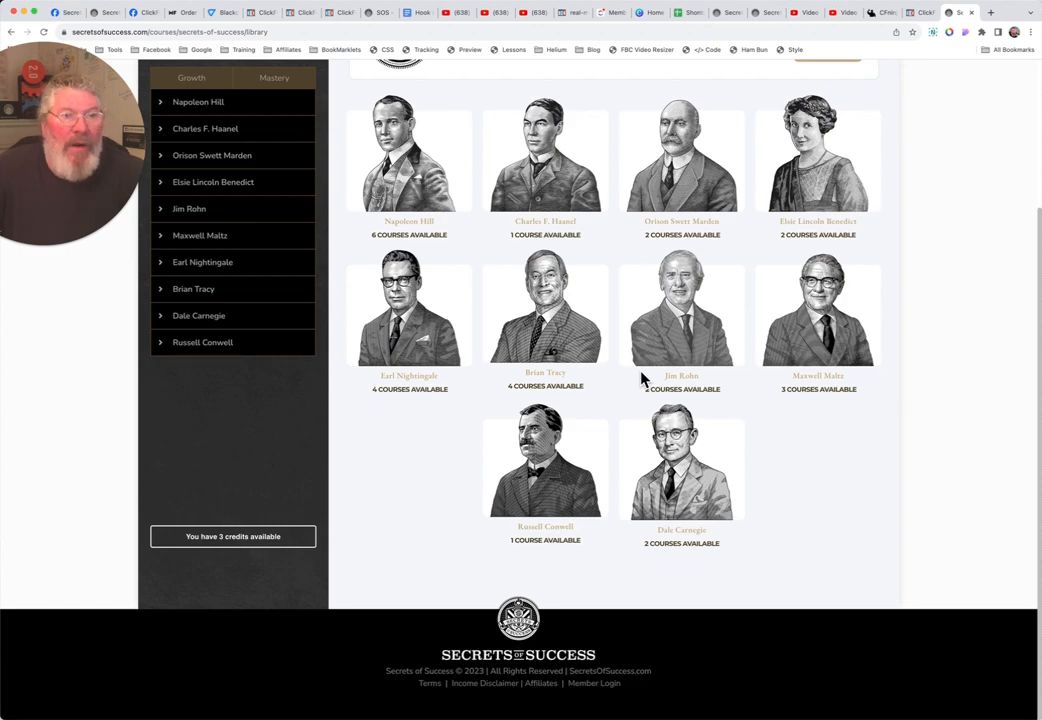
mouse_move(636, 328)
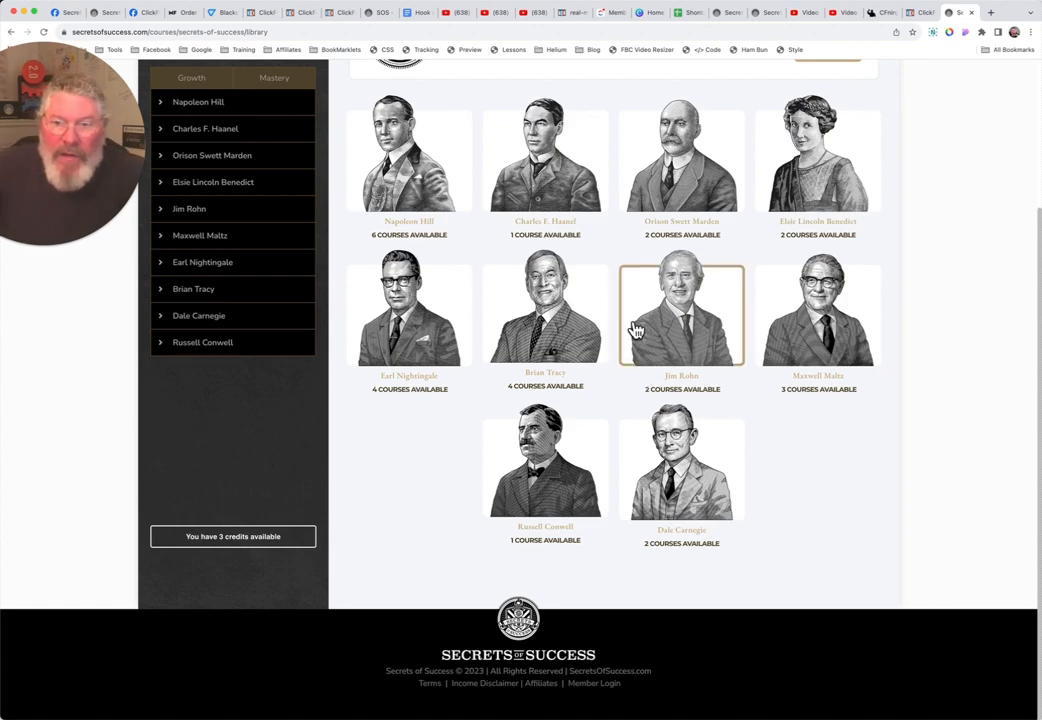
left_click(408, 160)
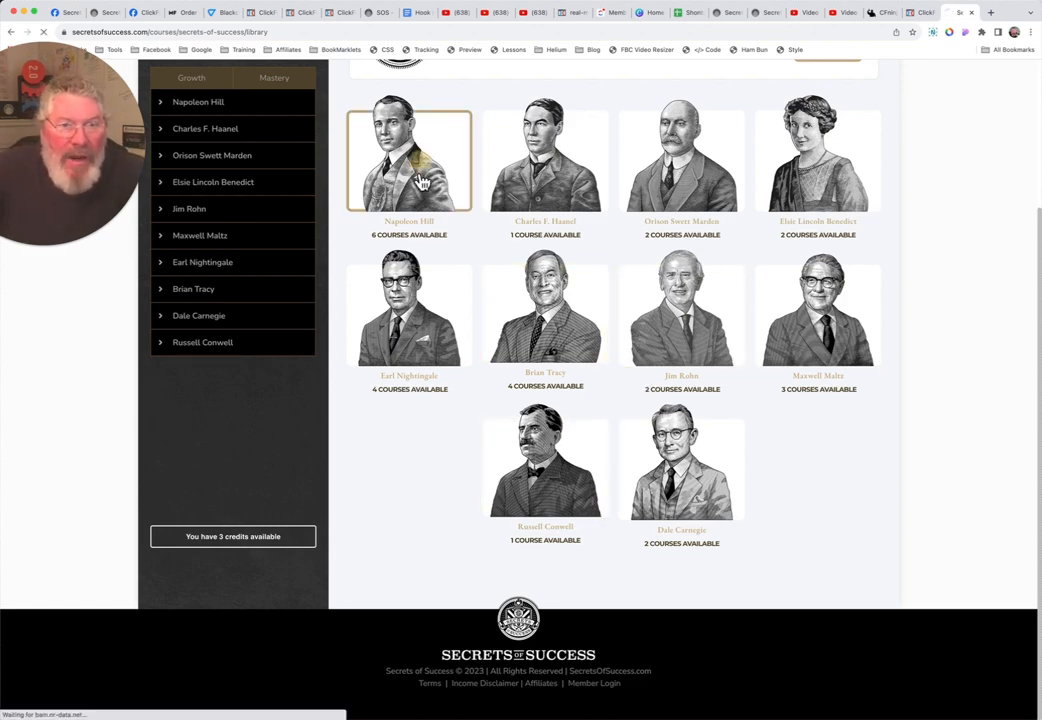
left_click(408, 160)
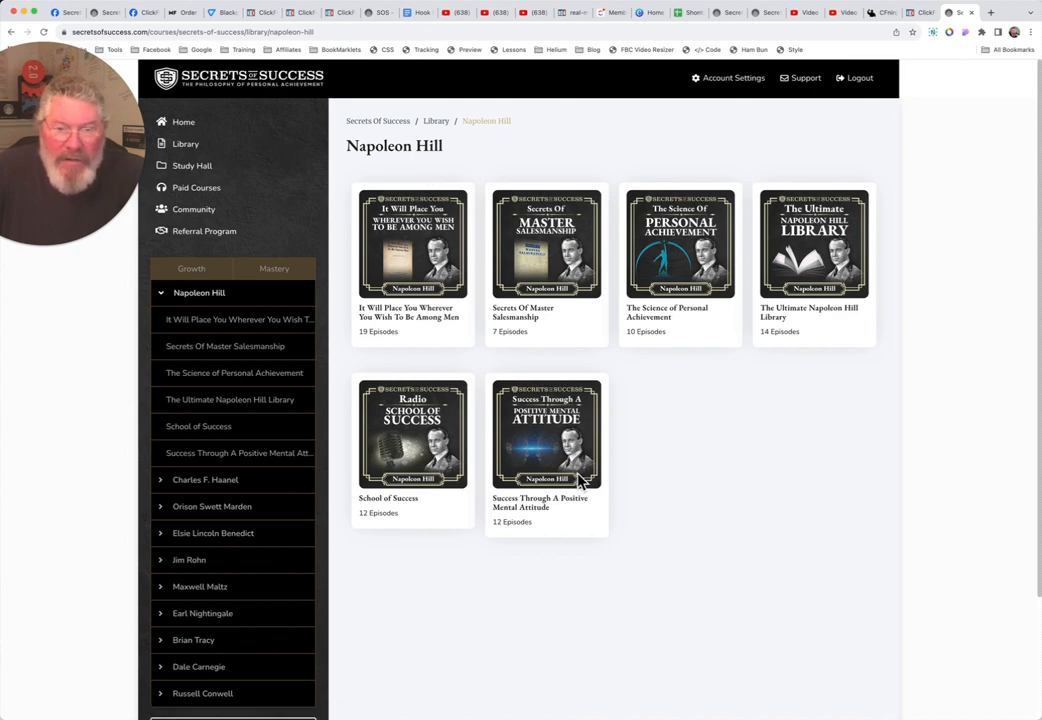
mouse_move(472, 392)
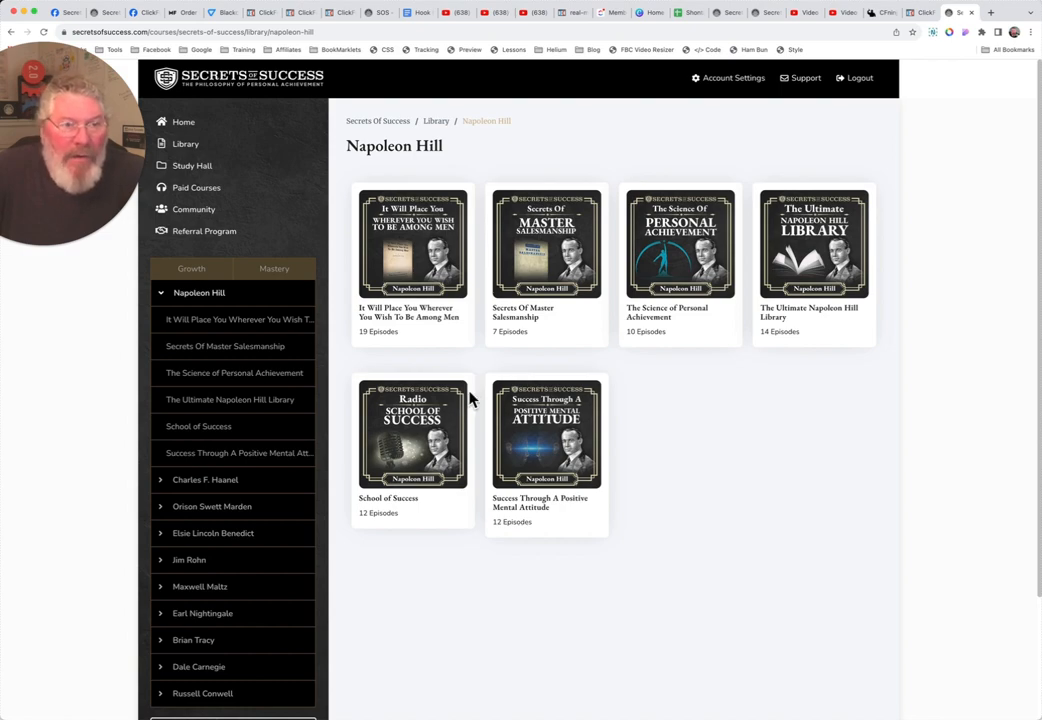
mouse_move(540, 412)
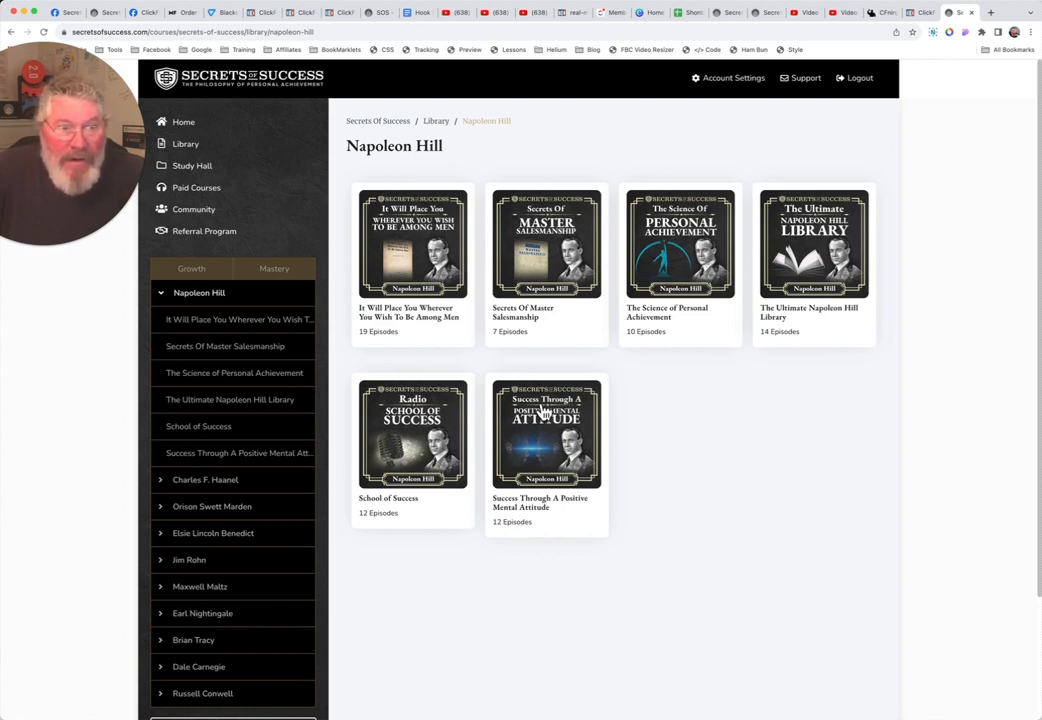
mouse_move(184, 128)
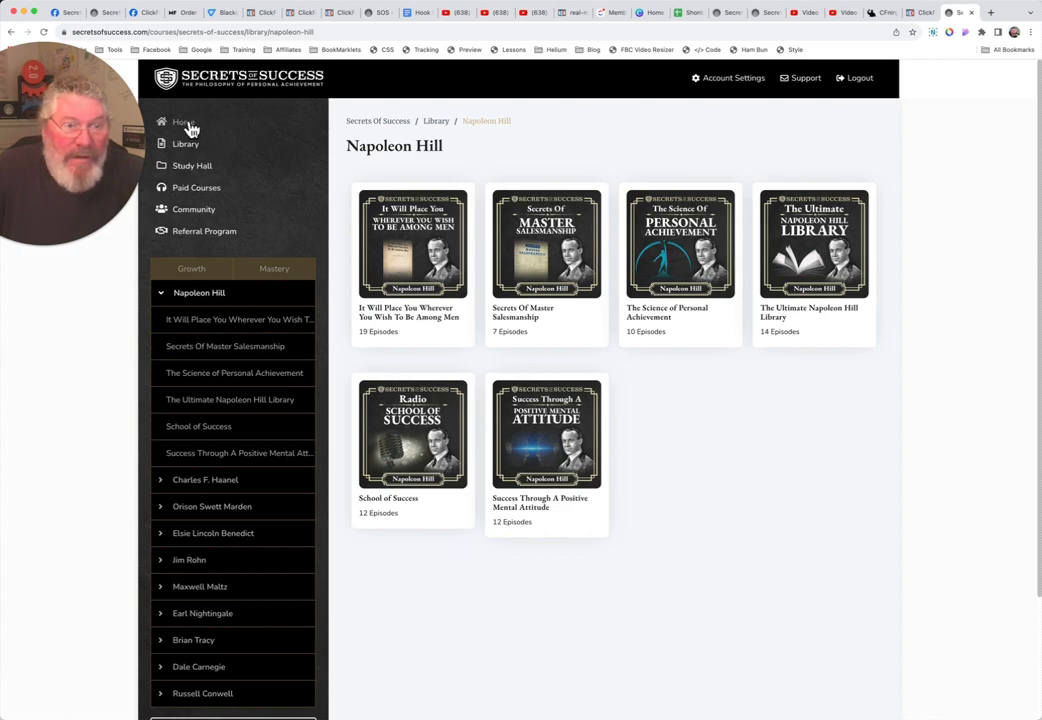
Return Home, reopen the Library and view Elsie Lincoln Benedict's two courses
left_click(184, 122)
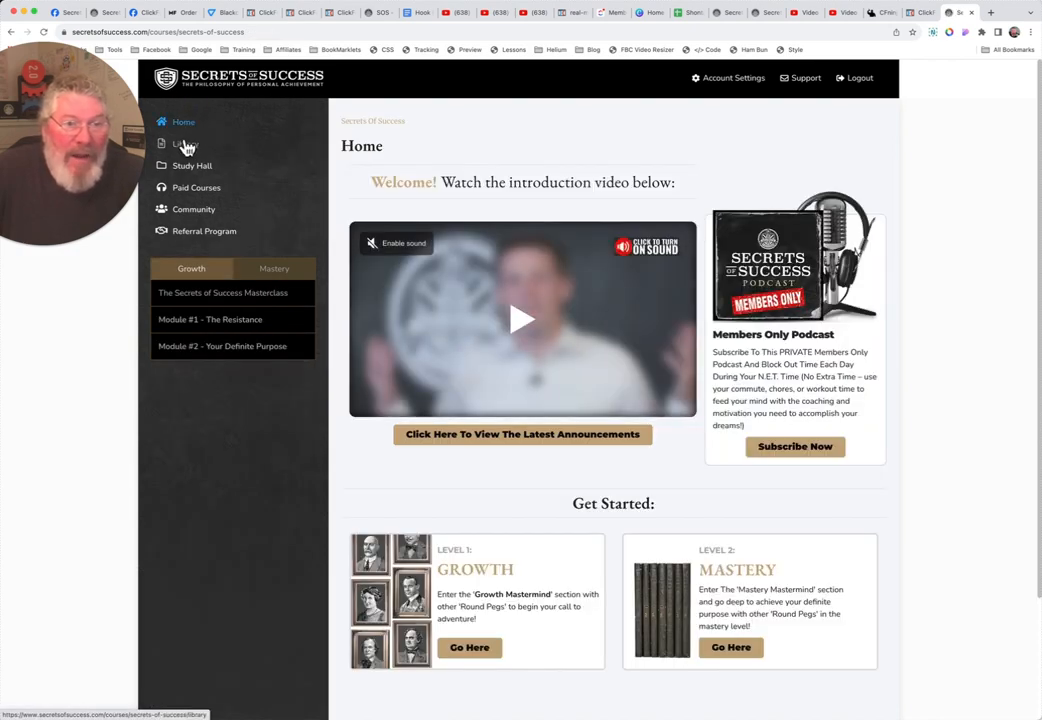
left_click(186, 144)
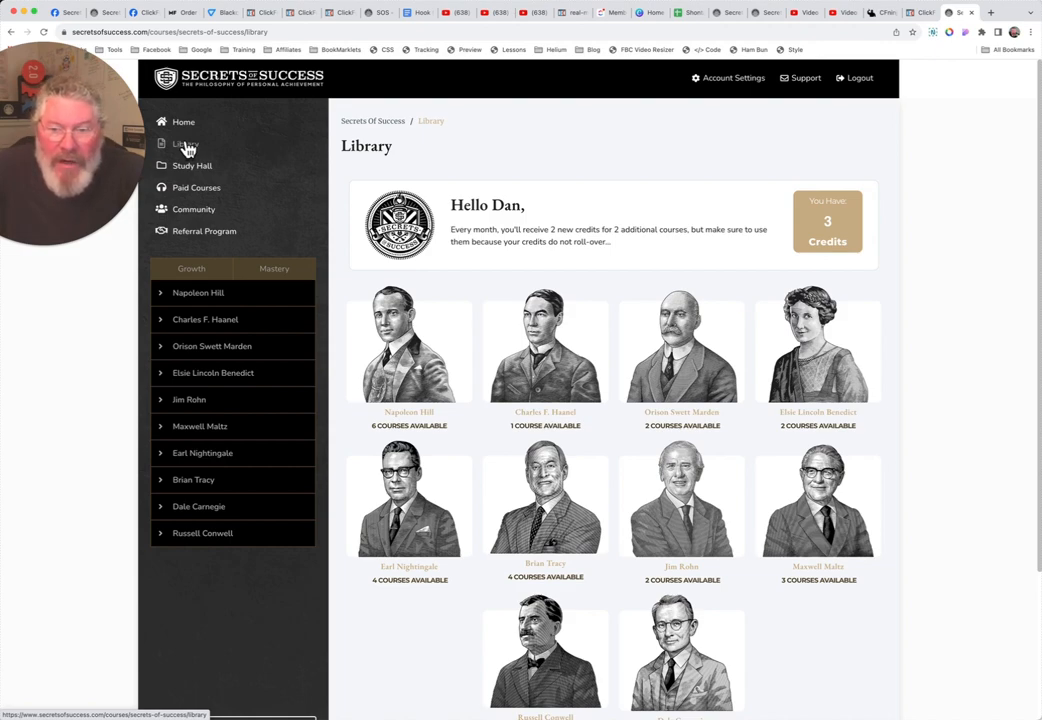
mouse_move(818, 348)
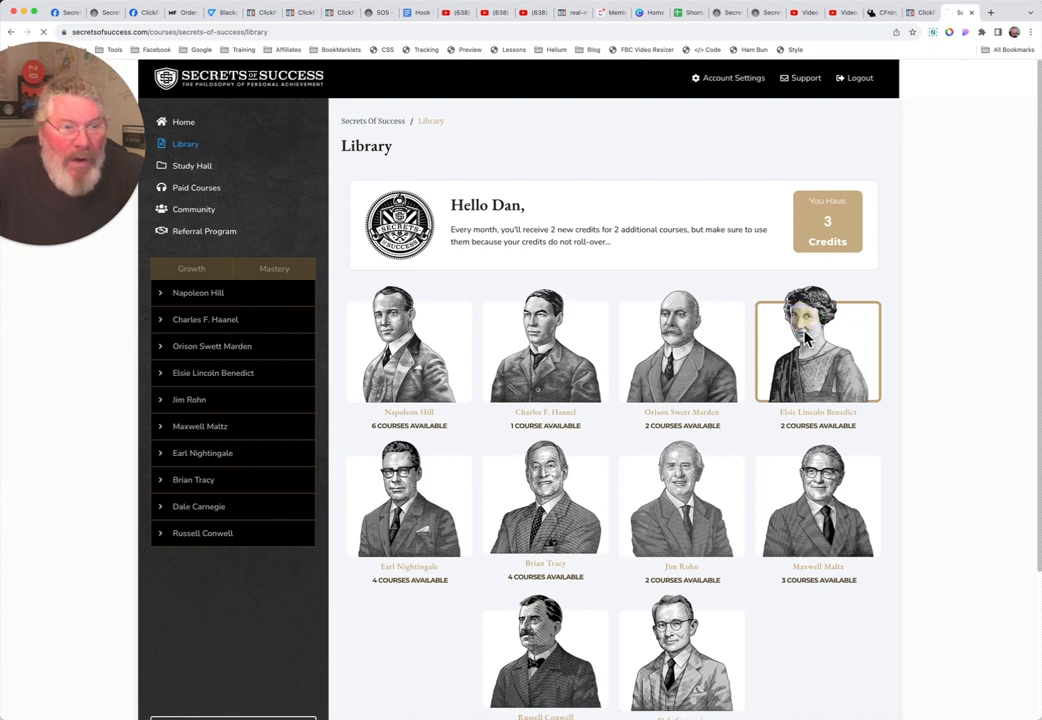
left_click(816, 350)
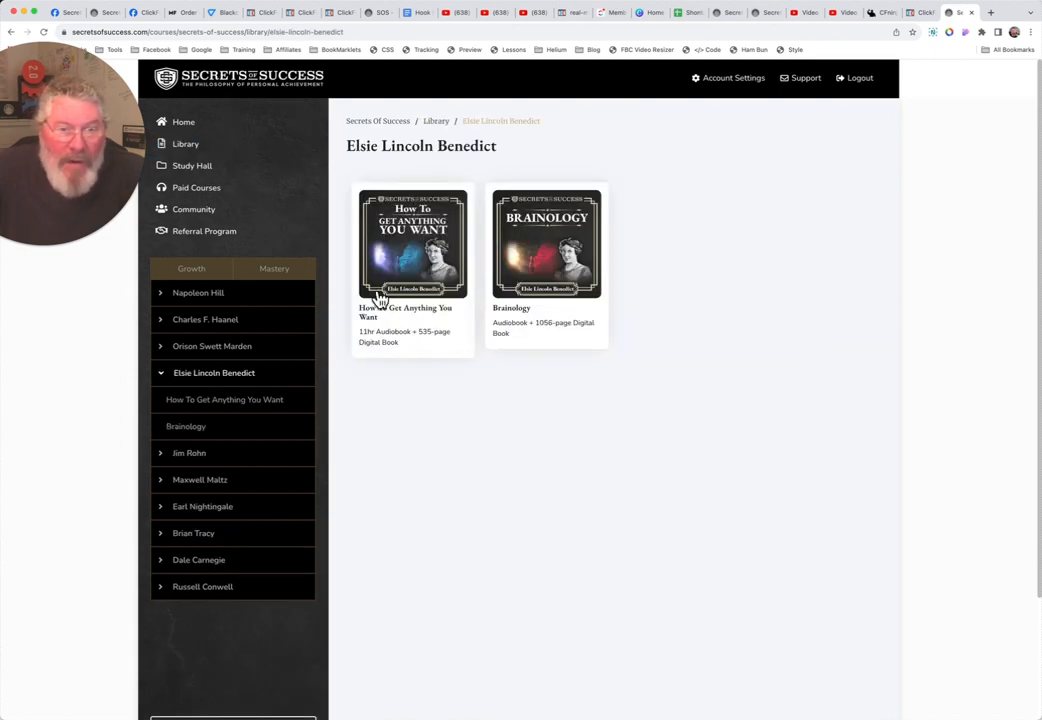
mouse_move(410, 262)
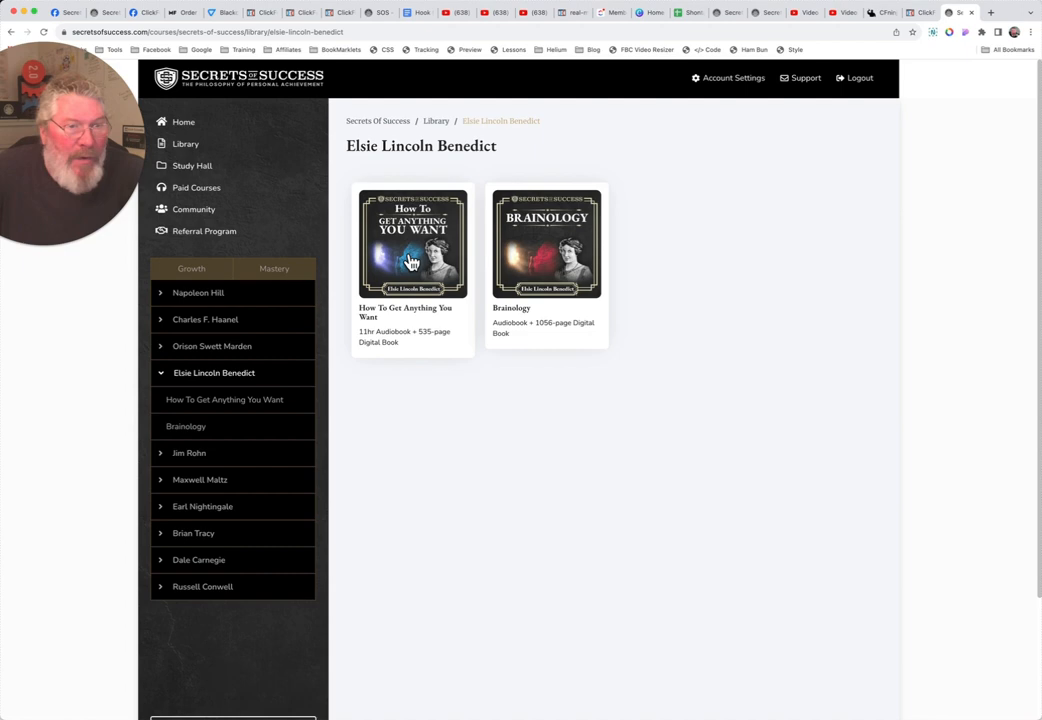
mouse_move(424, 250)
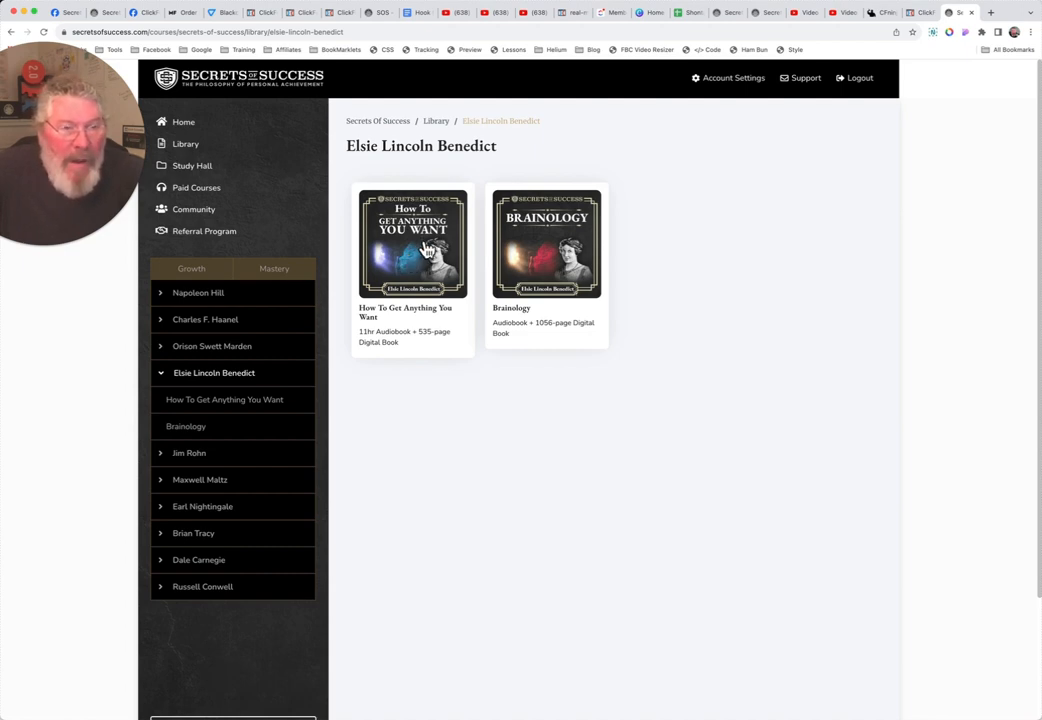
Try the How To Get Anything You Want course and decline spending a credit on it
left_click(412, 244)
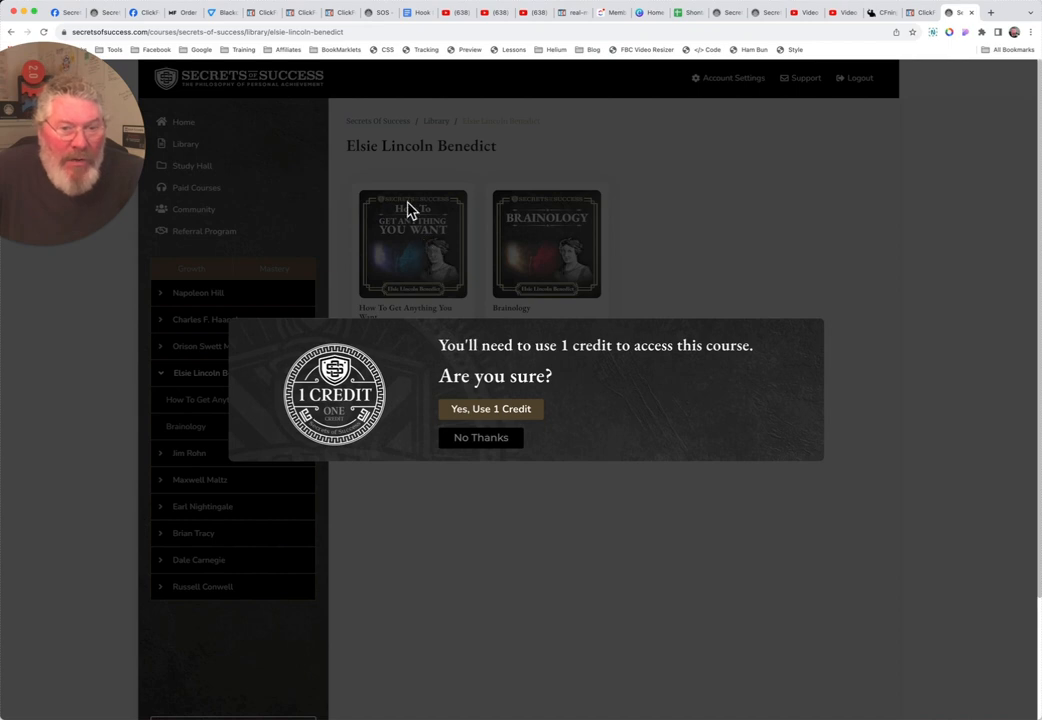
mouse_move(552, 438)
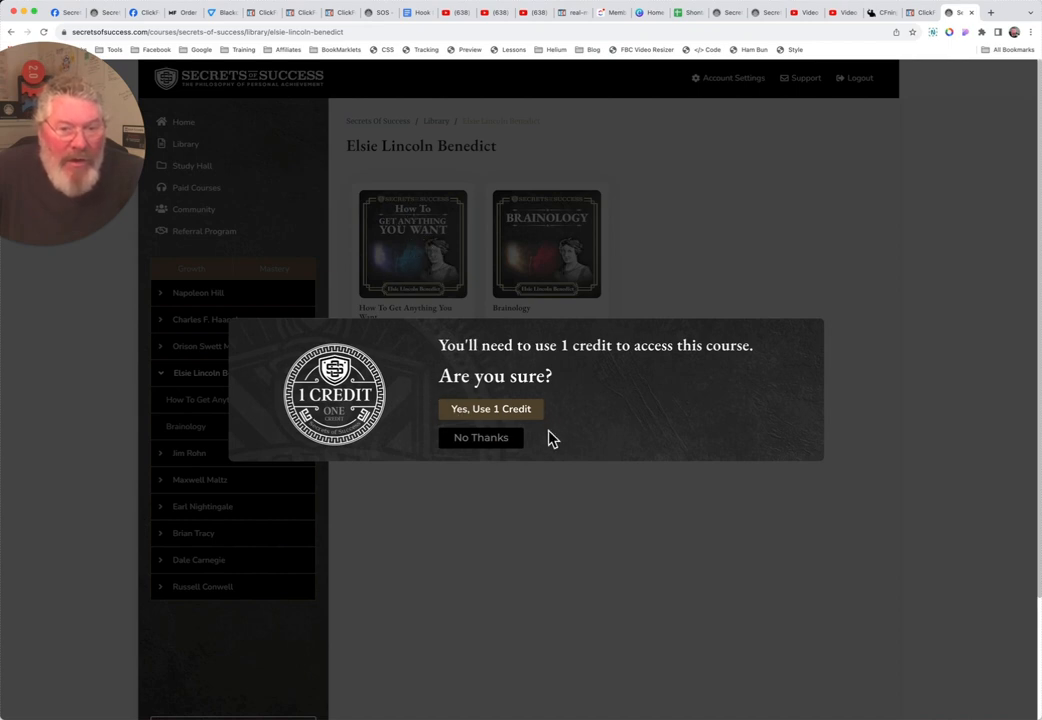
mouse_move(556, 432)
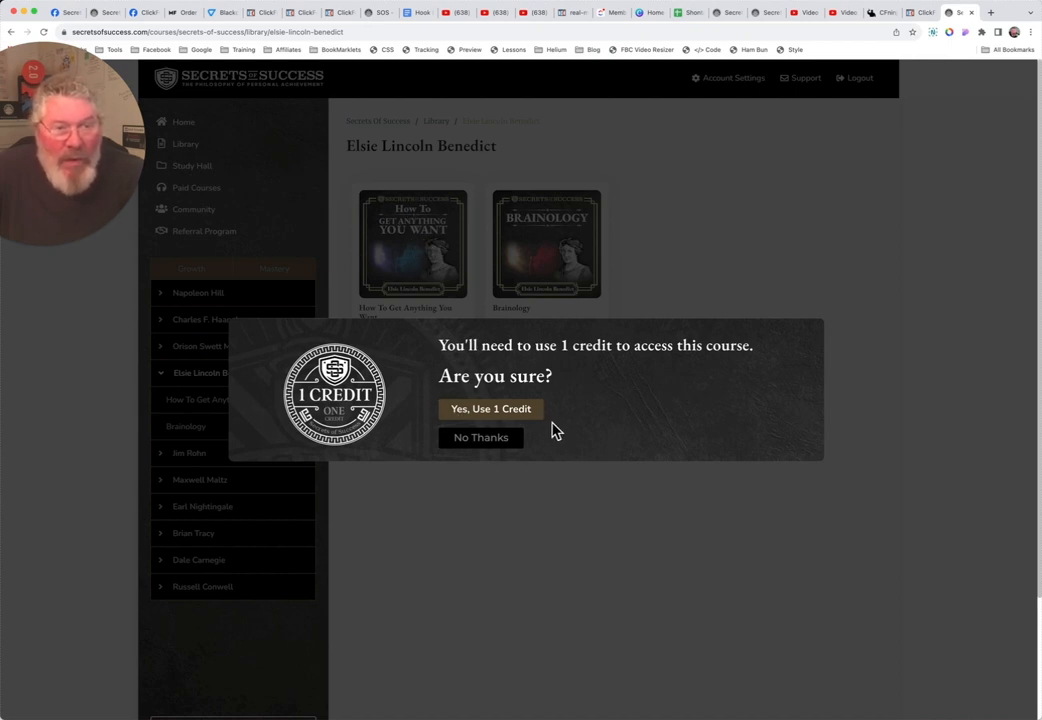
mouse_move(548, 404)
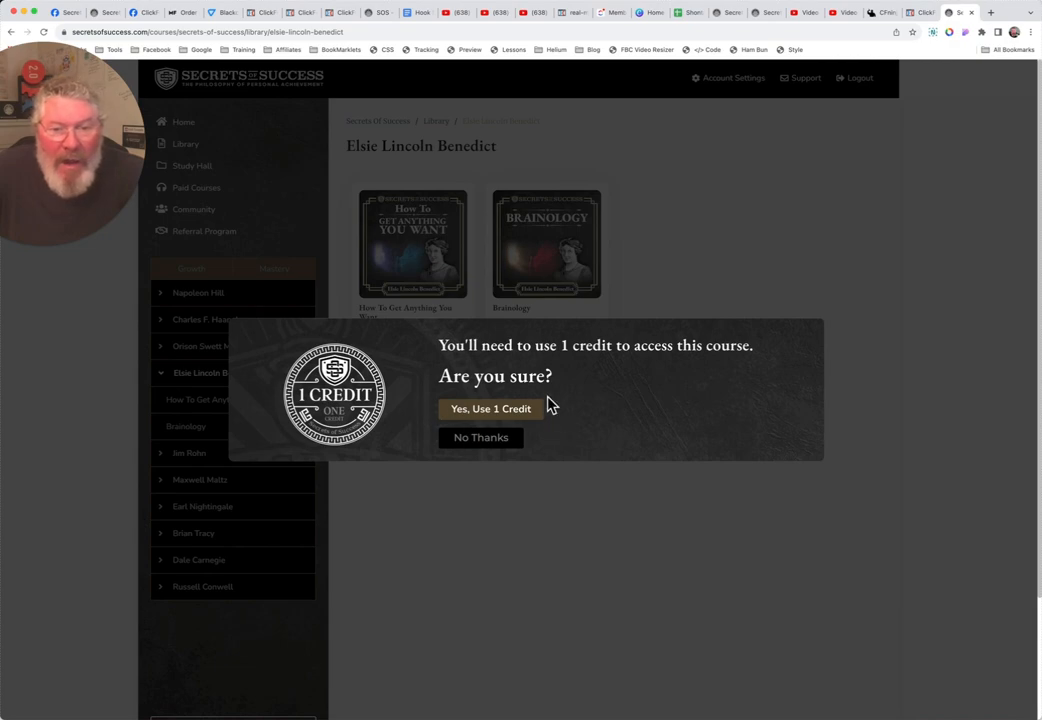
mouse_move(480, 442)
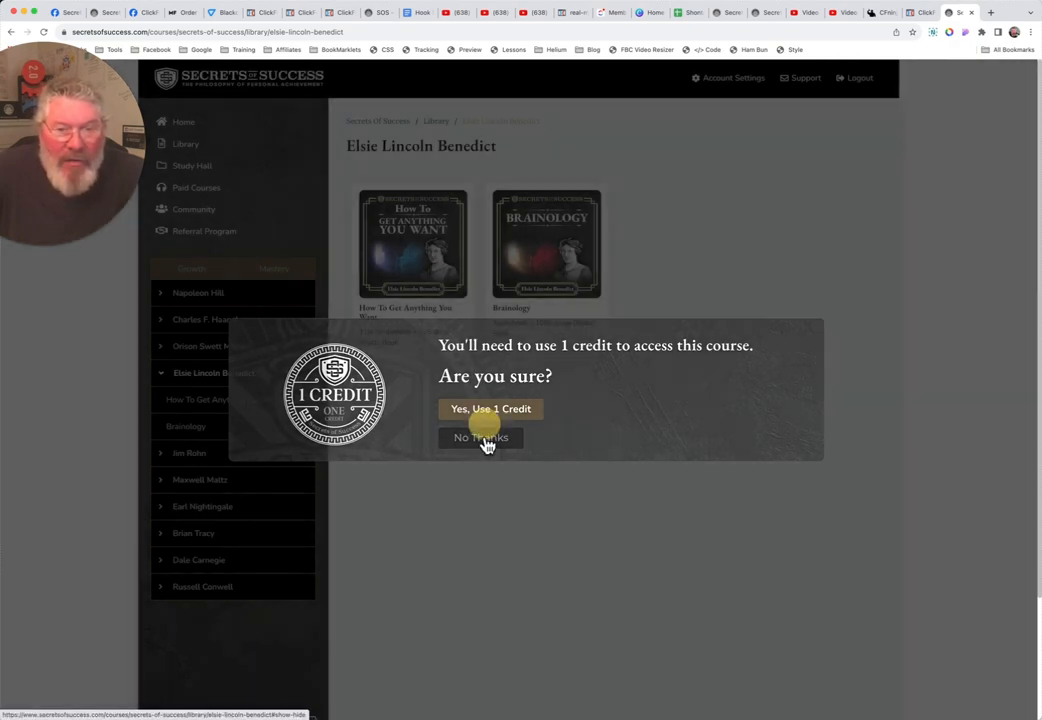
left_click(480, 438)
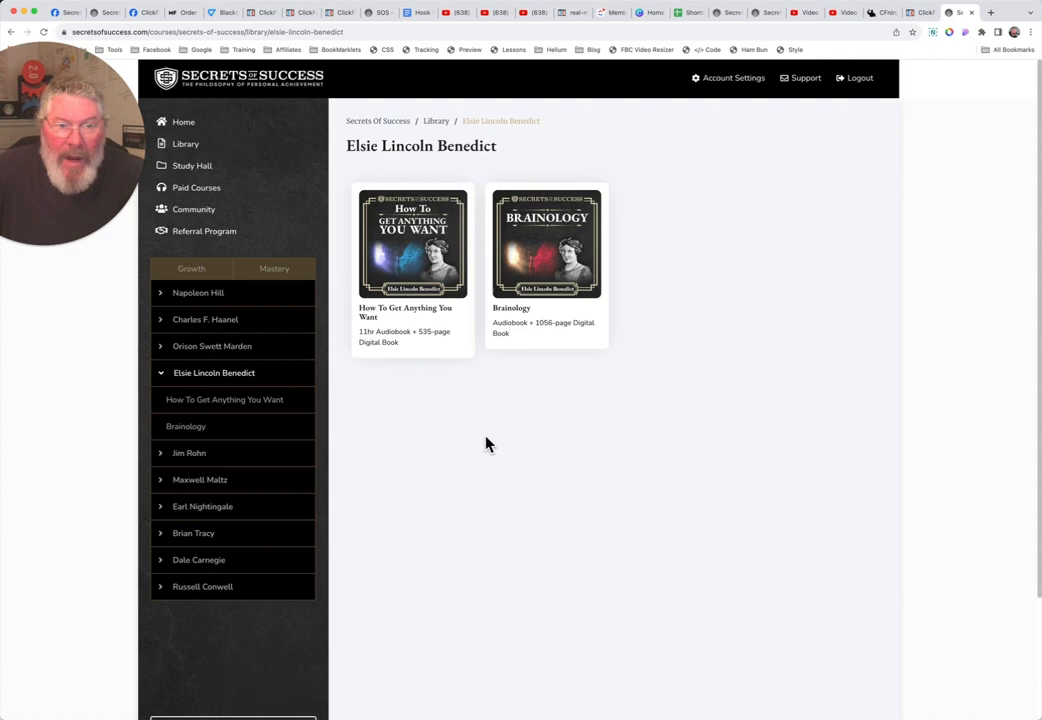
mouse_move(288, 164)
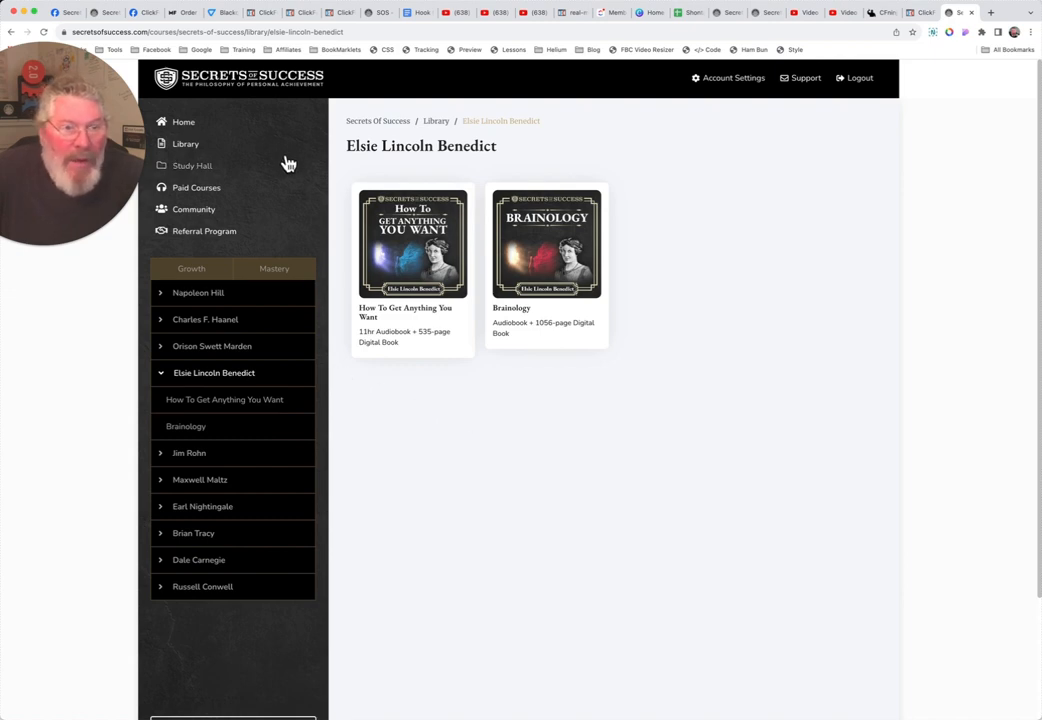
From the Library, view Charles F. Haanel and select the Master Keys System course
left_click(184, 144)
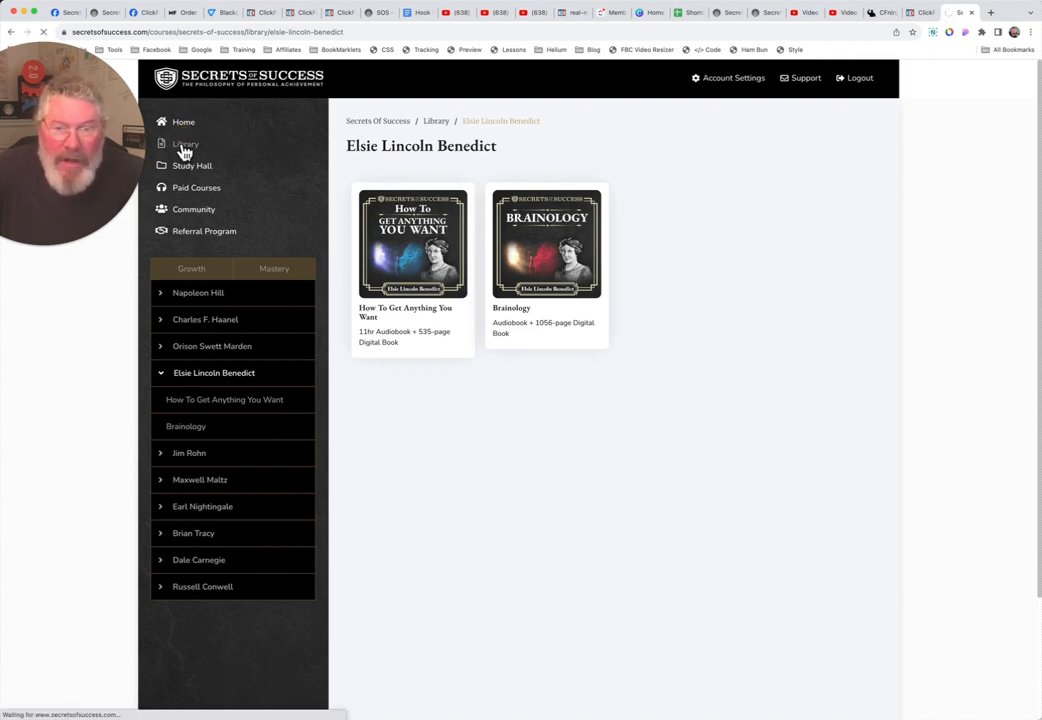
left_click(184, 144)
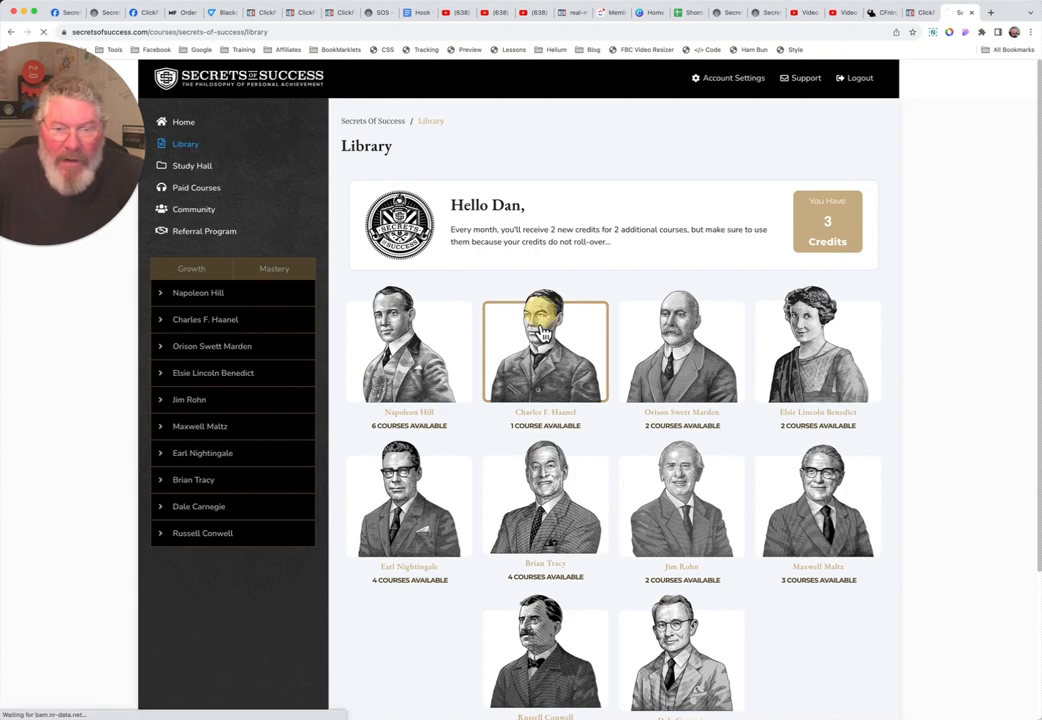
left_click(544, 348)
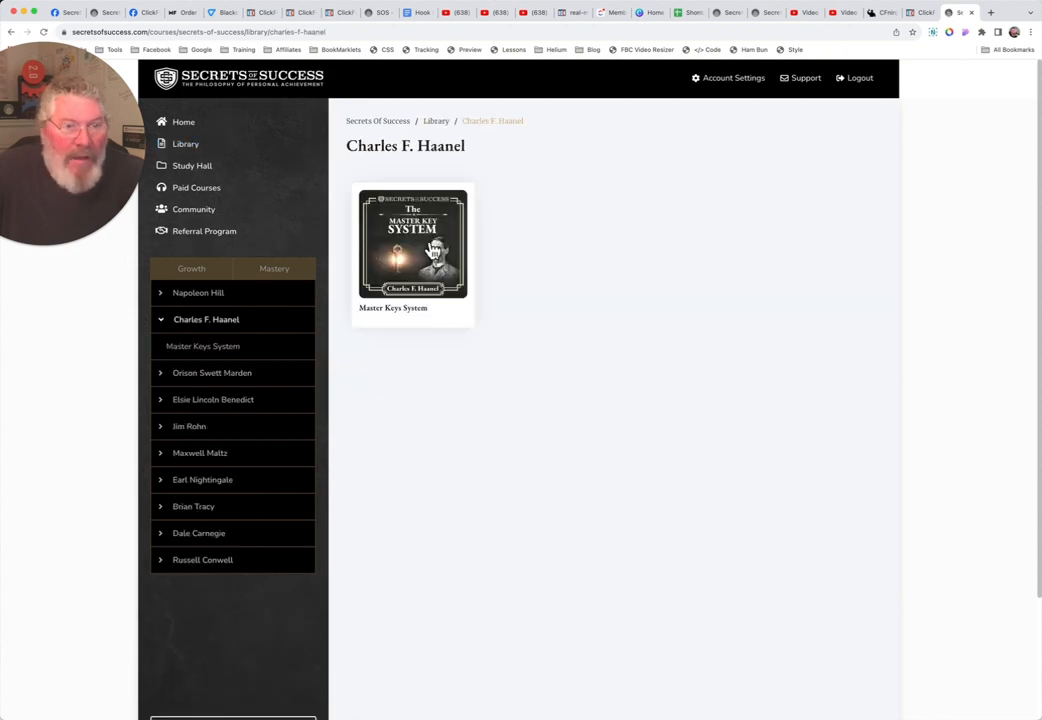
left_click(412, 244)
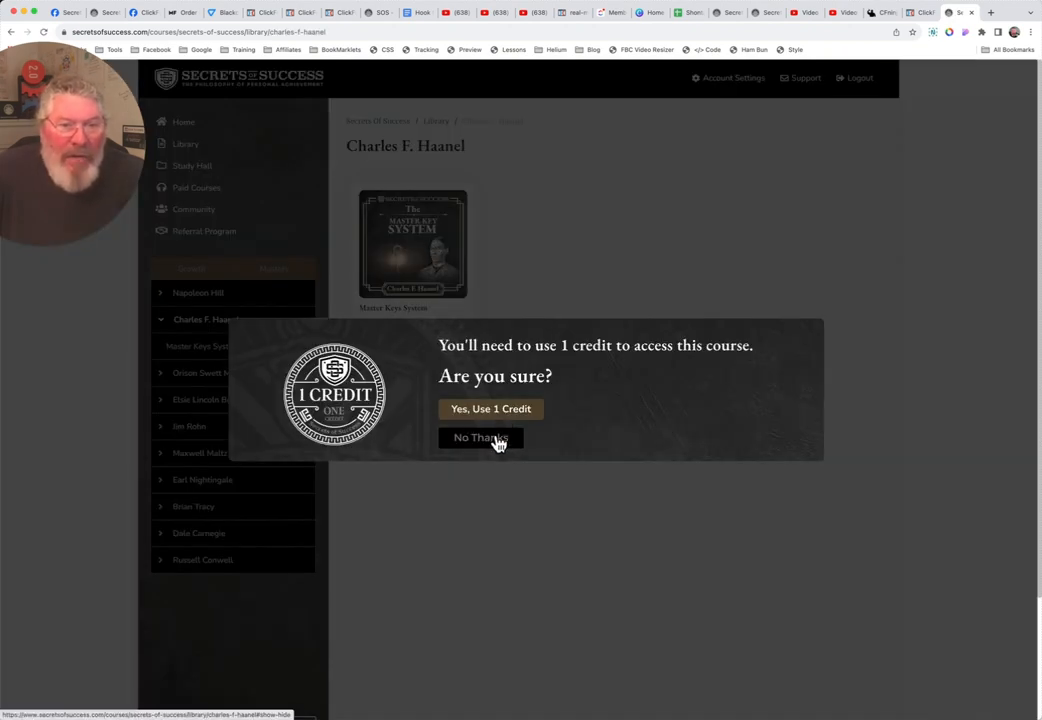
Decline the Master Keys credit, visit the How To Get Anything You Want book club in Study Hall, and return to Study Hall
left_click(480, 438)
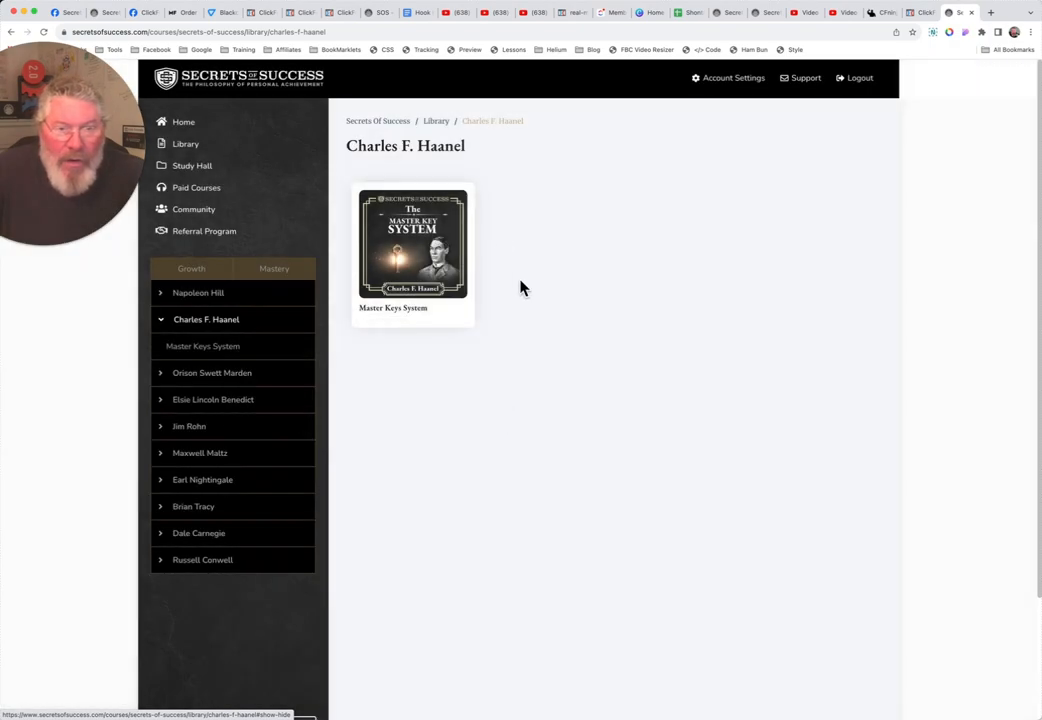
mouse_move(192, 168)
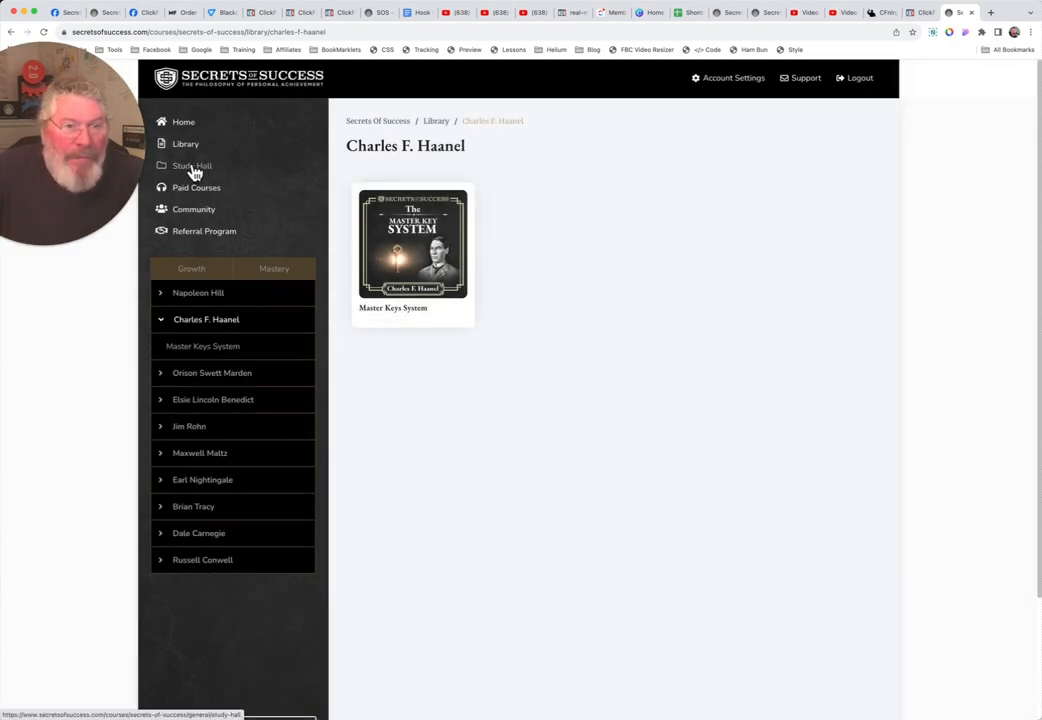
left_click(192, 166)
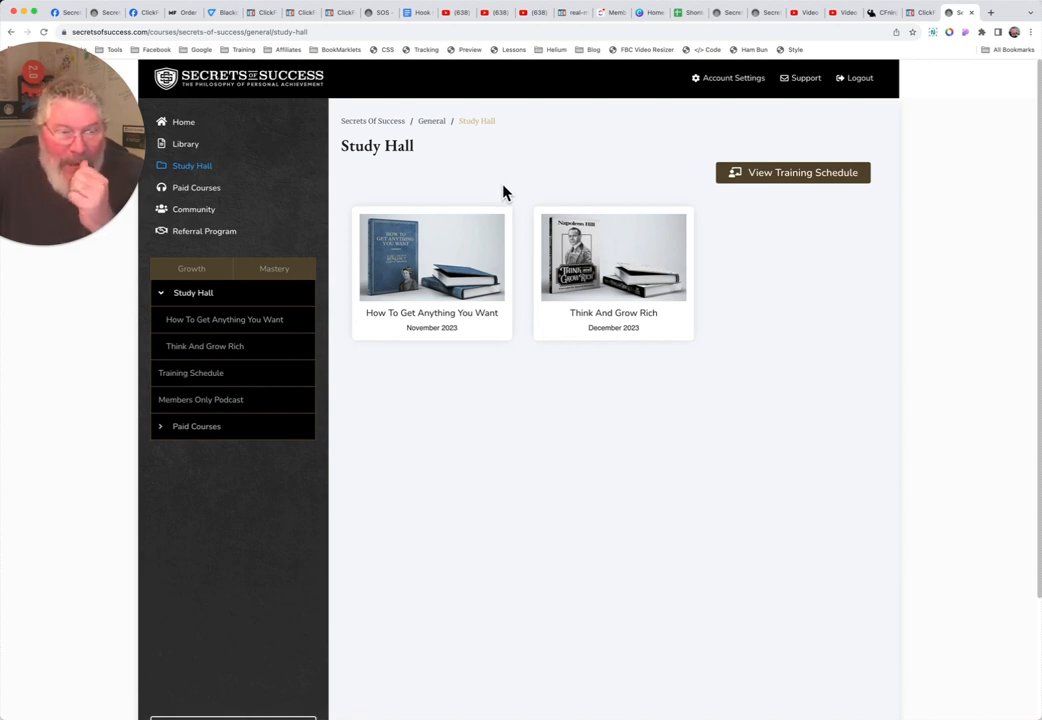
mouse_move(436, 288)
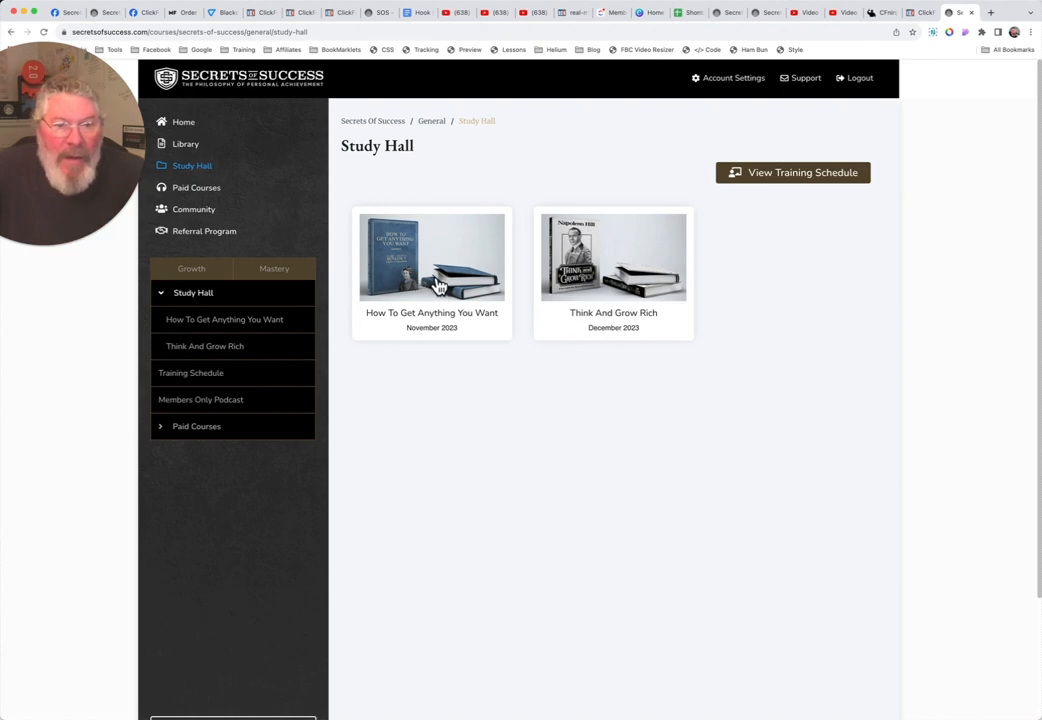
left_click(432, 258)
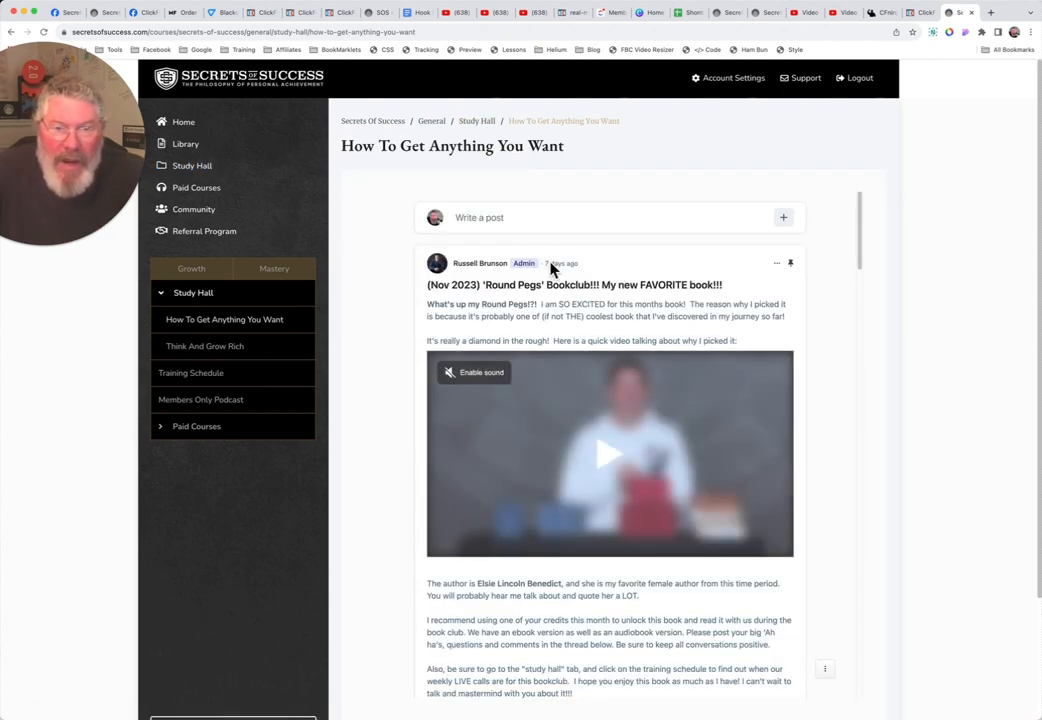
left_click(476, 122)
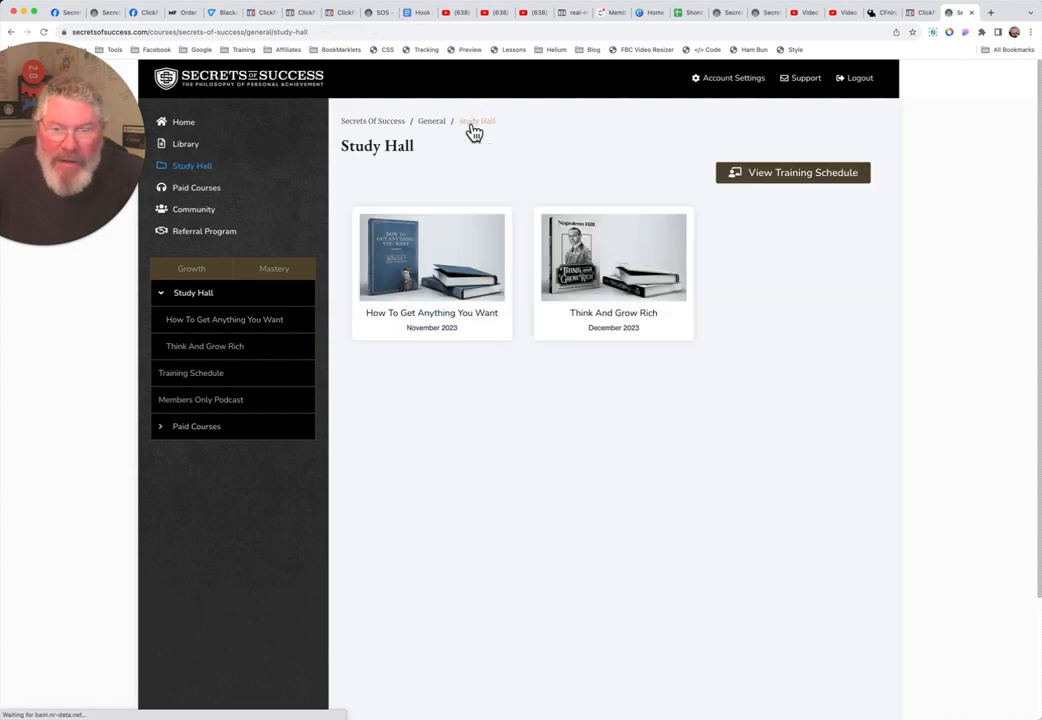
mouse_move(424, 304)
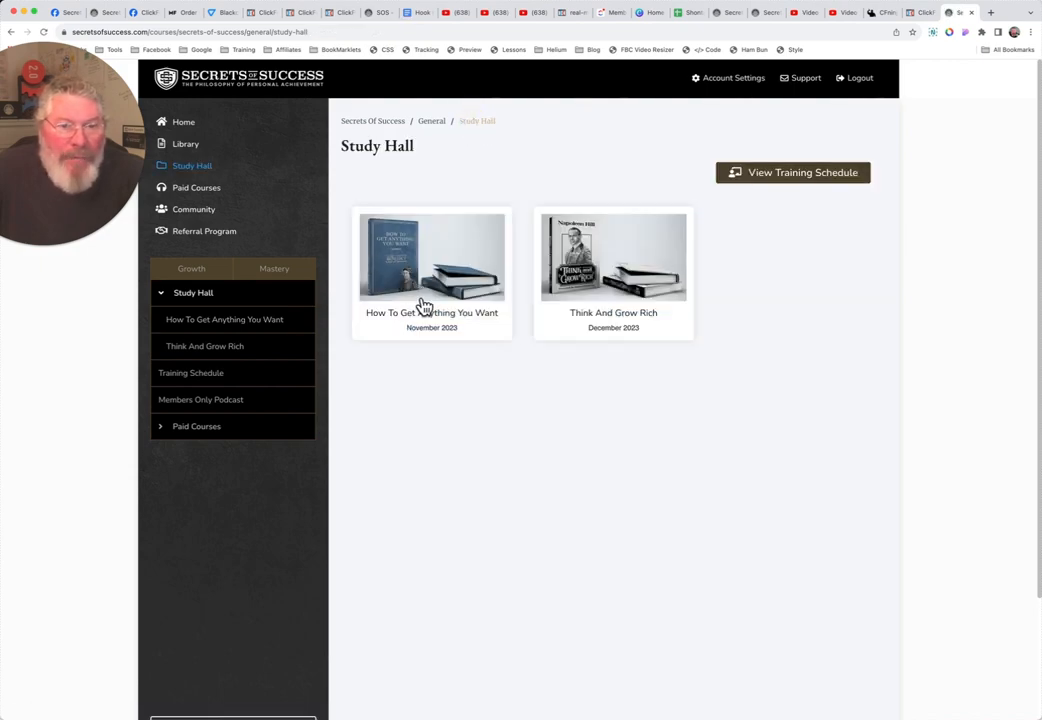
mouse_move(432, 312)
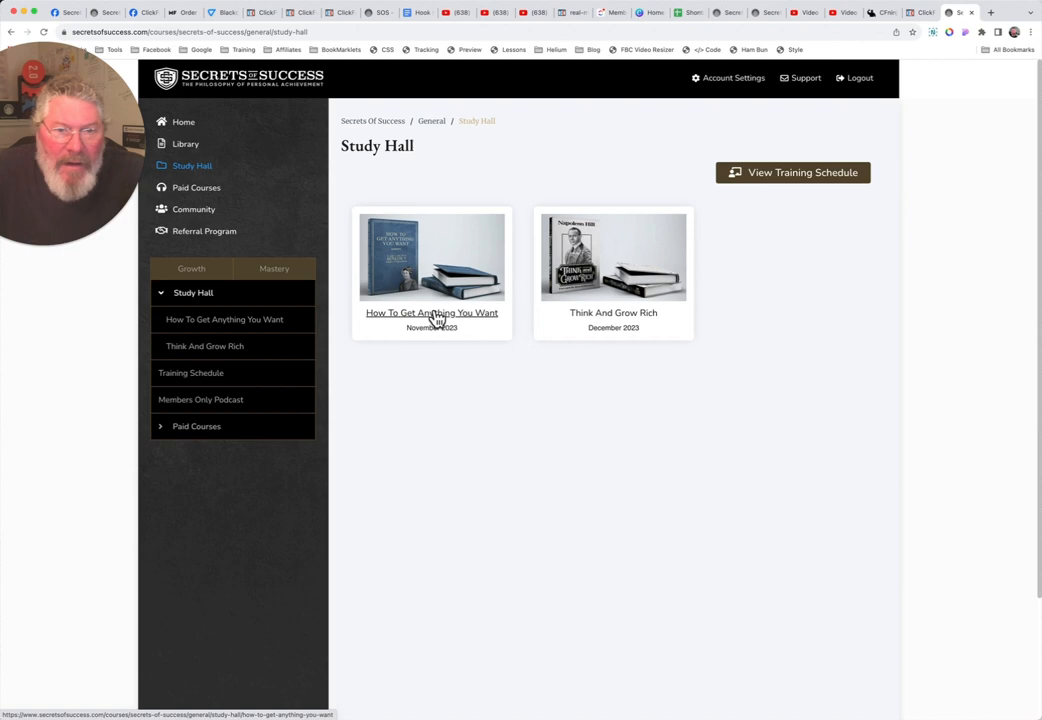
mouse_move(456, 260)
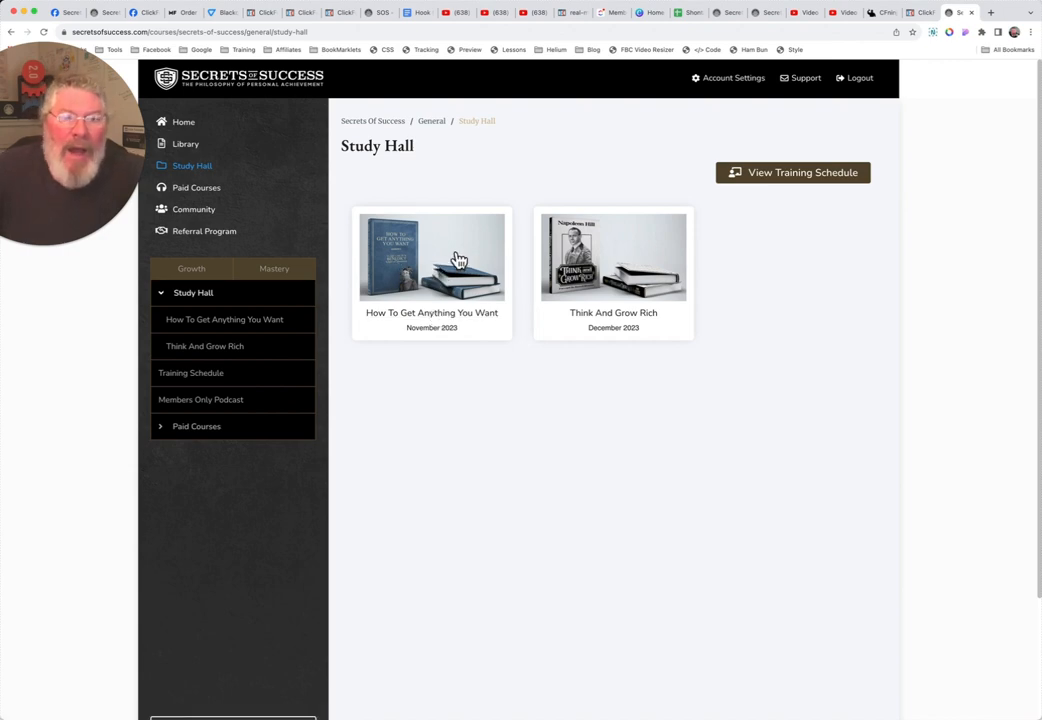
View the Think And Grow Rich book club's December announcement post
left_click(612, 256)
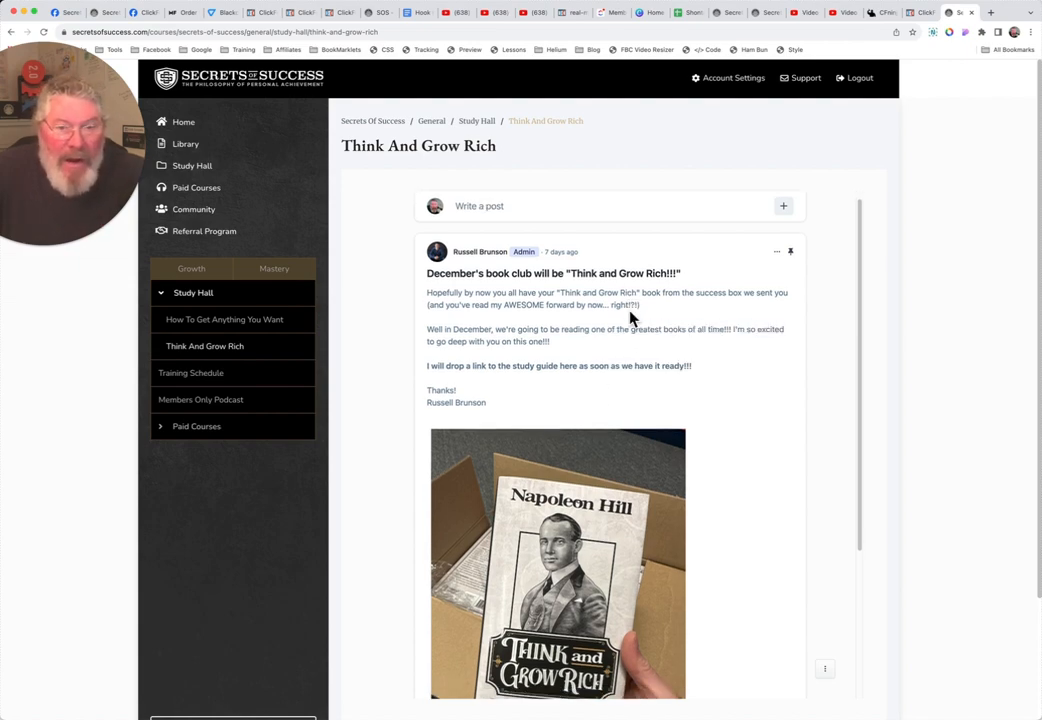
scroll("down", 3)
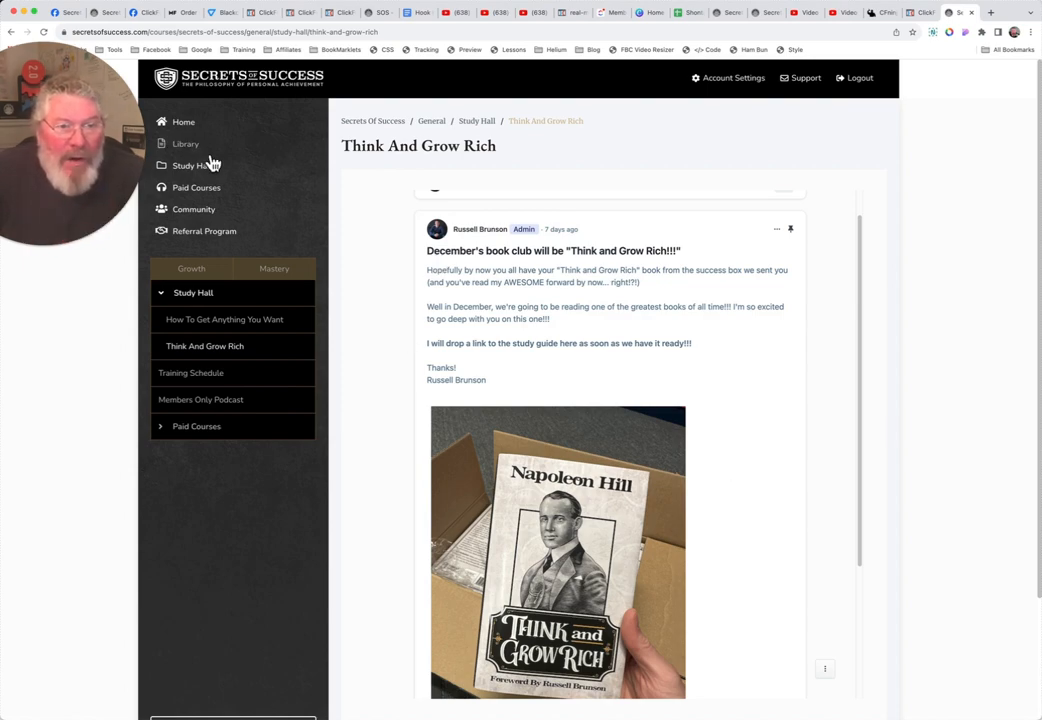
mouse_move(190, 170)
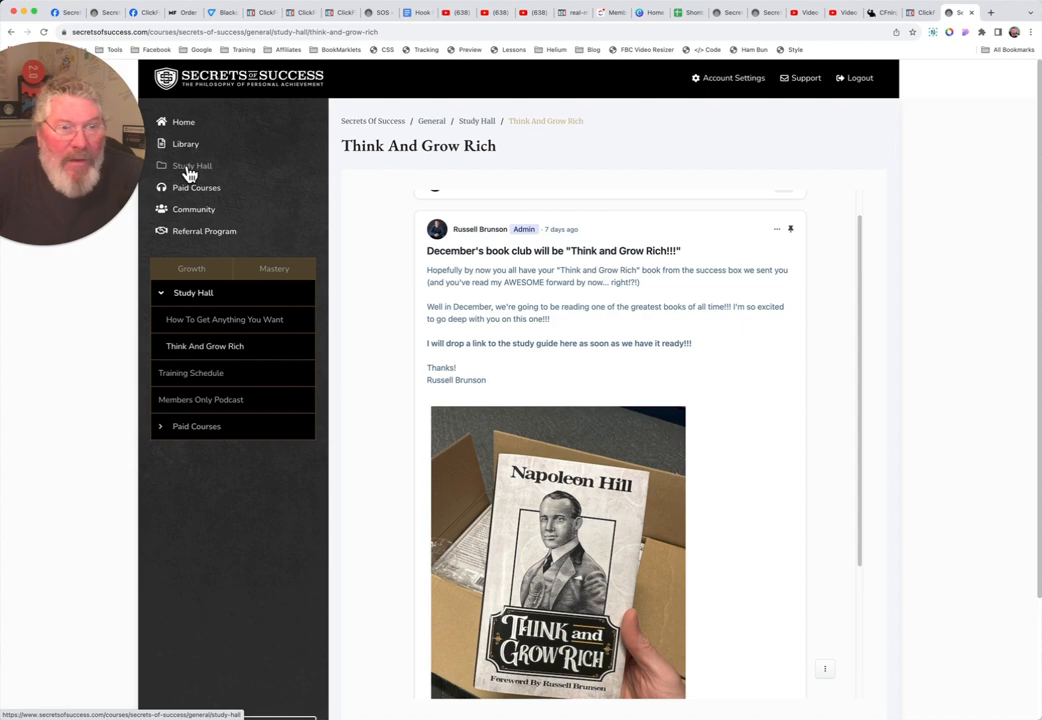
mouse_move(196, 188)
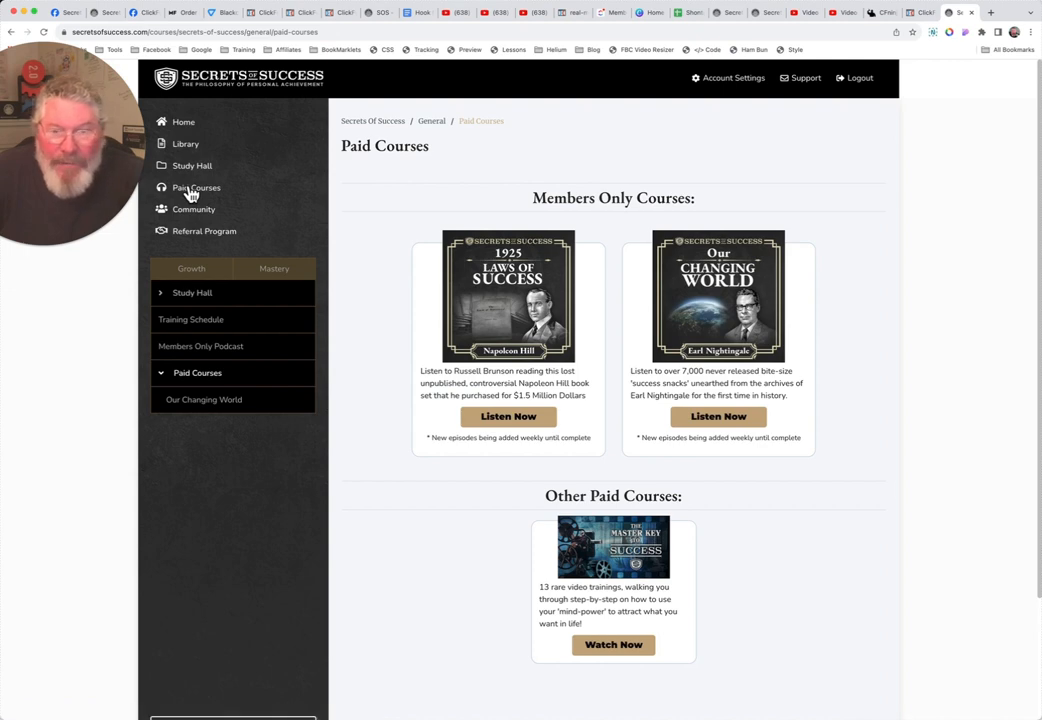
mouse_move(500, 270)
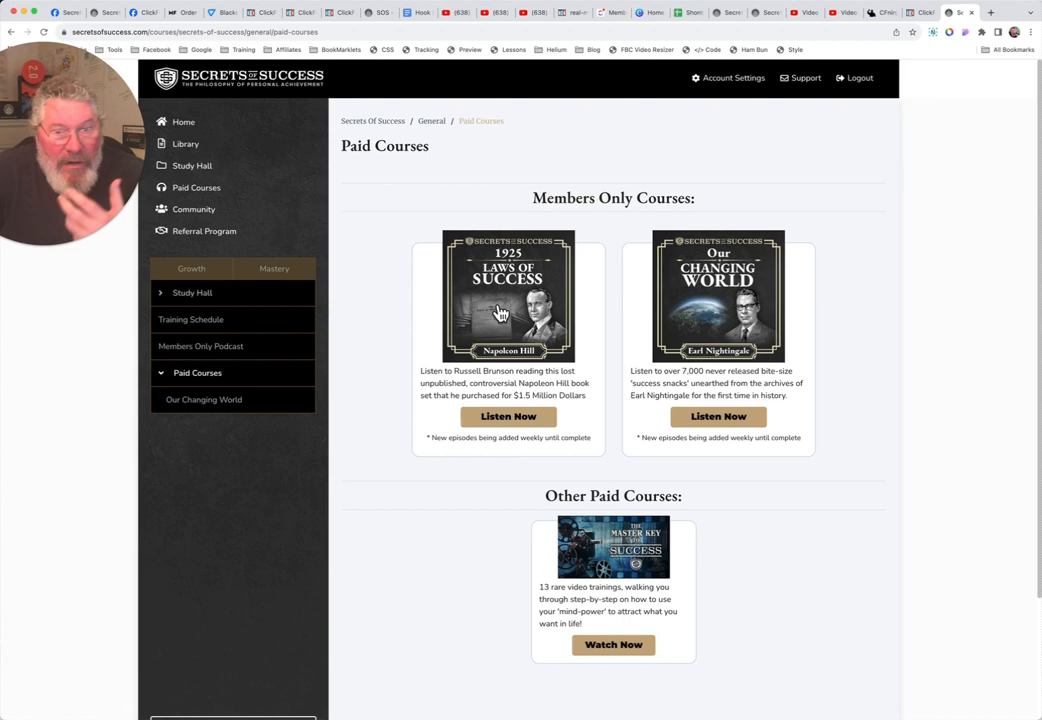
mouse_move(570, 280)
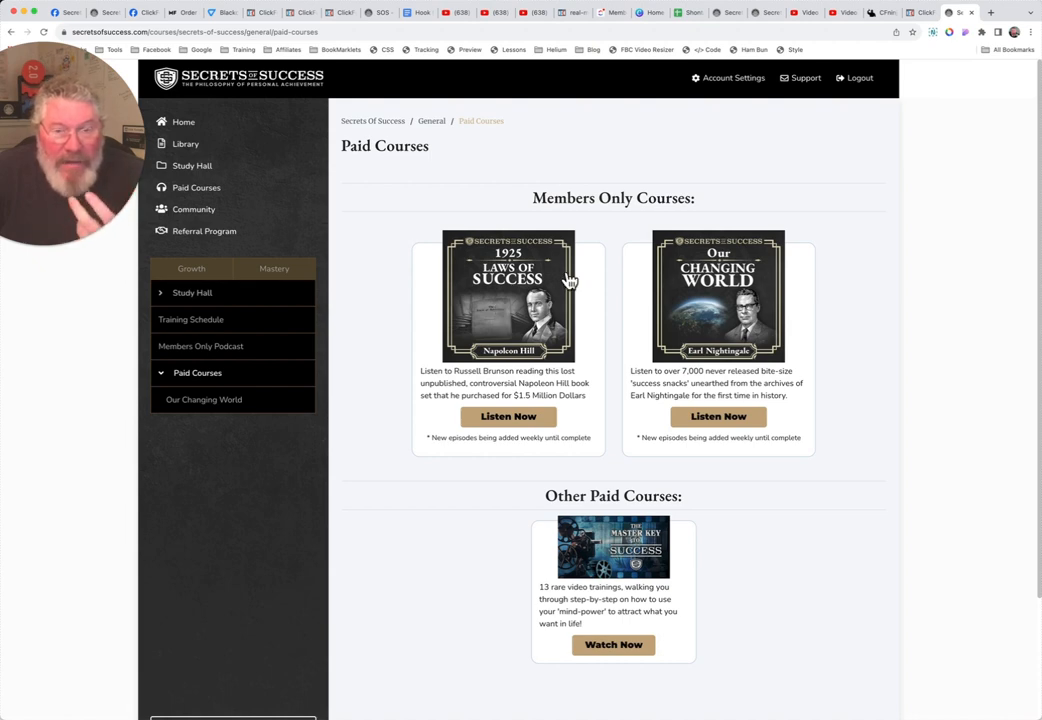
mouse_move(504, 414)
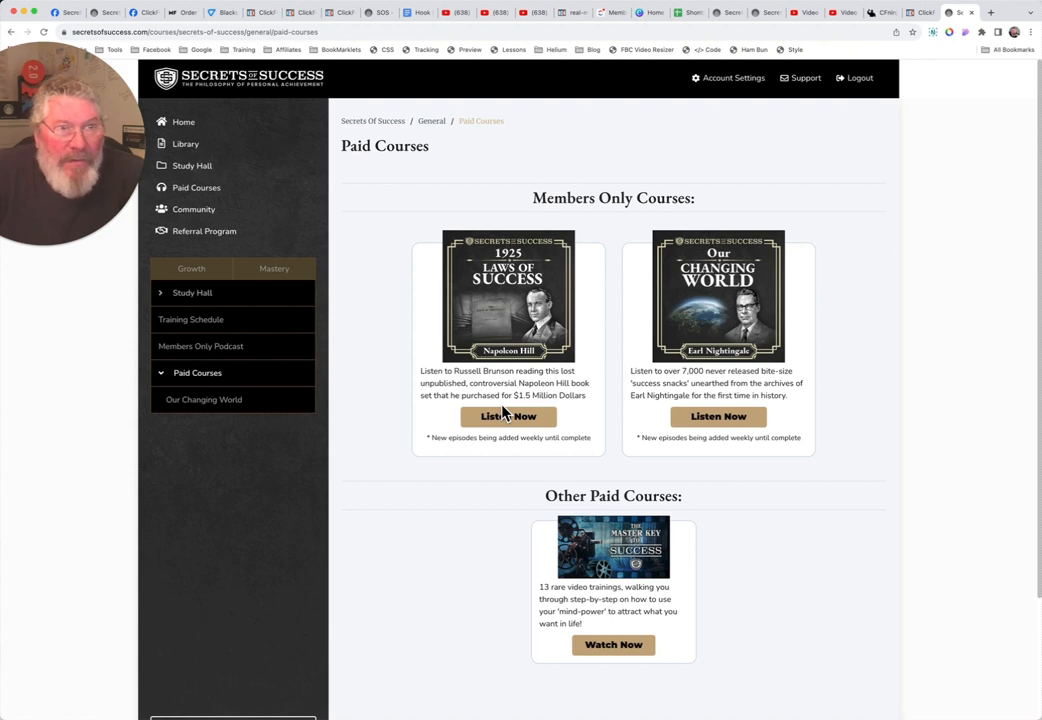
mouse_move(552, 454)
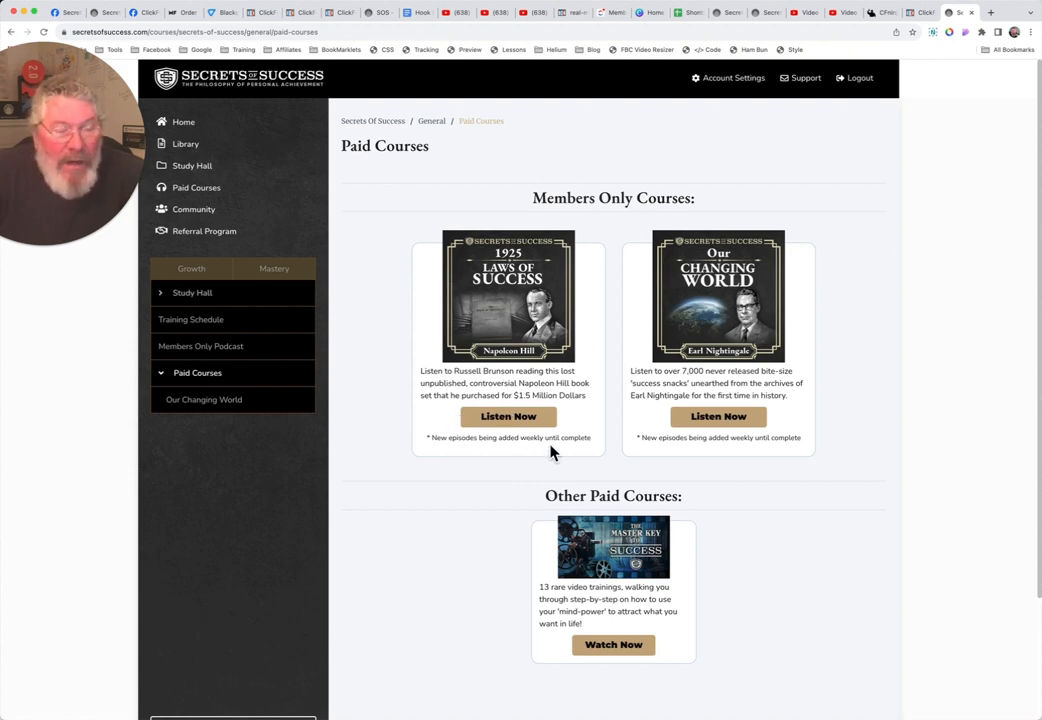
Go to the Laws of Success members-only course page requesting email validation
left_click(508, 300)
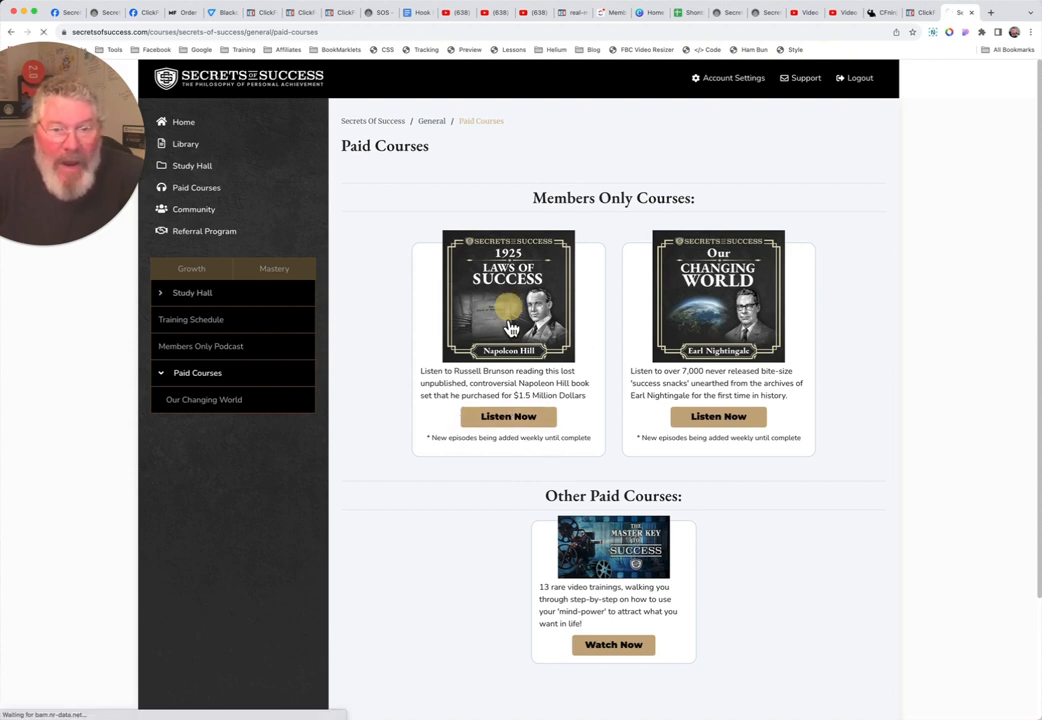
left_click(508, 416)
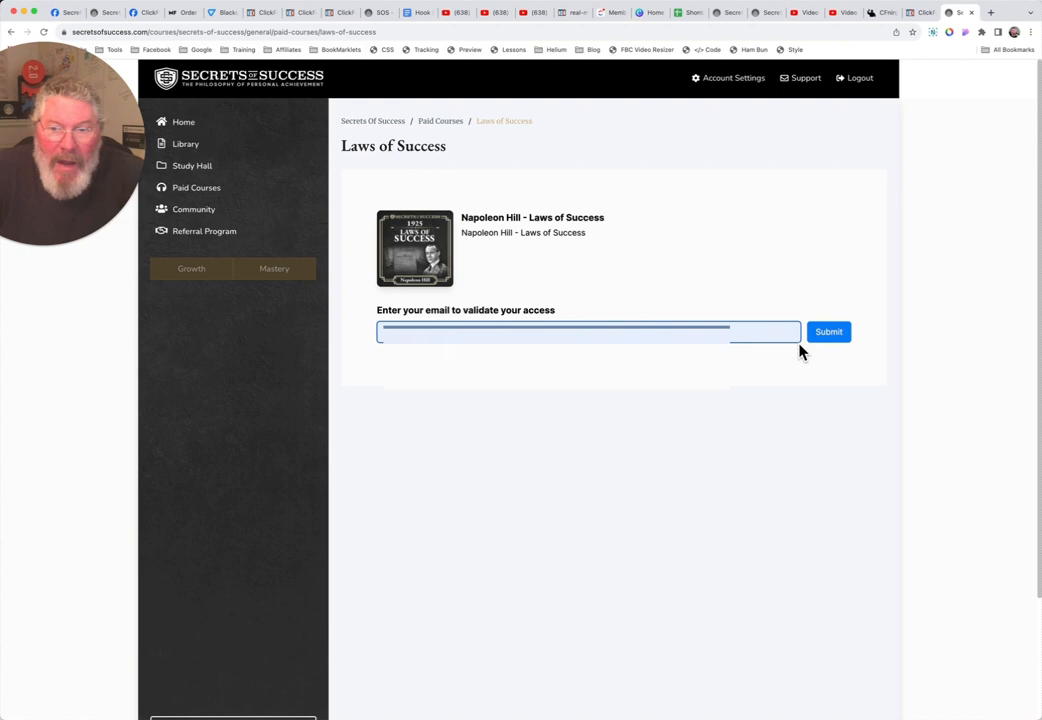
left_click(828, 332)
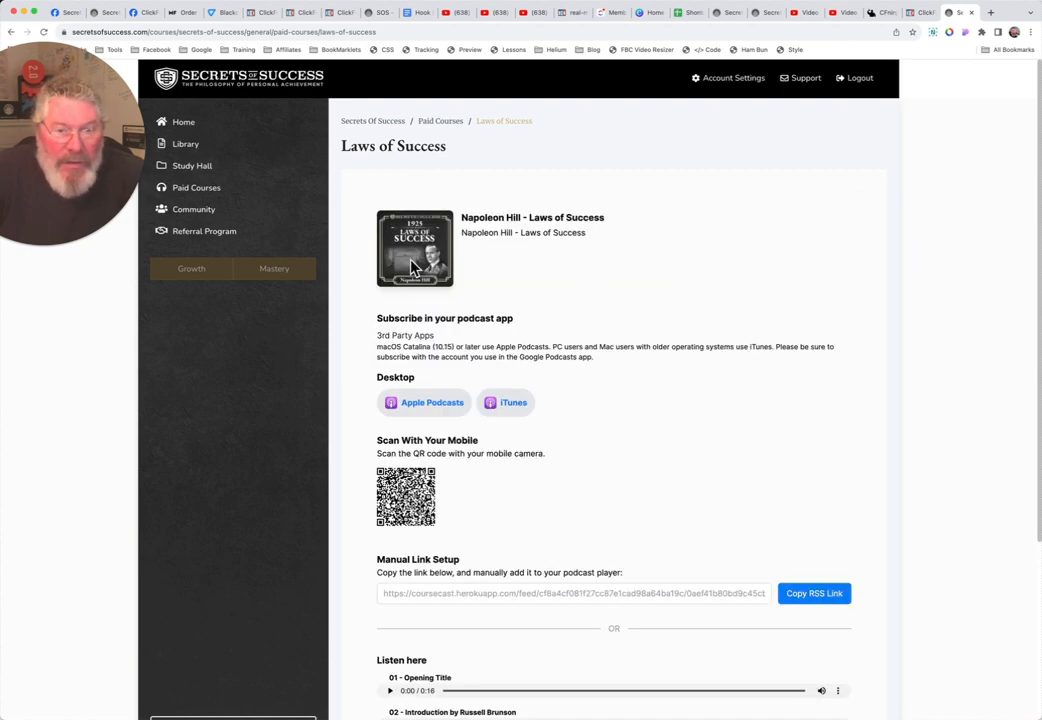
scroll("down", 3)
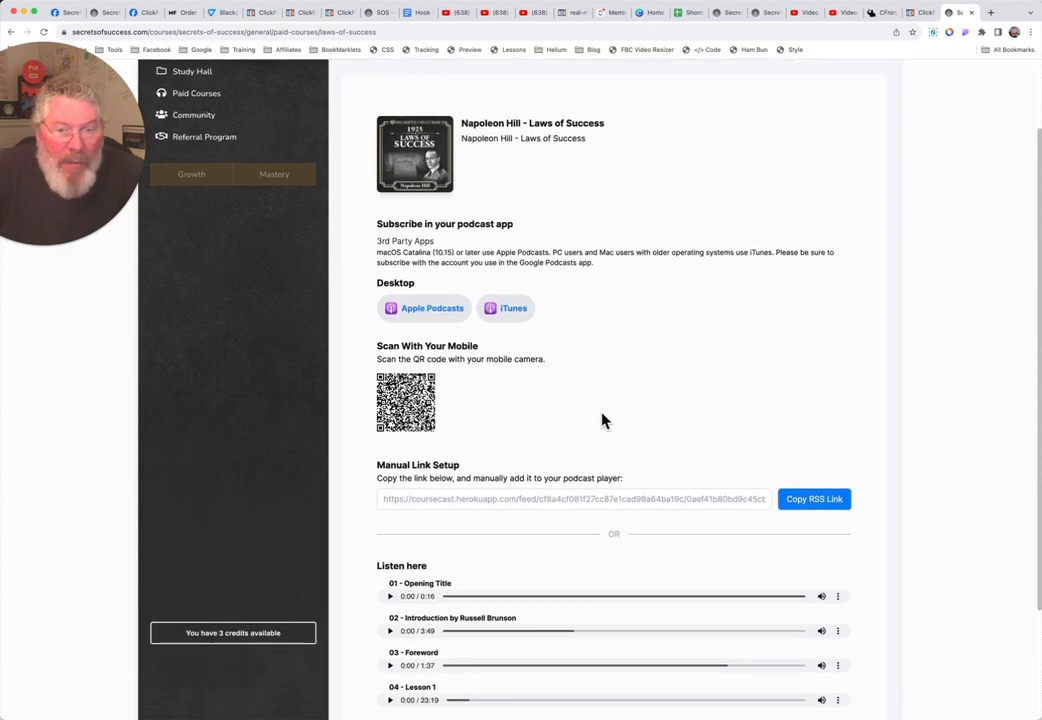
scroll("down", 3)
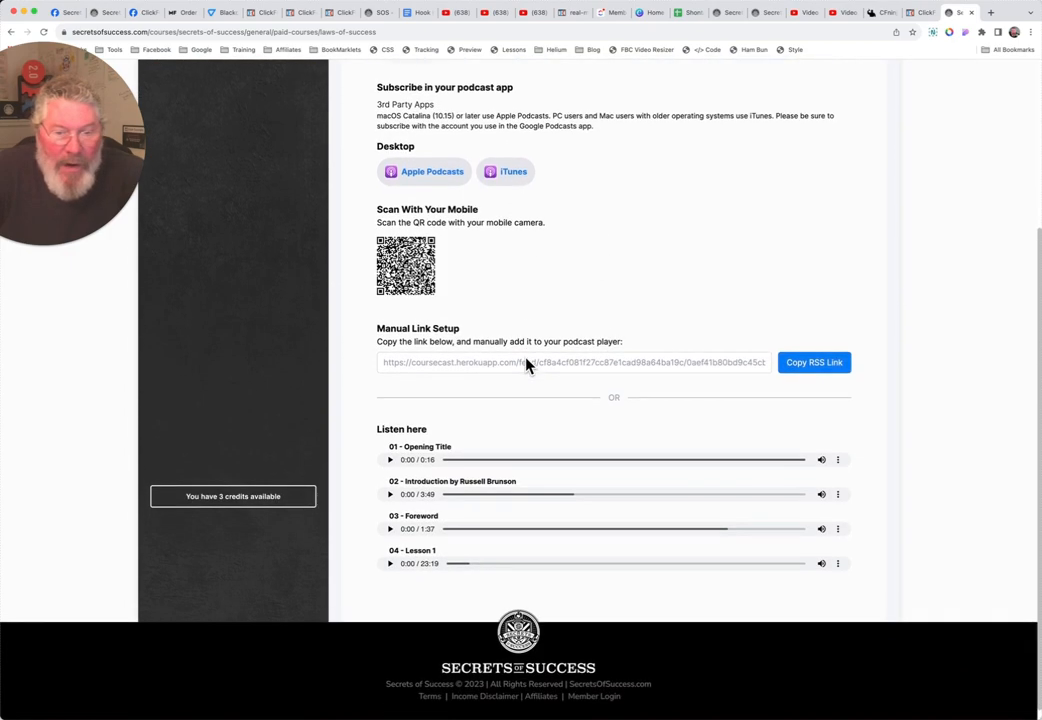
scroll("up", 3)
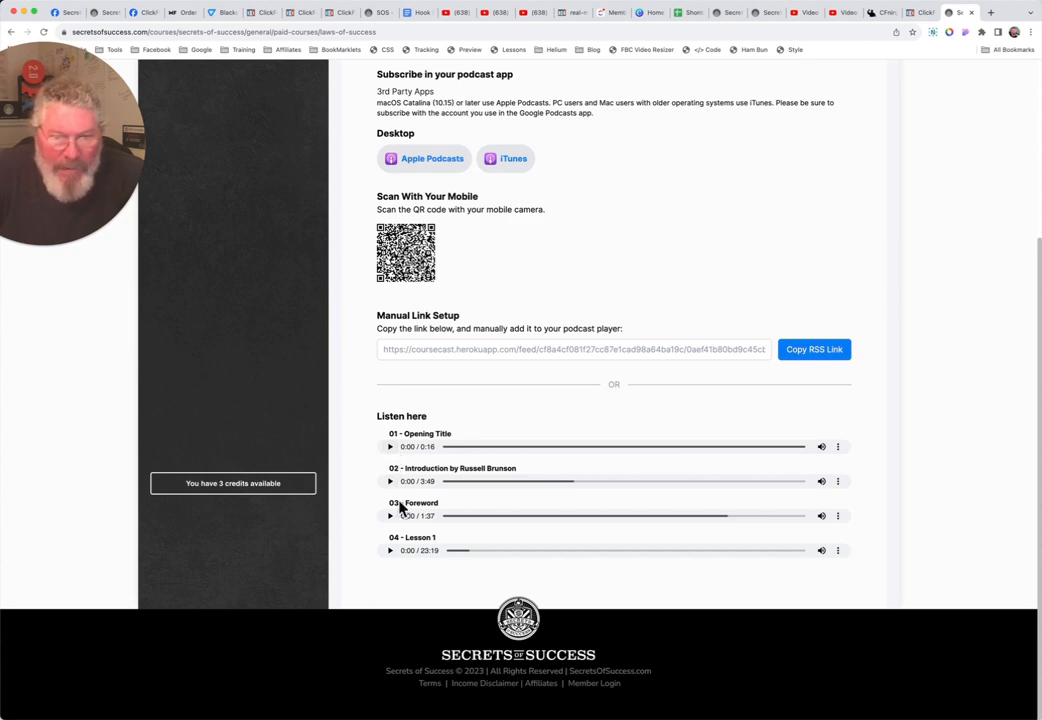
mouse_move(576, 482)
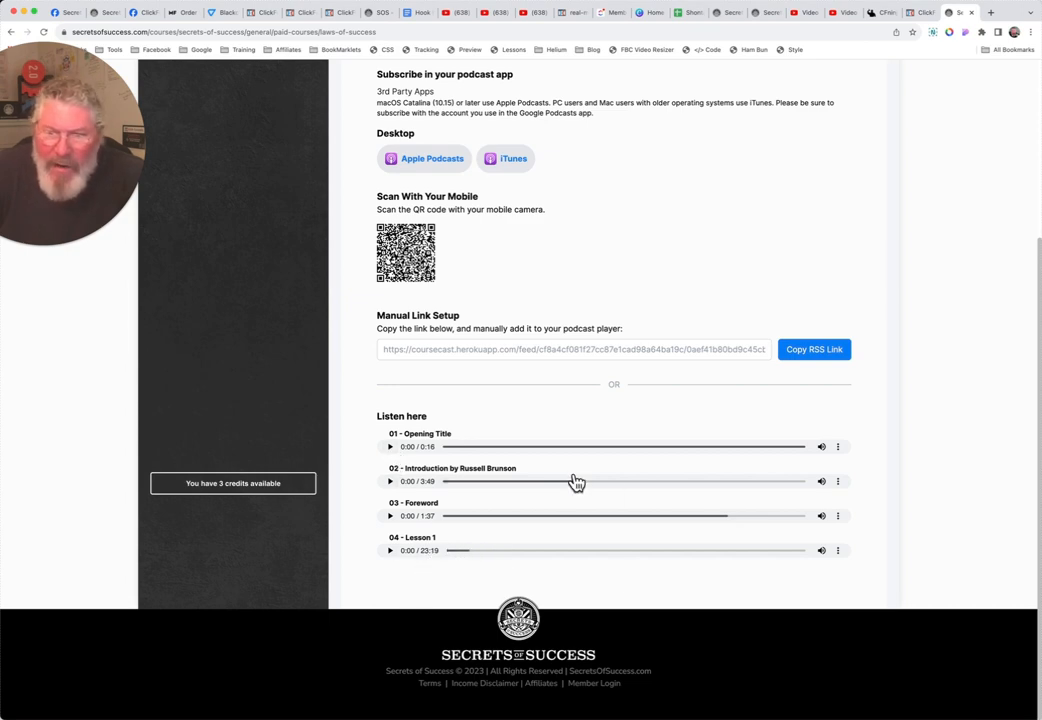
mouse_move(424, 556)
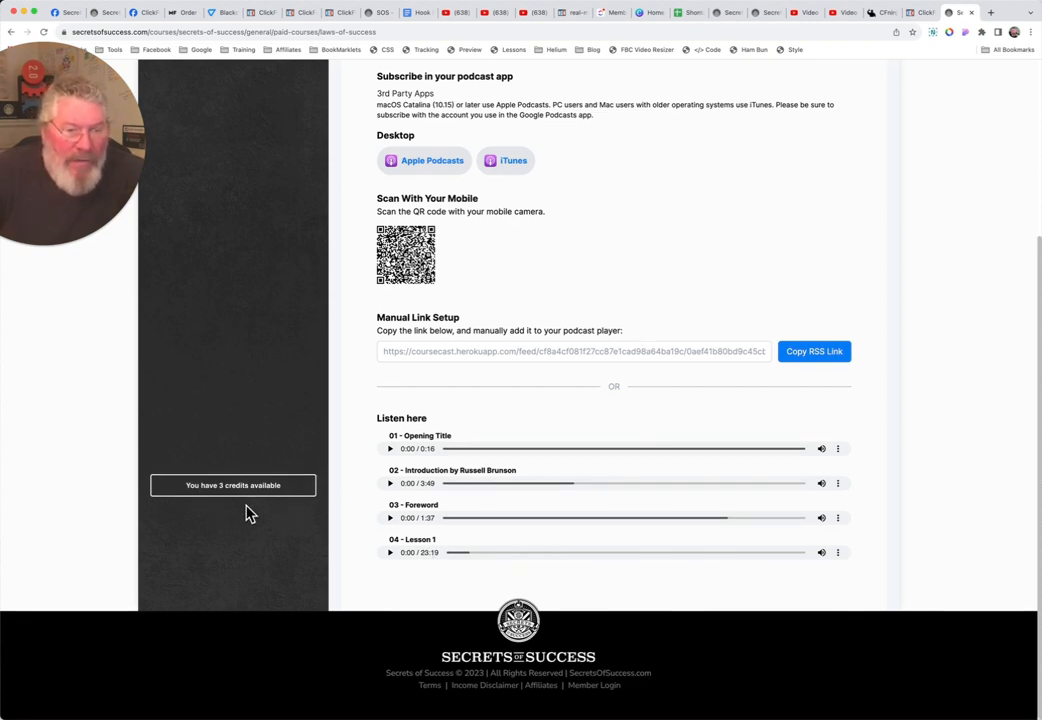
scroll("up", 3)
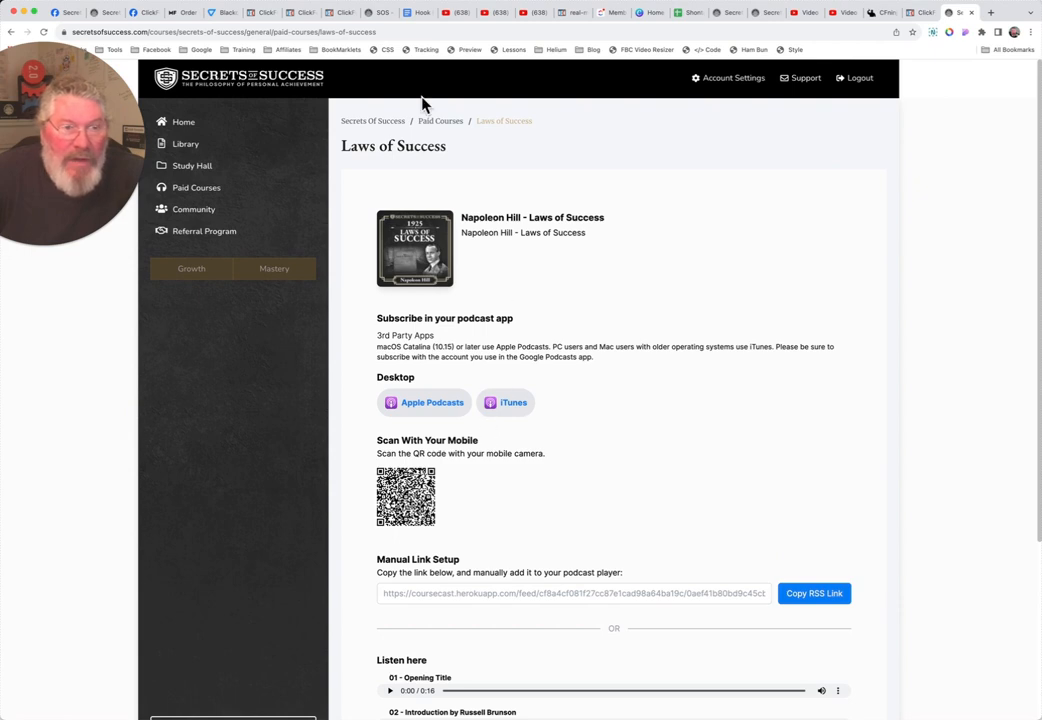
Go to Earl Nightingale's Our Changing World course page requesting email validation
left_click(196, 188)
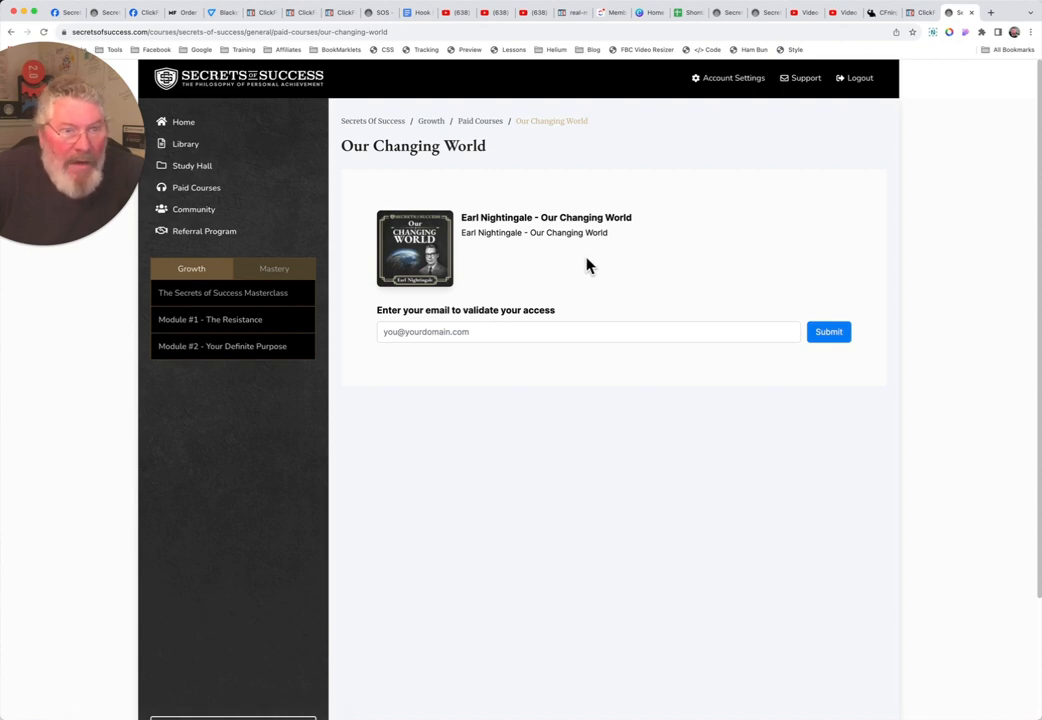
mouse_move(604, 296)
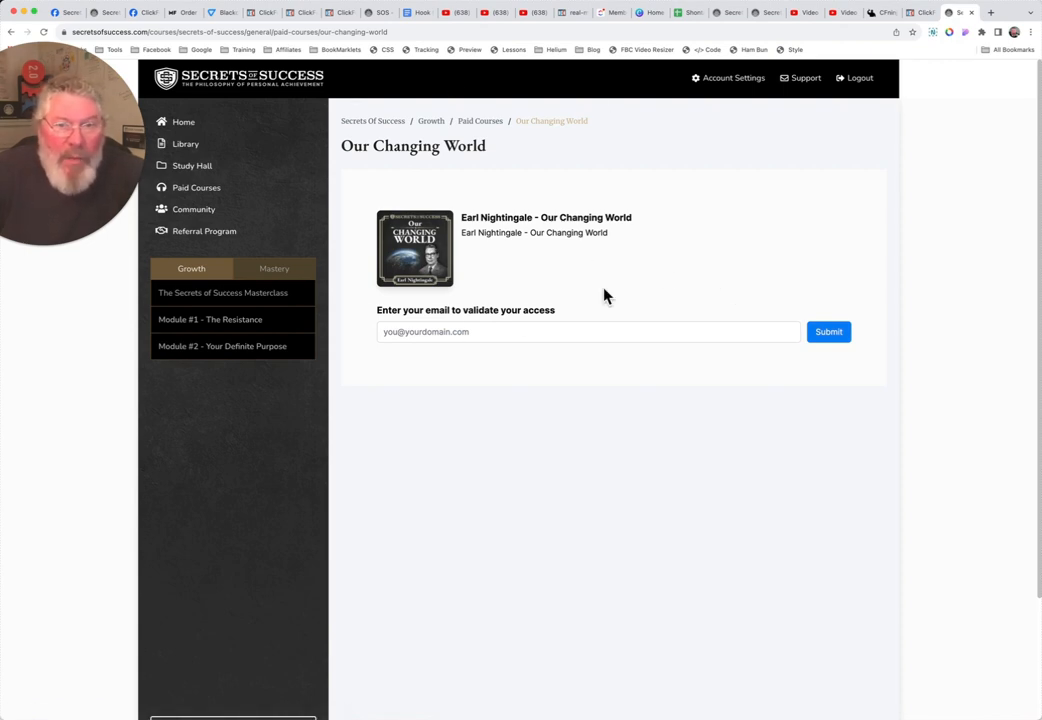
mouse_move(406, 312)
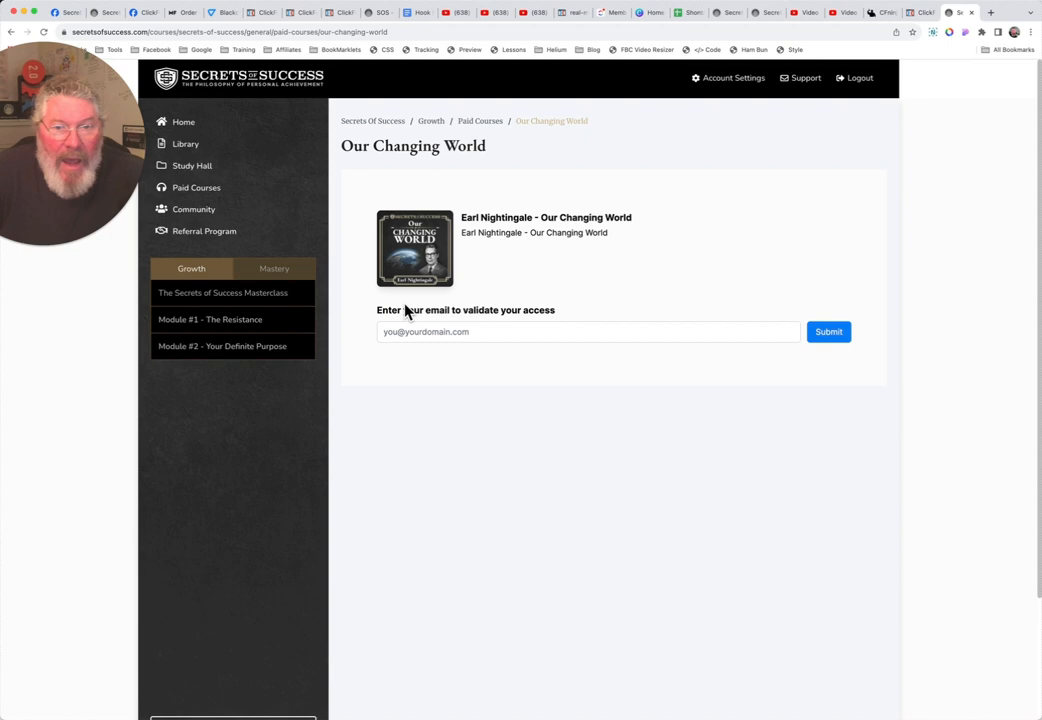
mouse_move(196, 188)
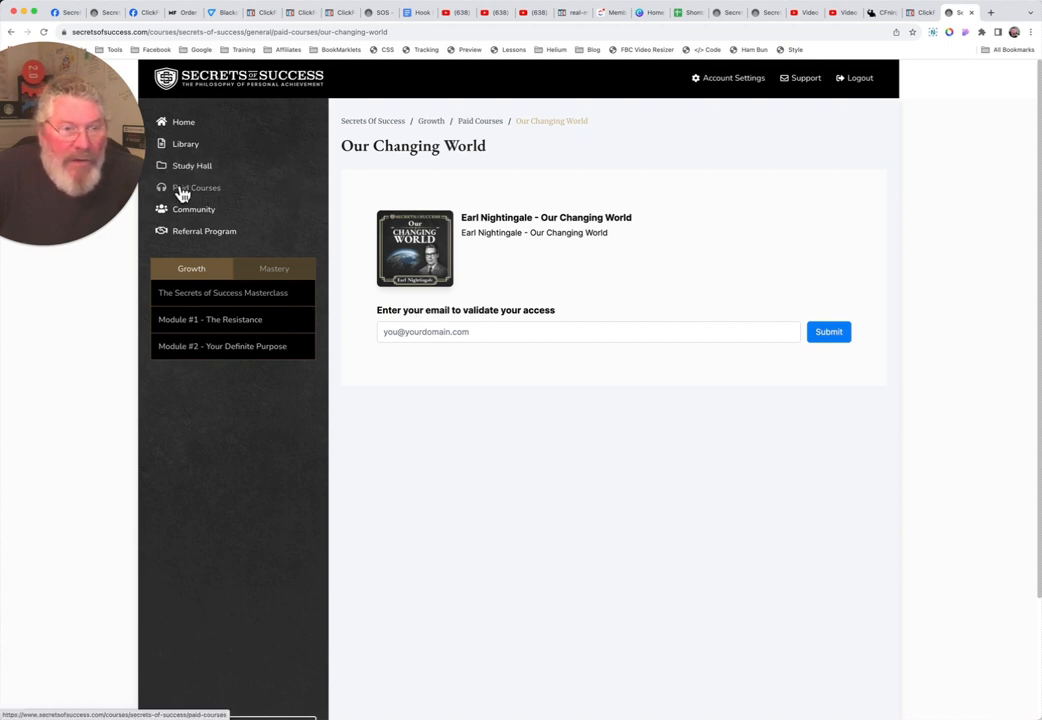
left_click(192, 164)
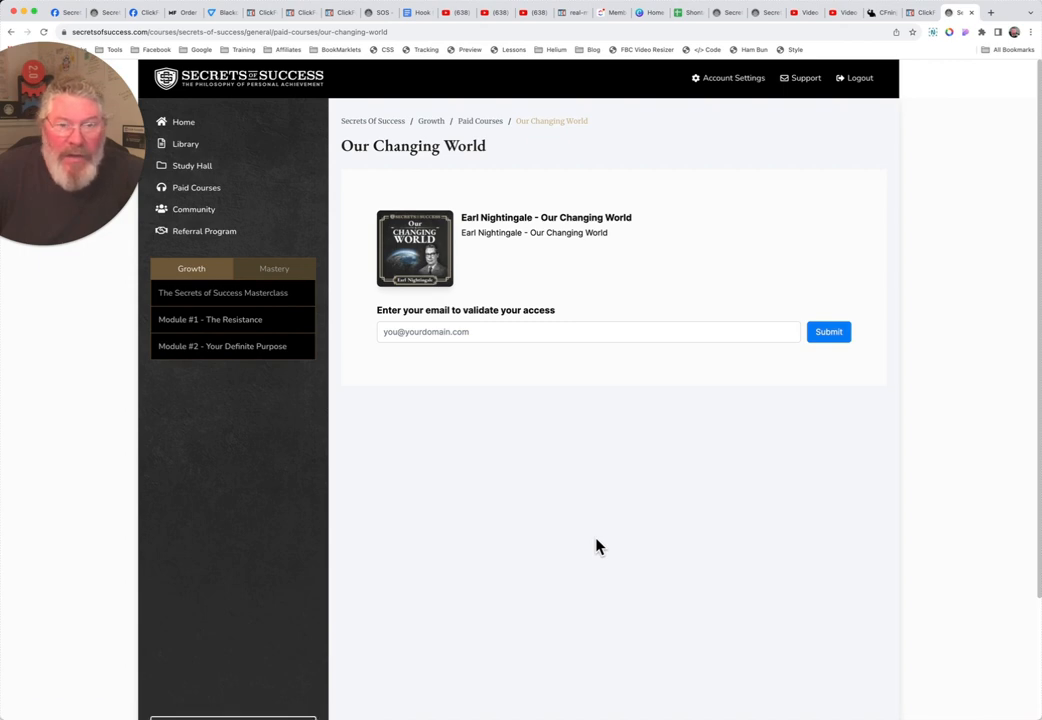
mouse_move(184, 124)
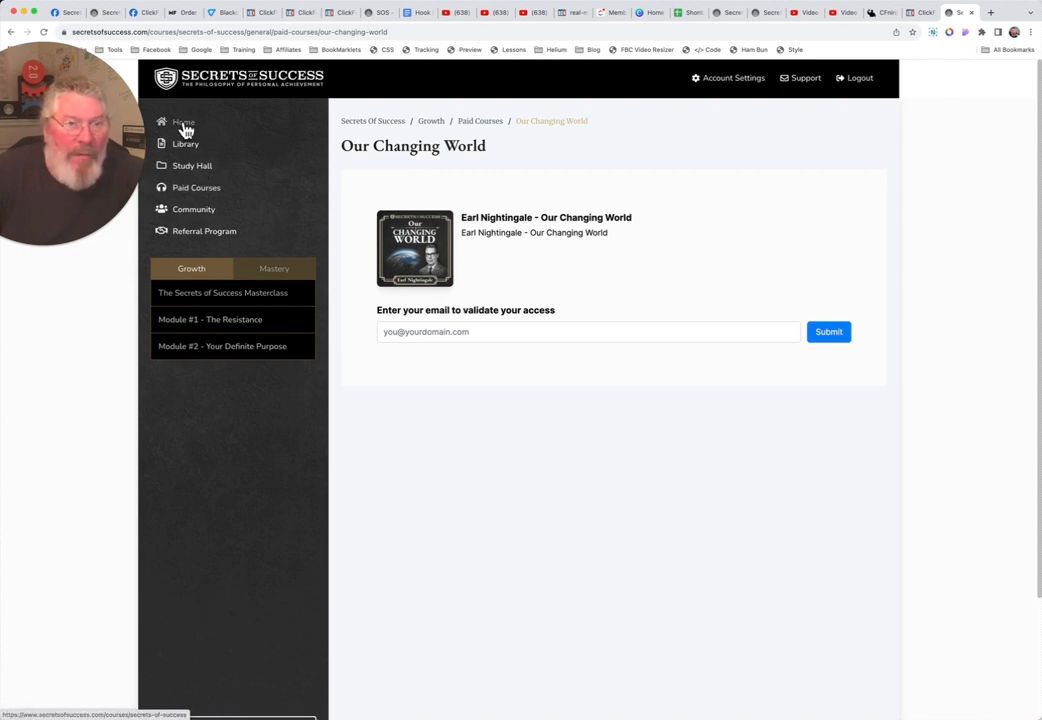
Return Home and view the Community feed with posts about the Resistance module
left_click(184, 124)
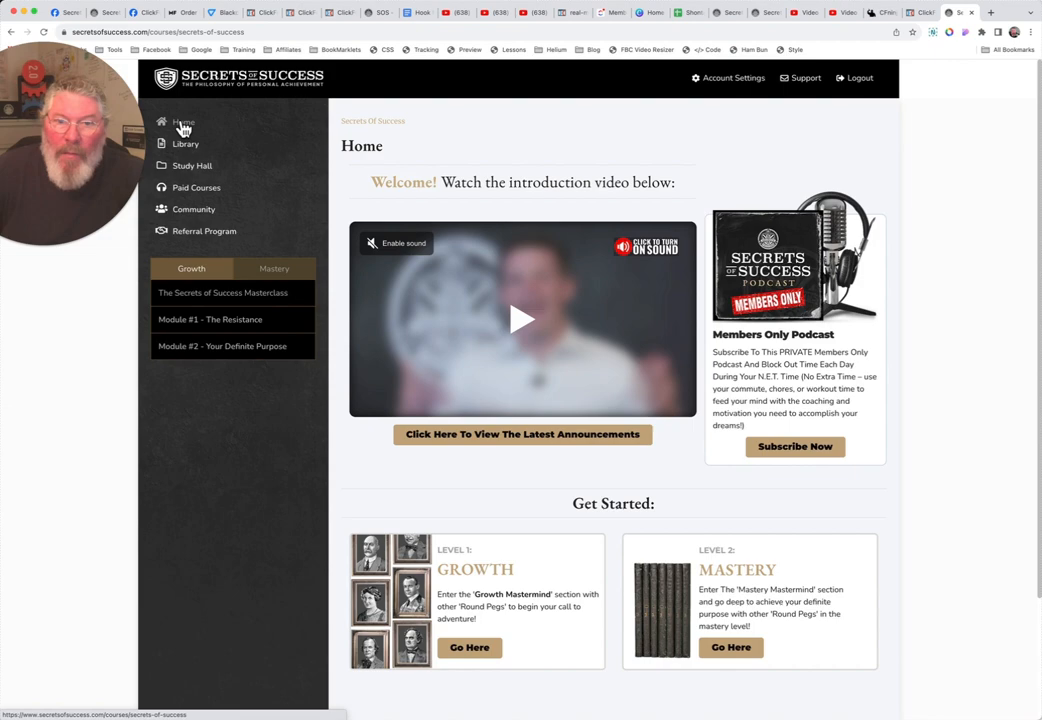
mouse_move(734, 78)
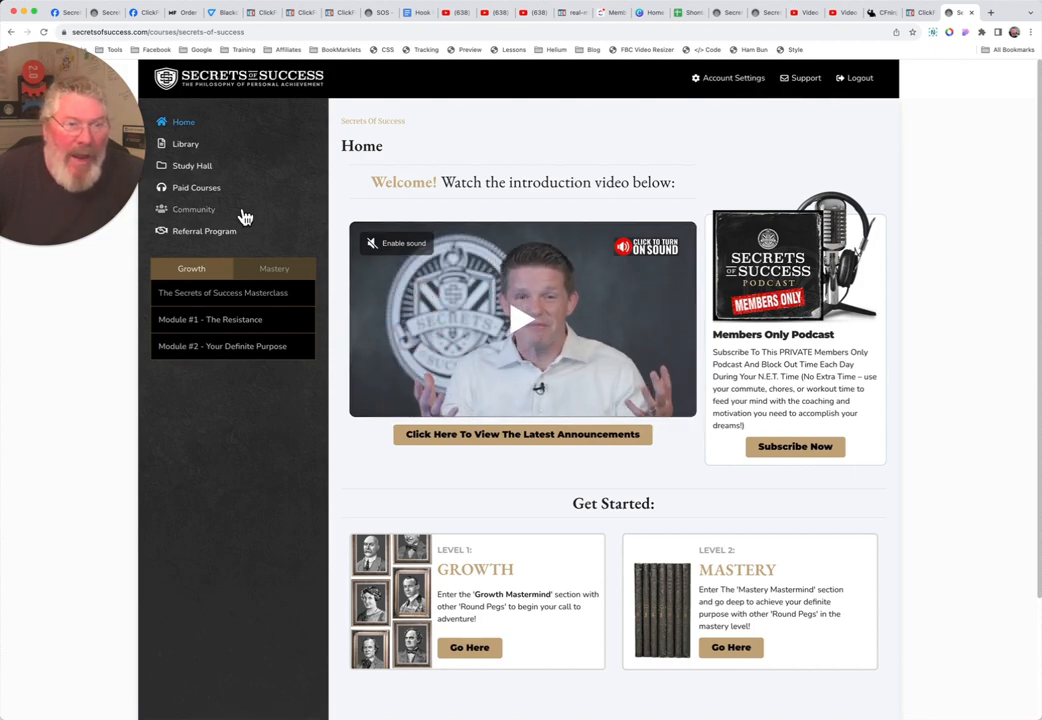
mouse_move(196, 188)
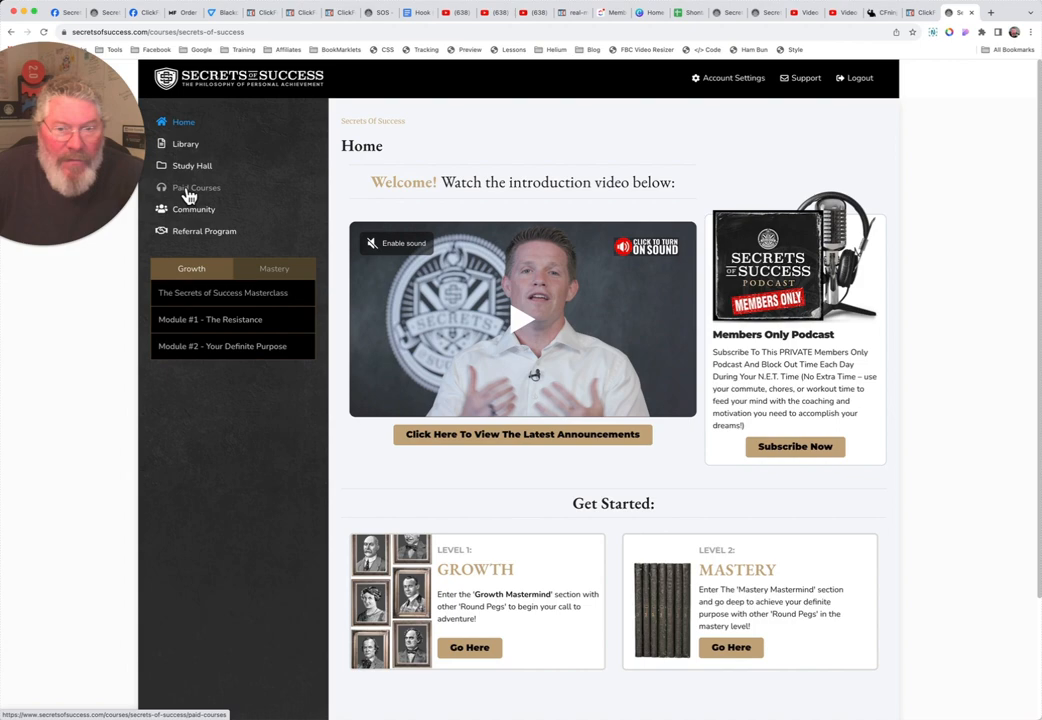
left_click(194, 210)
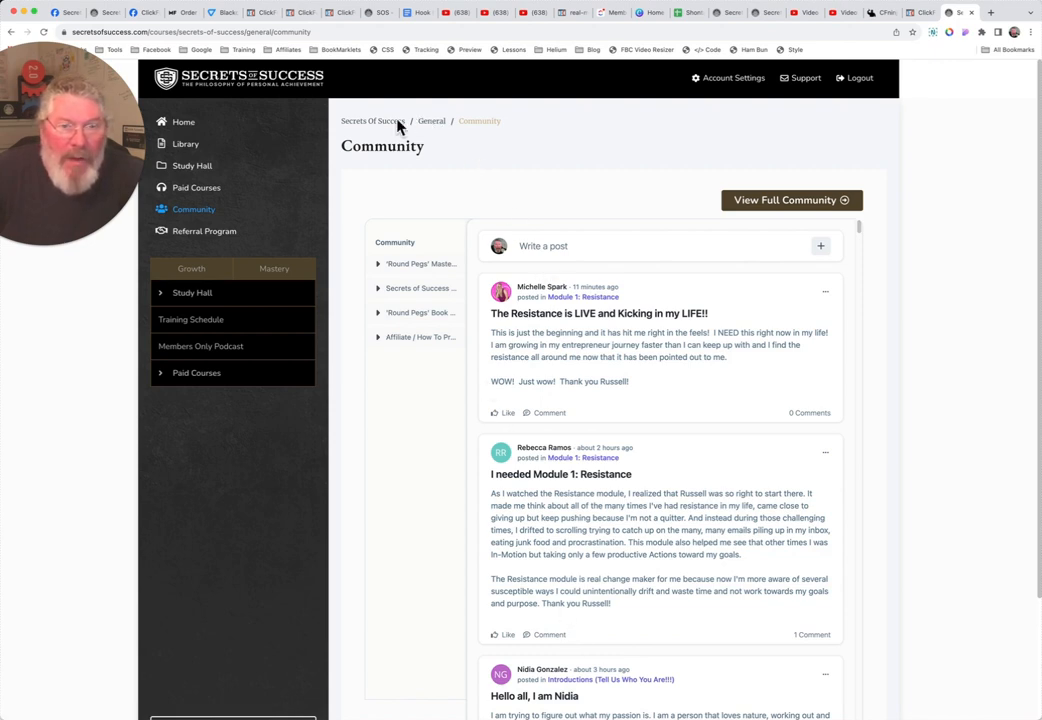
Return to the portal Home page via the Secrets Of Success breadcrumb link
left_click(184, 122)
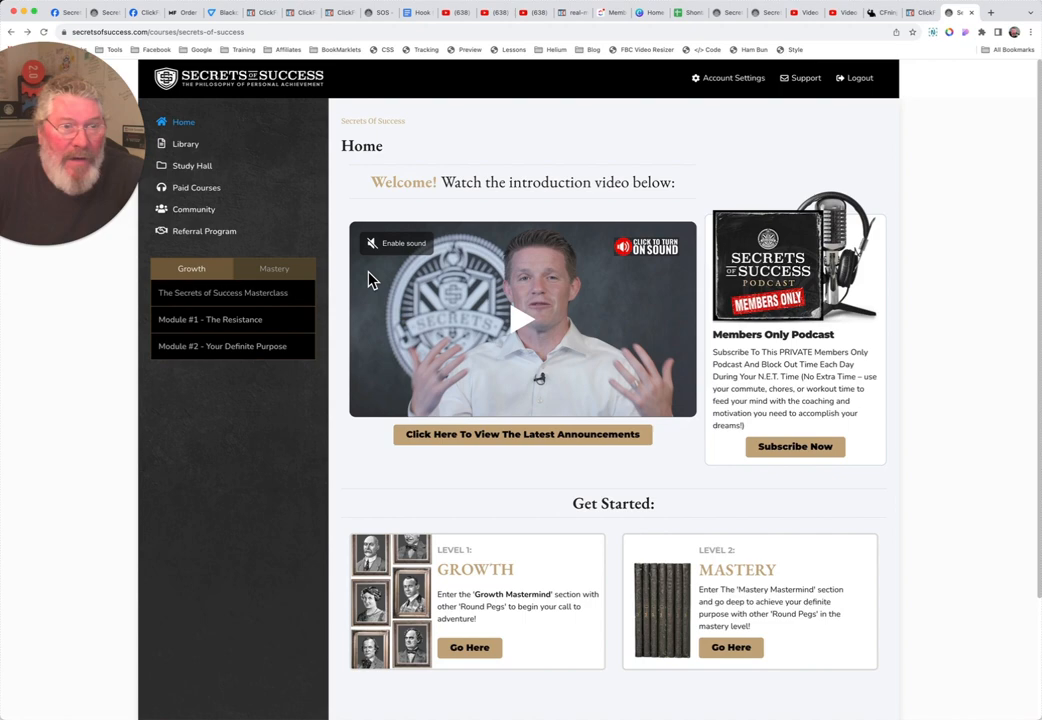
mouse_move(748, 588)
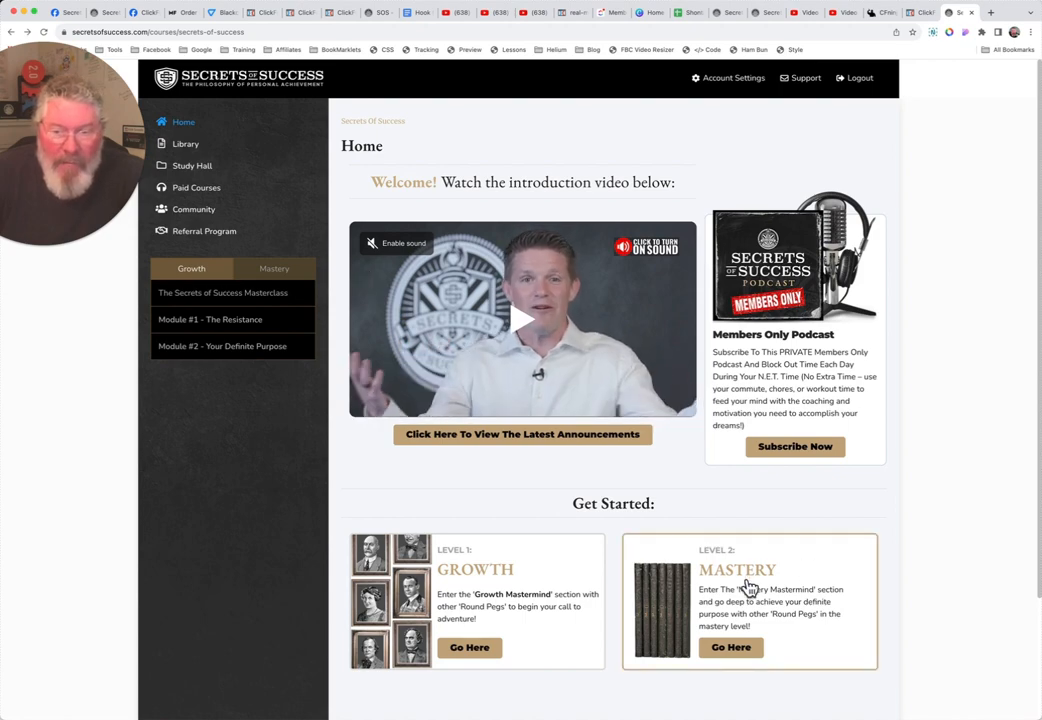
mouse_move(248, 272)
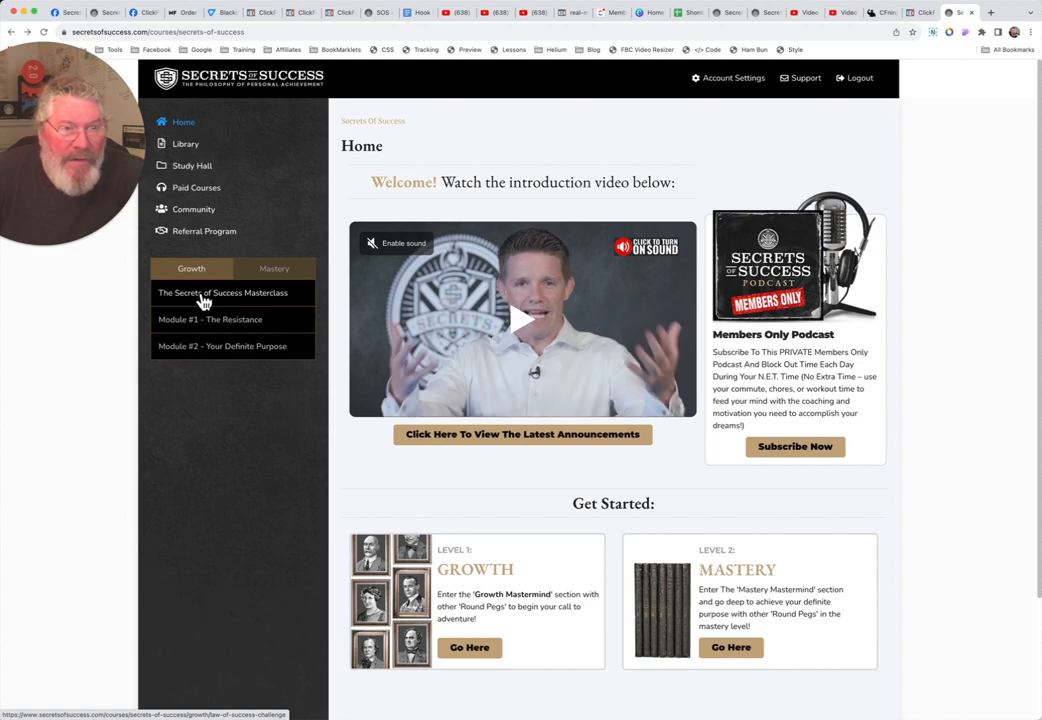
Go to The Secrets of Success Masterclass page from the Growth sidebar
left_click(222, 292)
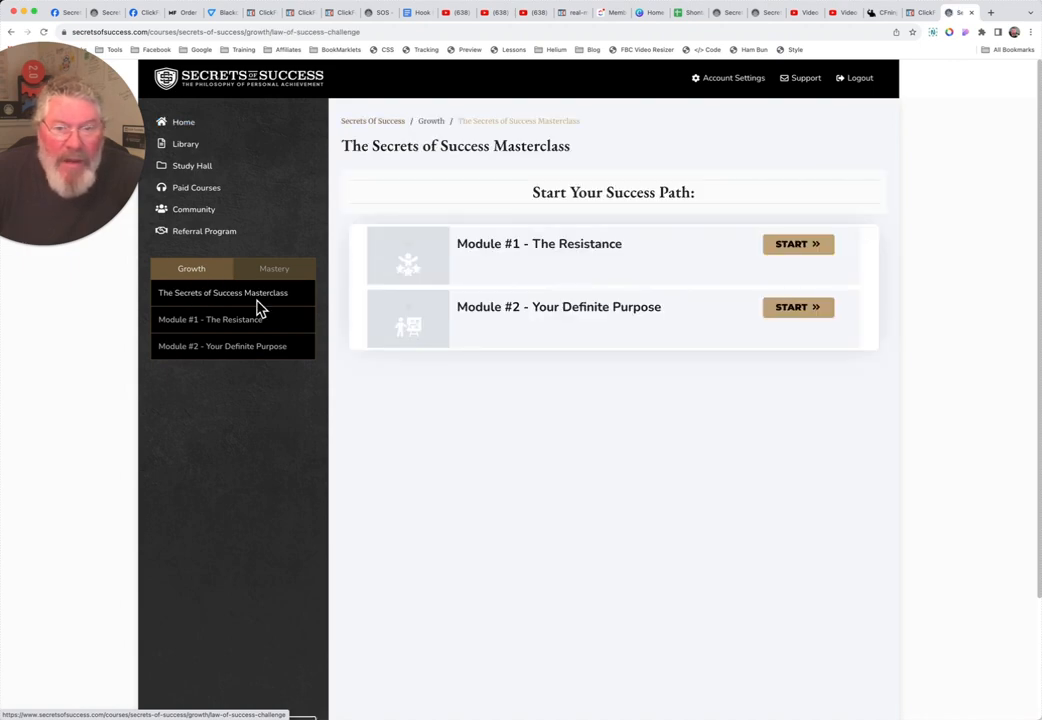
mouse_move(570, 248)
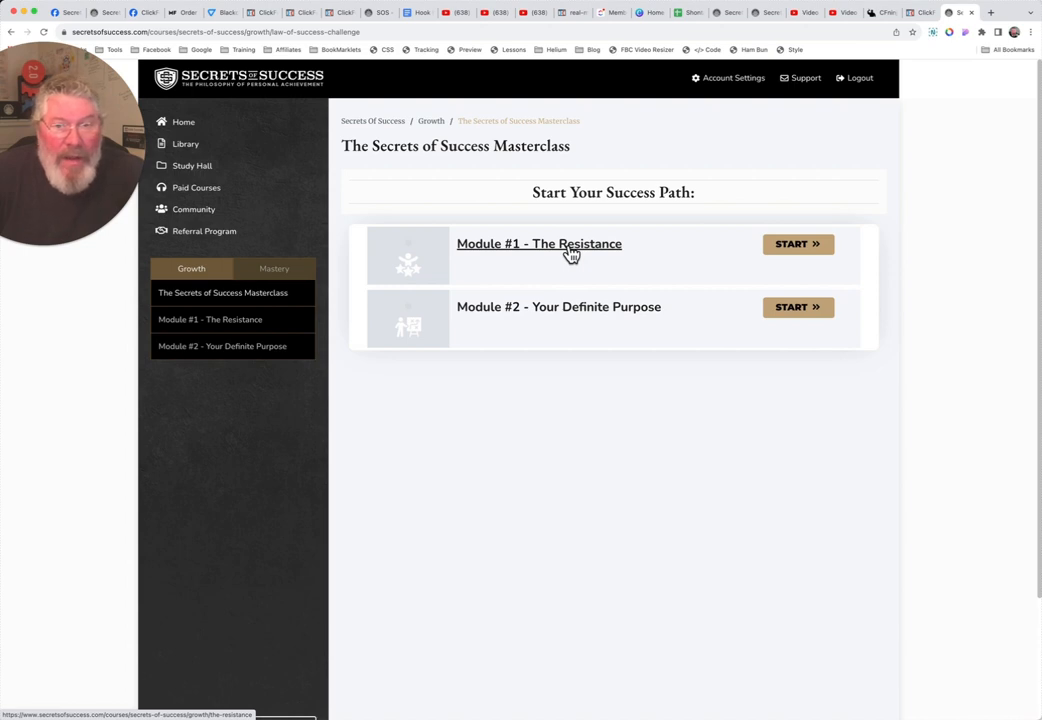
mouse_move(776, 244)
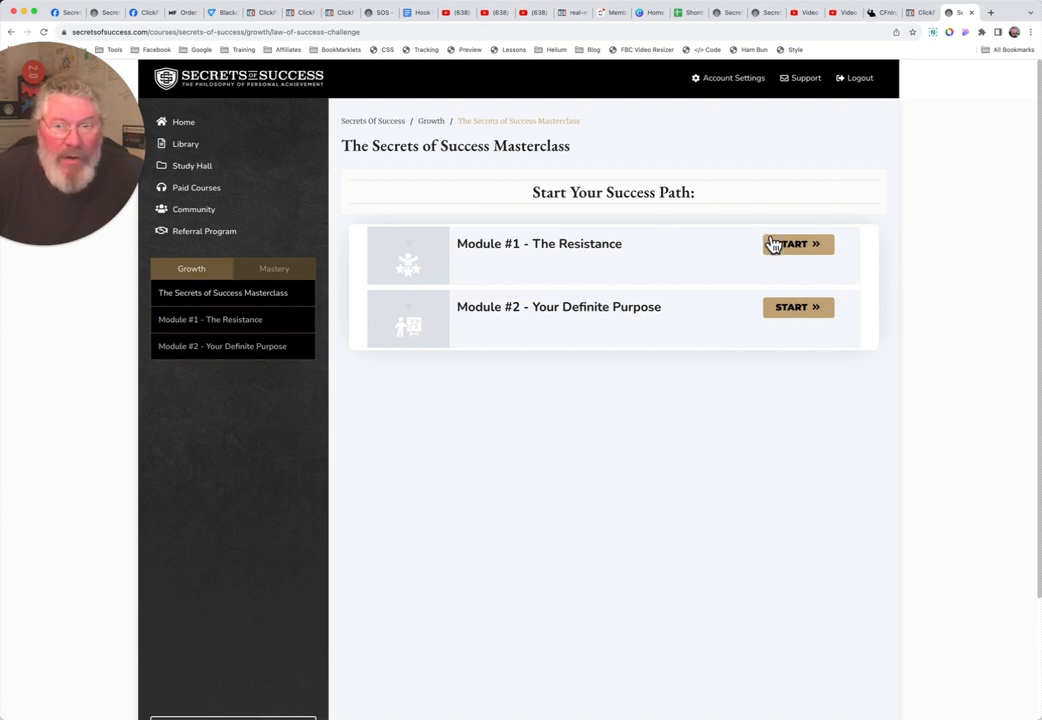
Start Module #1 - The Resistance and look through its lesson videos
left_click(796, 244)
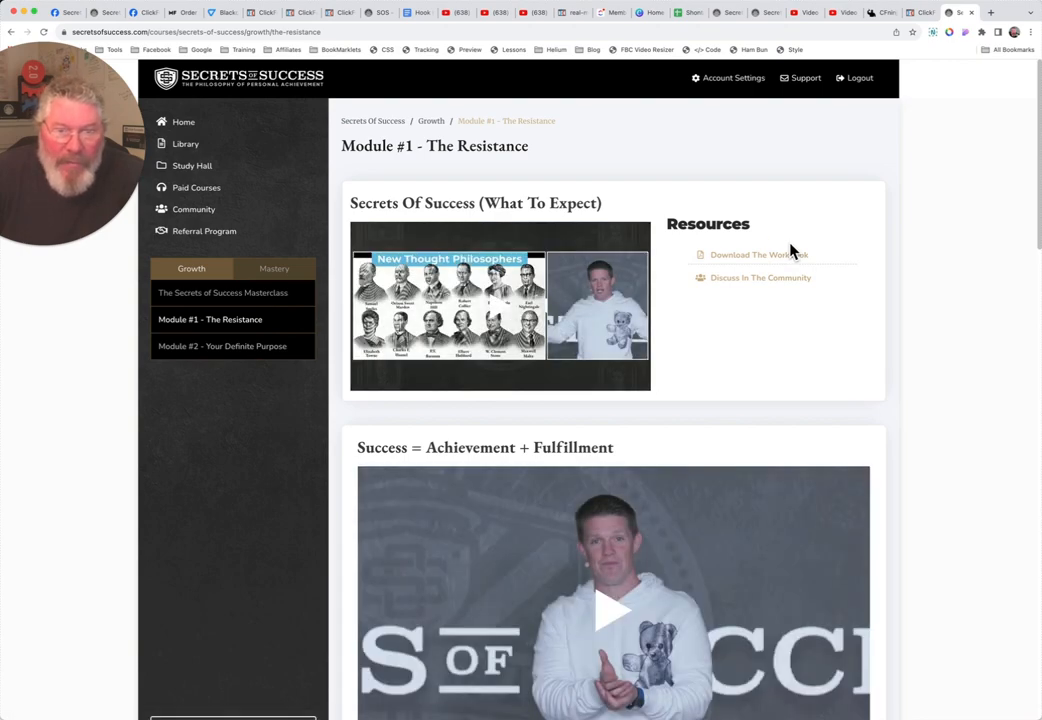
scroll("down", 3)
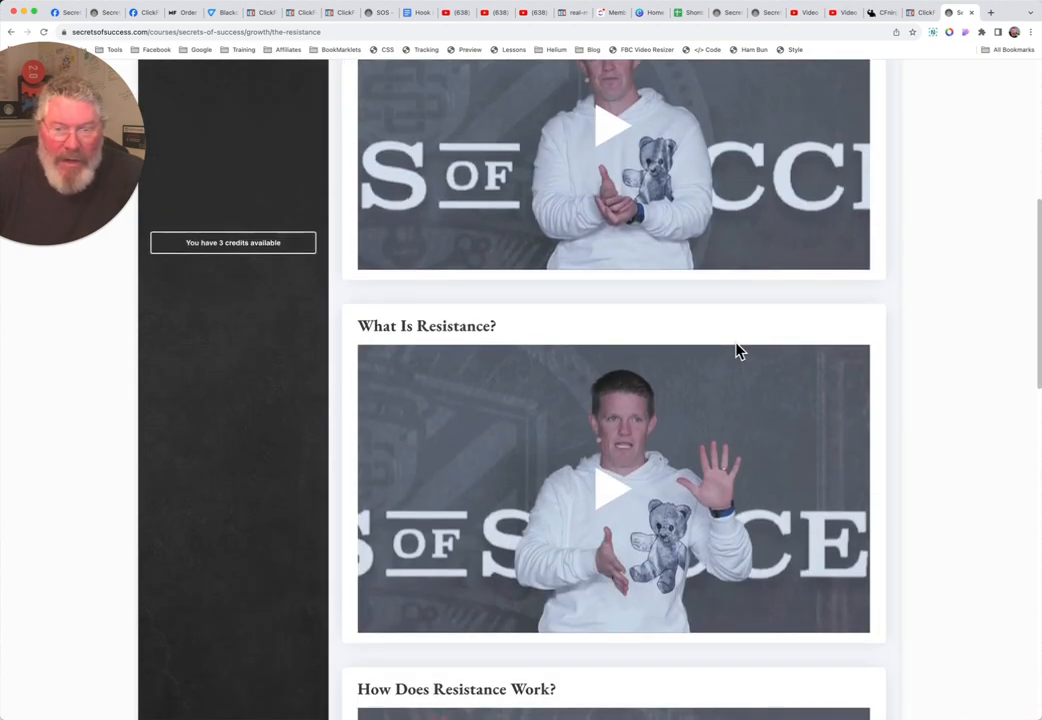
scroll("down", 3)
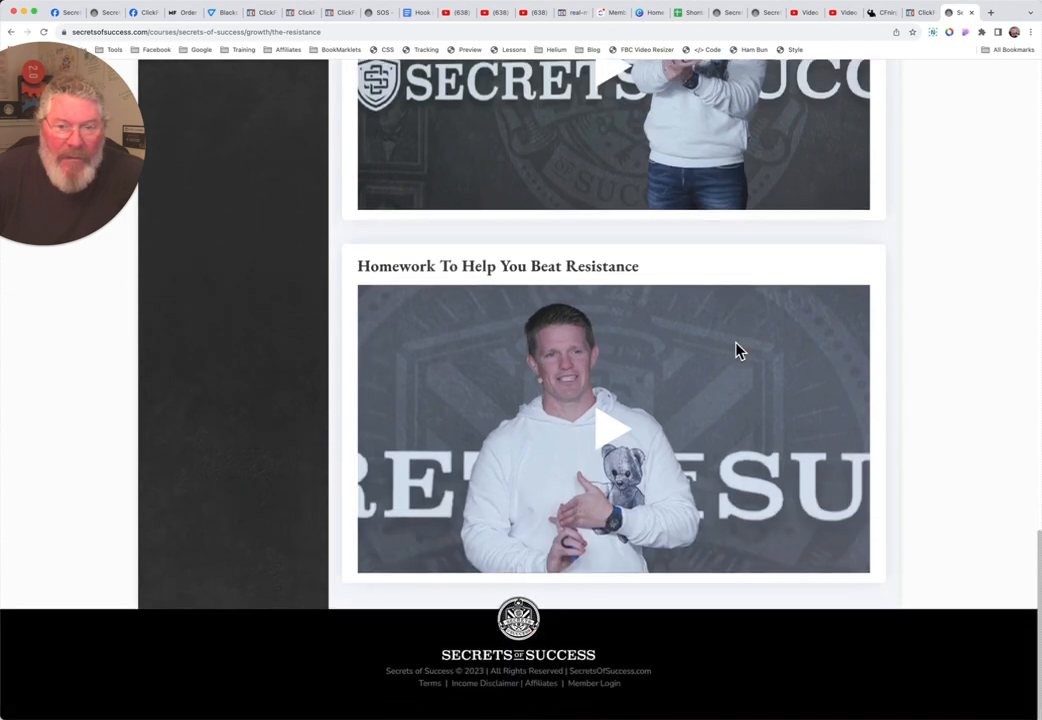
scroll("up", 3)
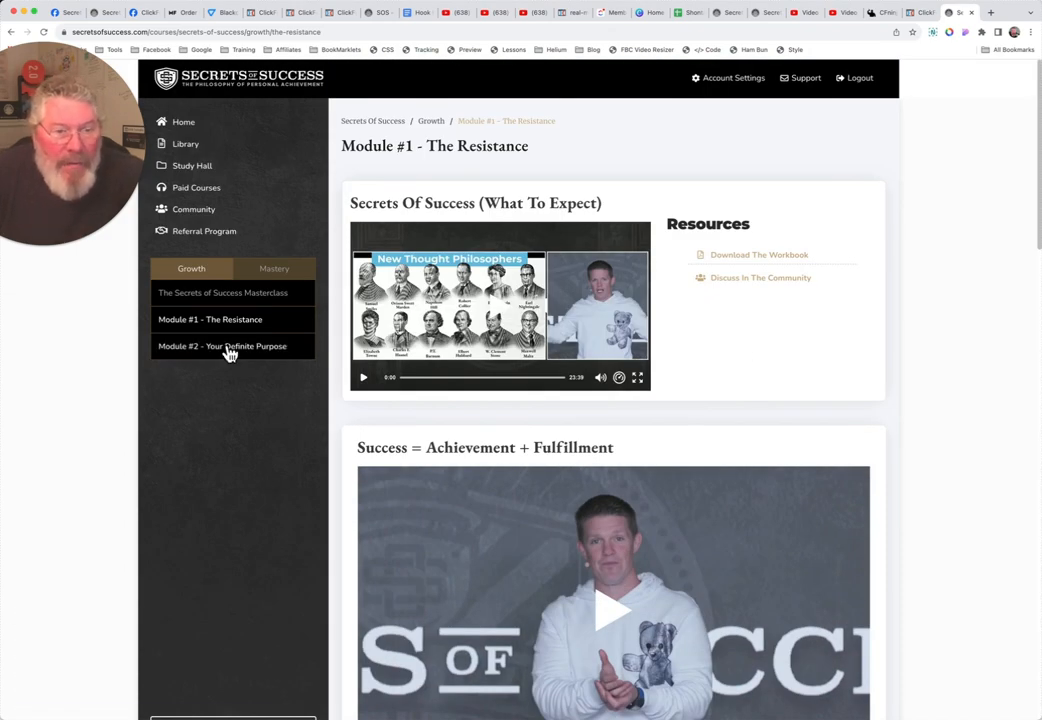
Switch to Module #2 - Your Definite Purpose, which shows only Coming Soon
left_click(222, 346)
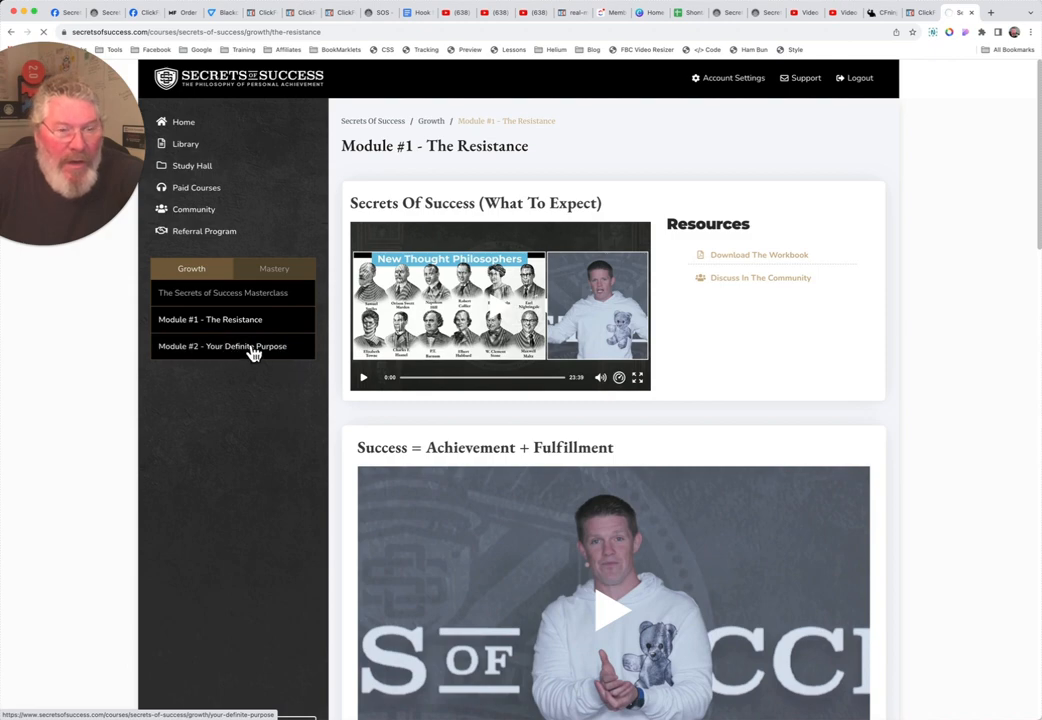
left_click(222, 346)
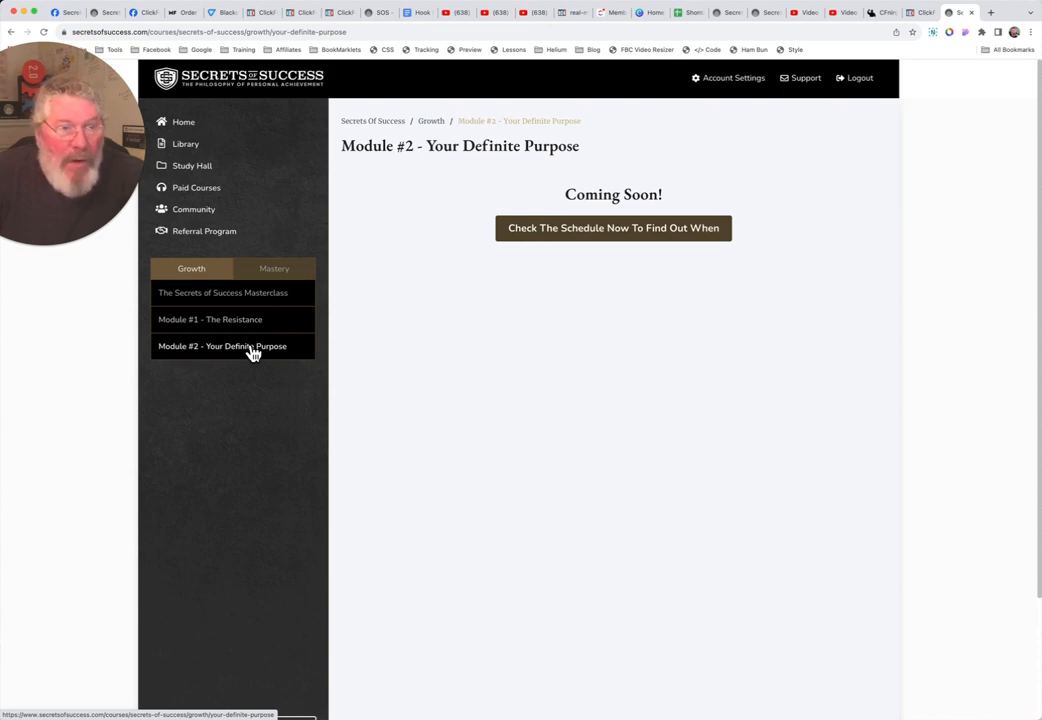
mouse_move(182, 140)
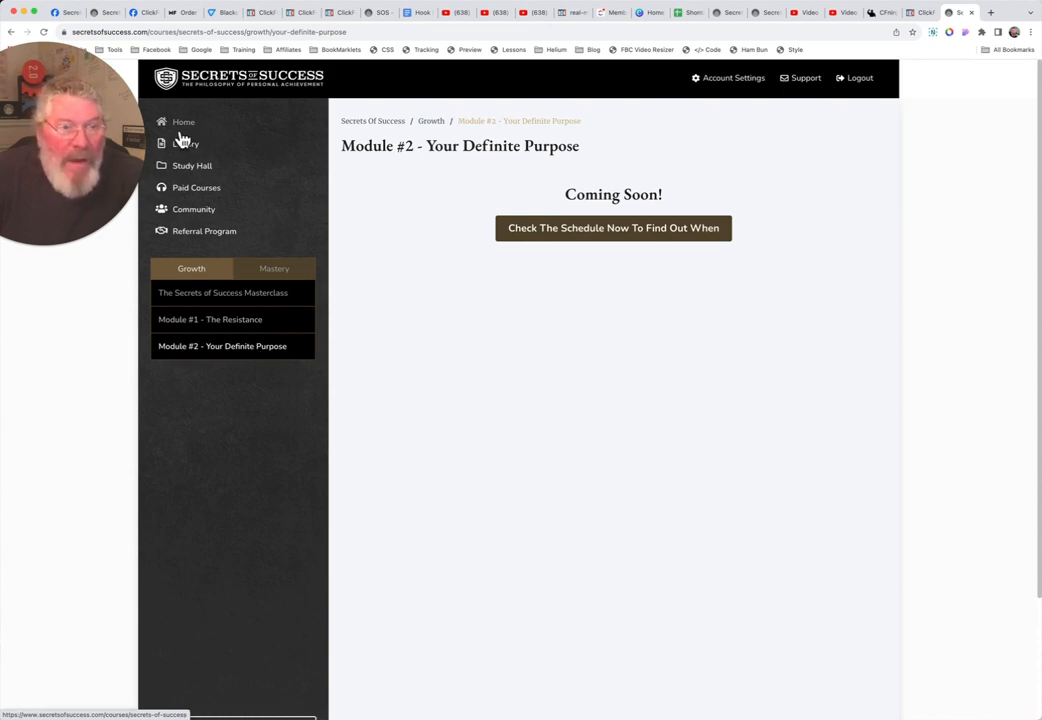
Return to Home, then go to the Library page of authors with course counts
left_click(184, 122)
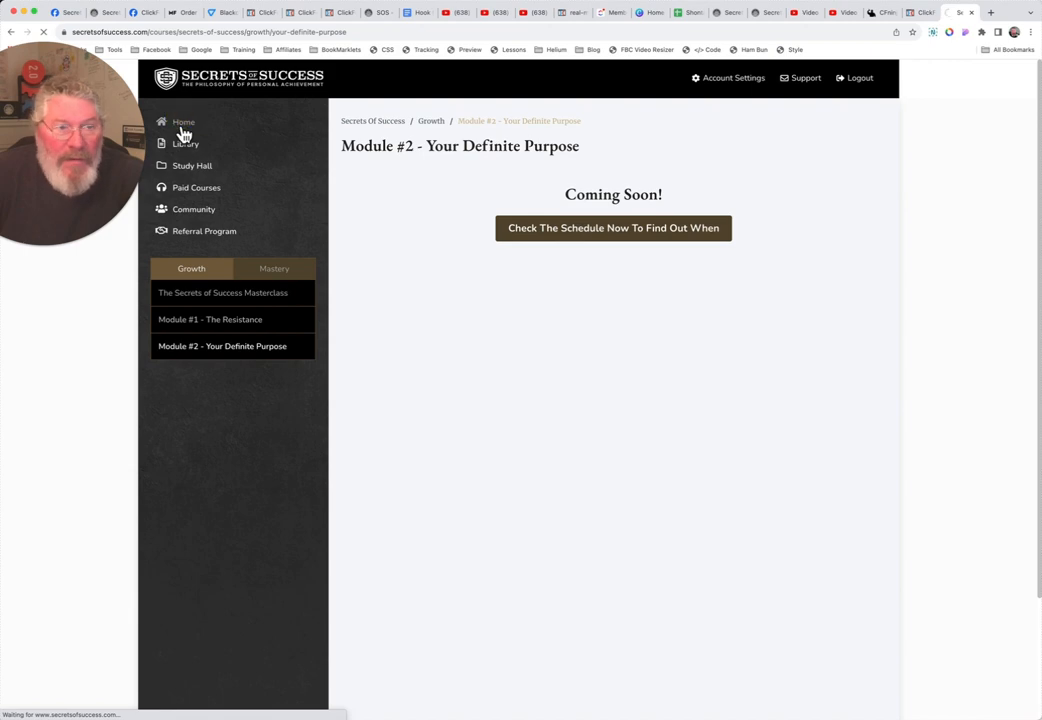
left_click(184, 122)
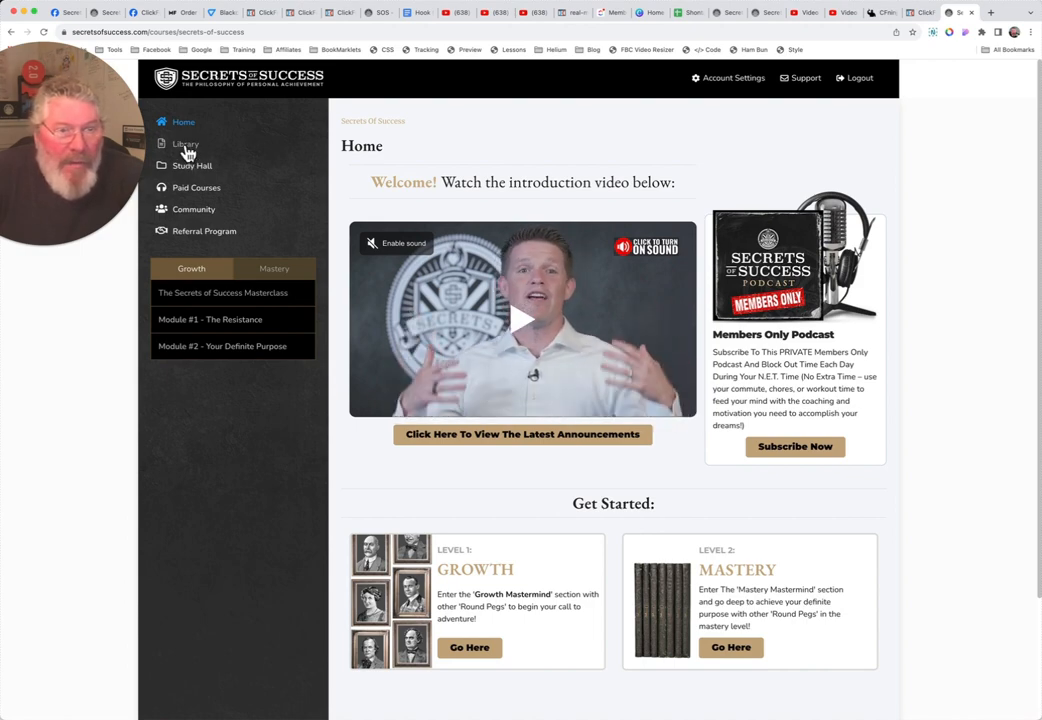
left_click(184, 144)
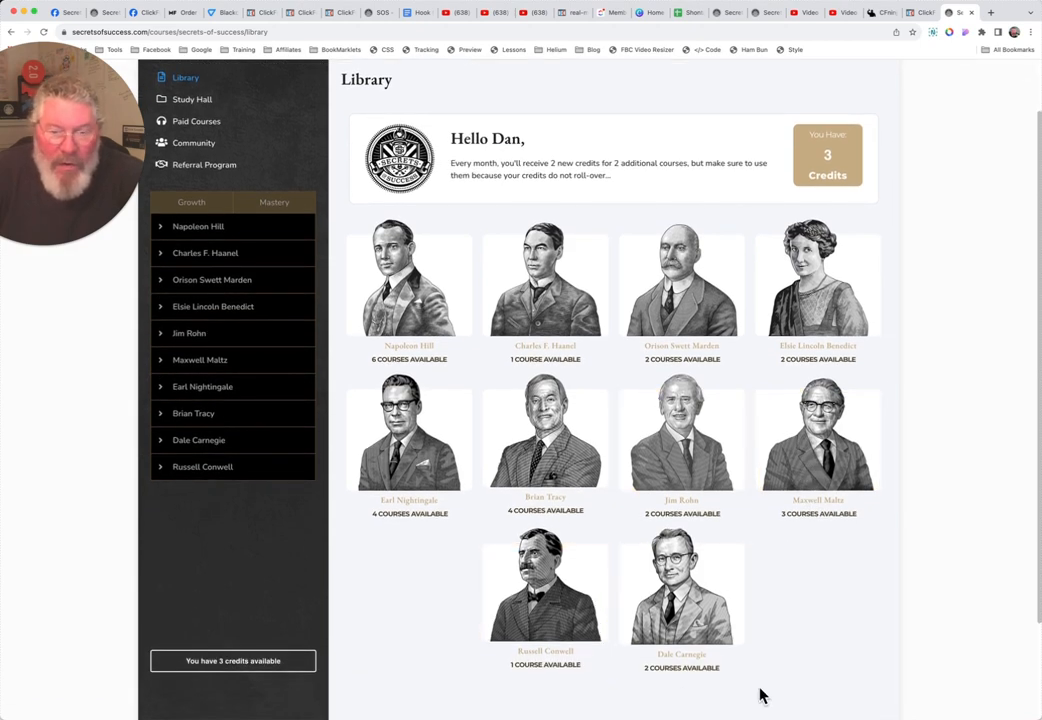
mouse_move(772, 688)
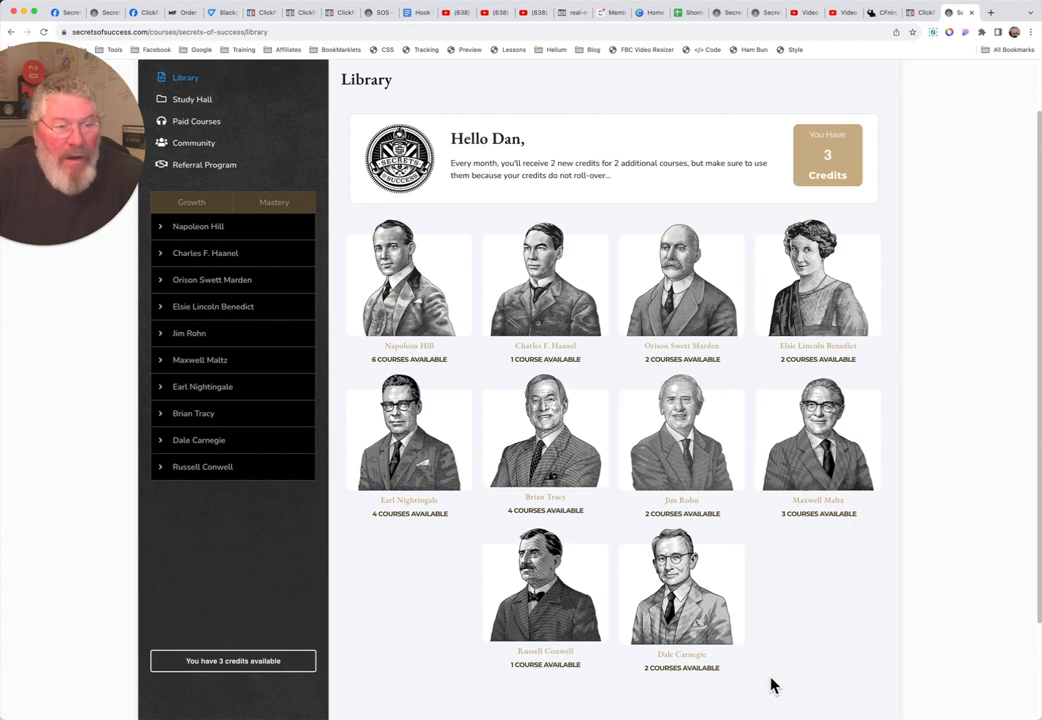
mouse_move(770, 572)
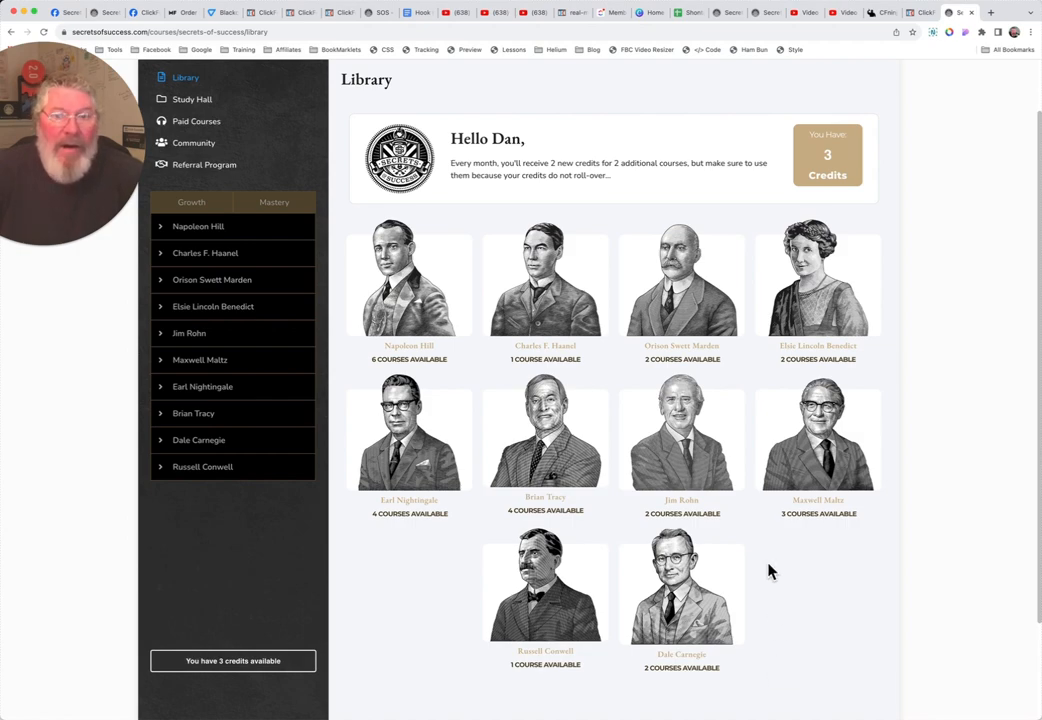
mouse_move(418, 600)
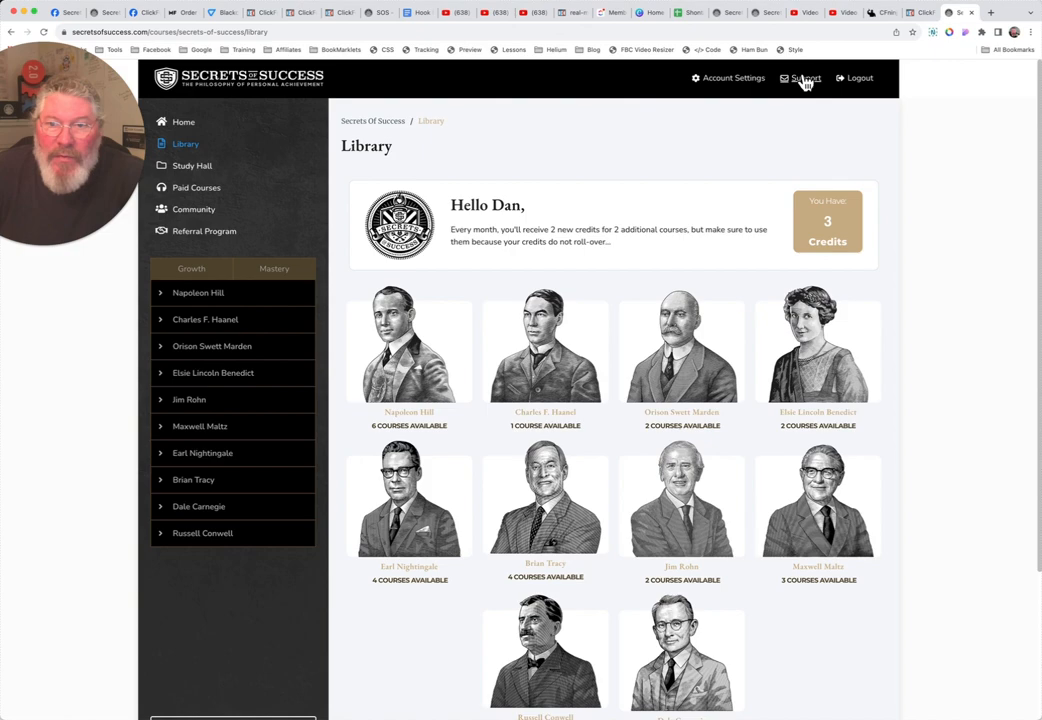
mouse_move(712, 152)
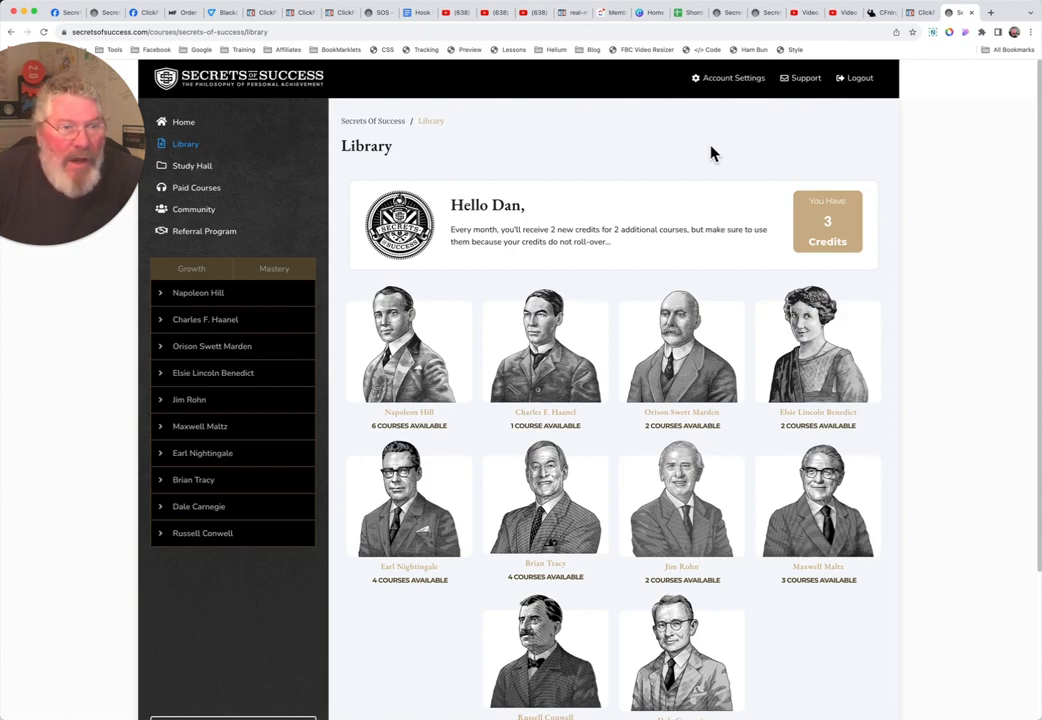
mouse_move(504, 124)
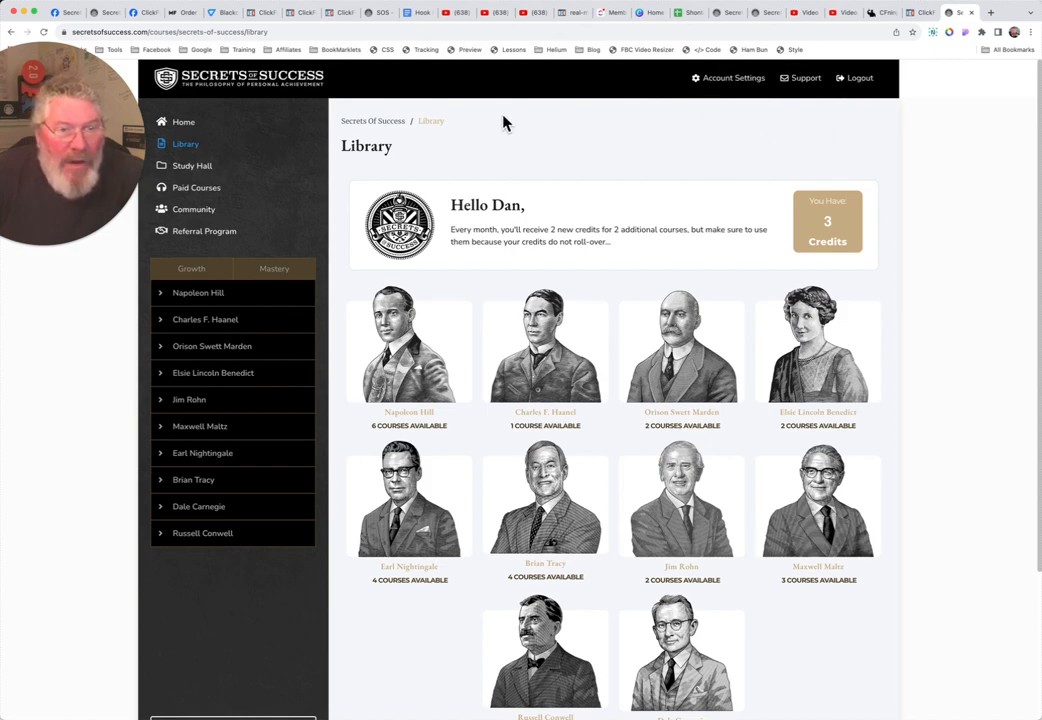
mouse_move(232, 124)
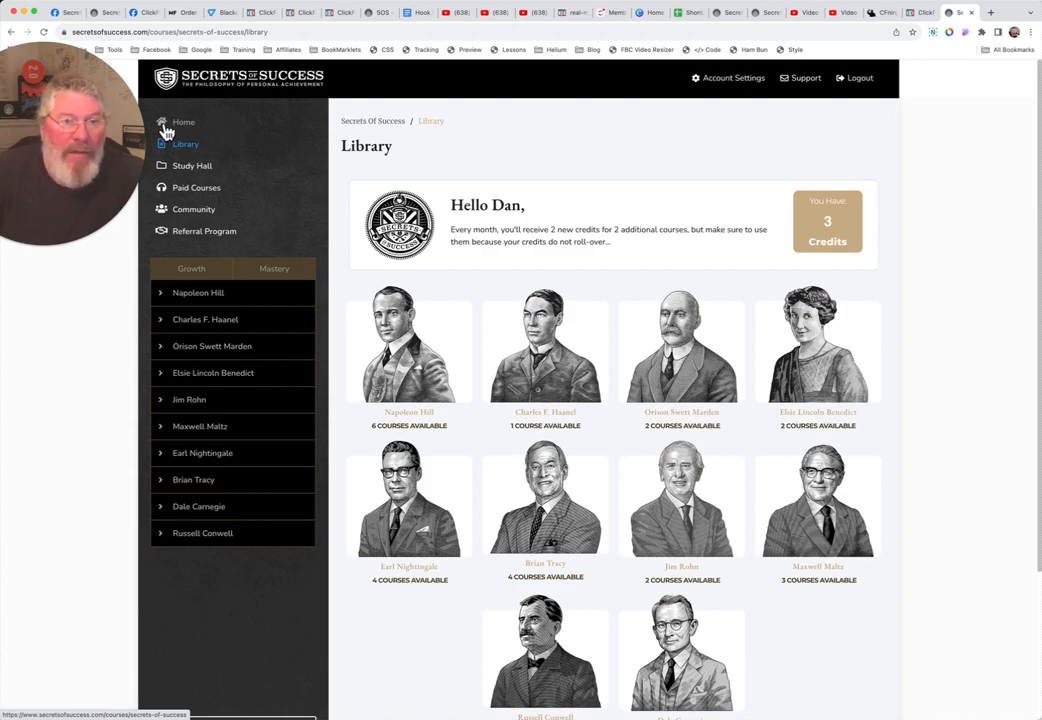
mouse_move(192, 170)
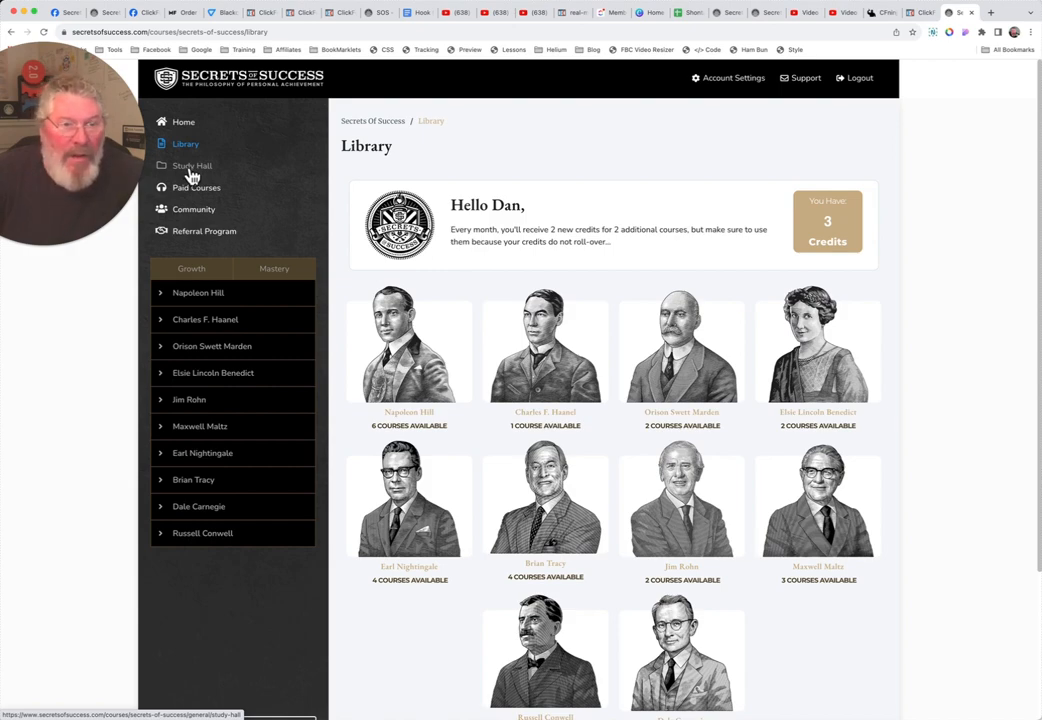
mouse_move(408, 350)
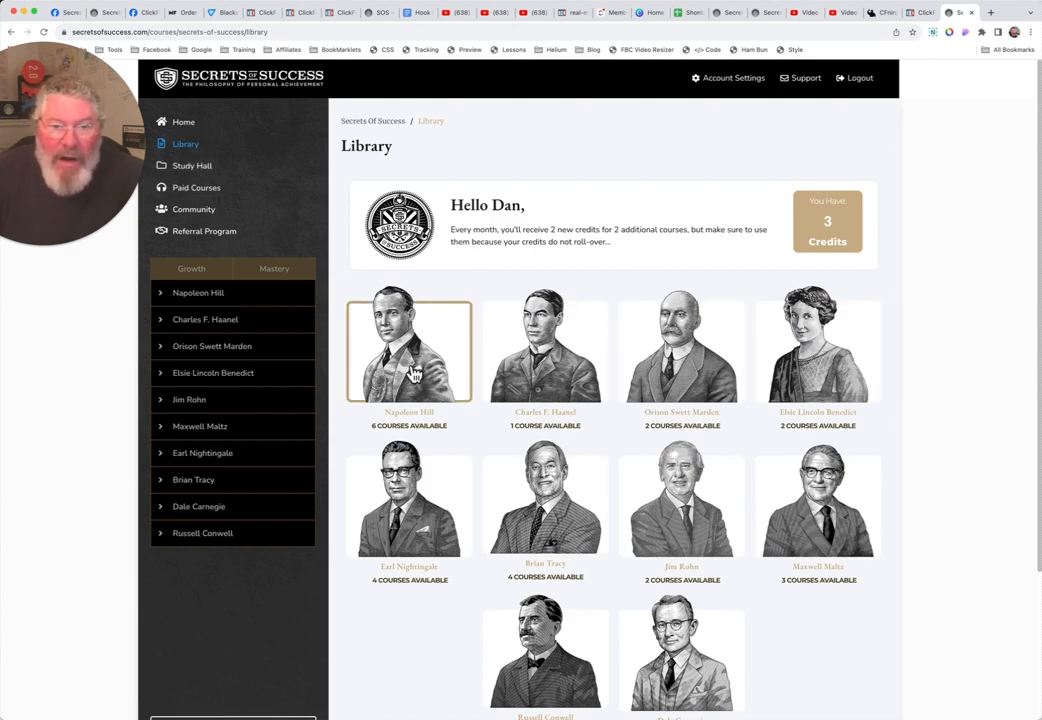
mouse_move(680, 502)
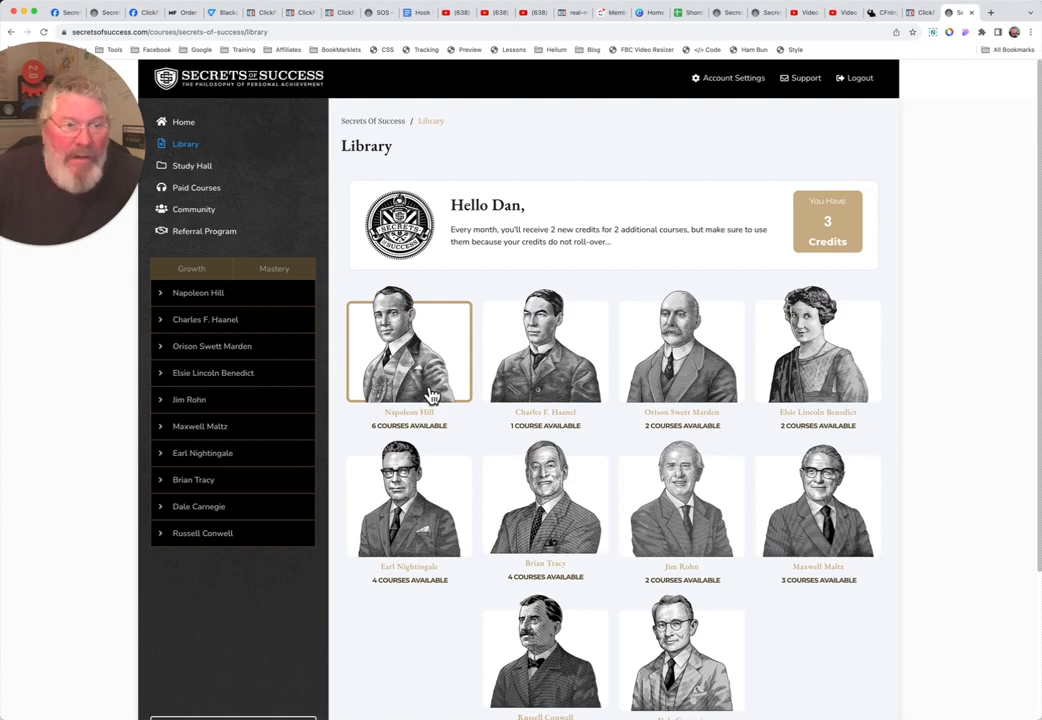
mouse_move(410, 362)
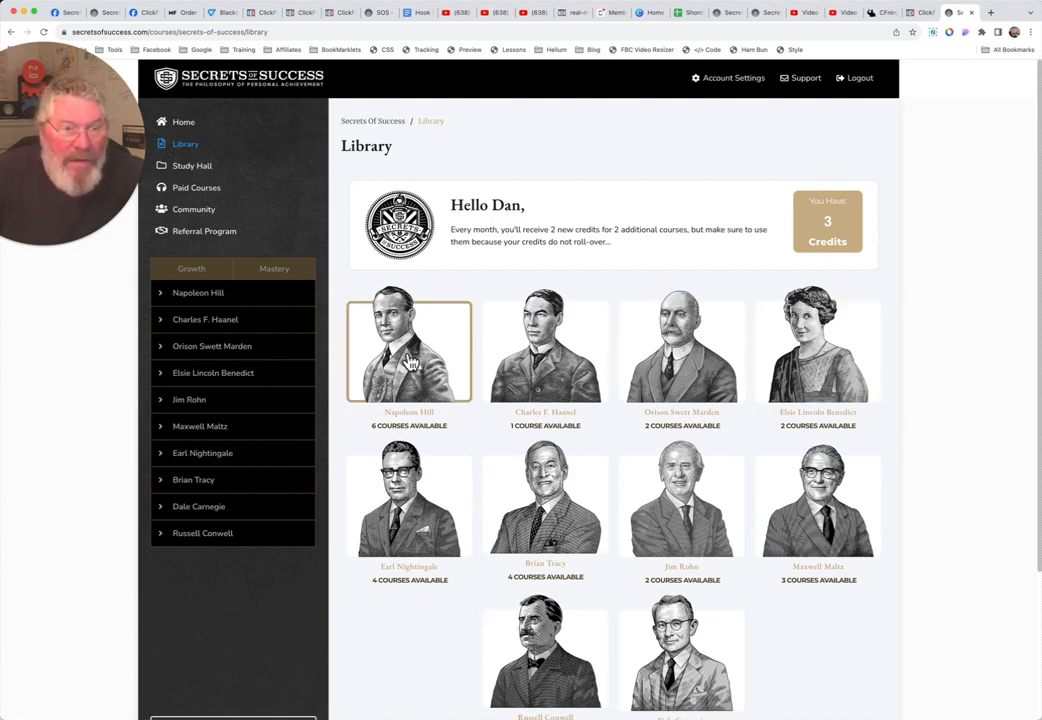
mouse_move(196, 188)
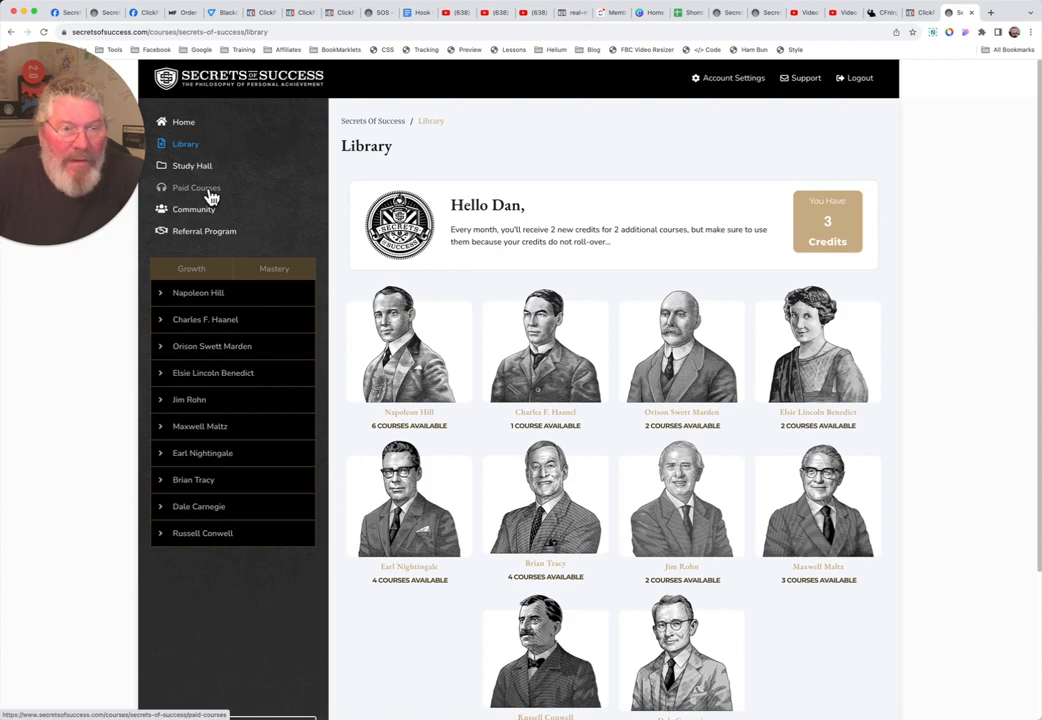
Go to the Paid Courses page listing Members Only and Other Paid Courses
left_click(196, 188)
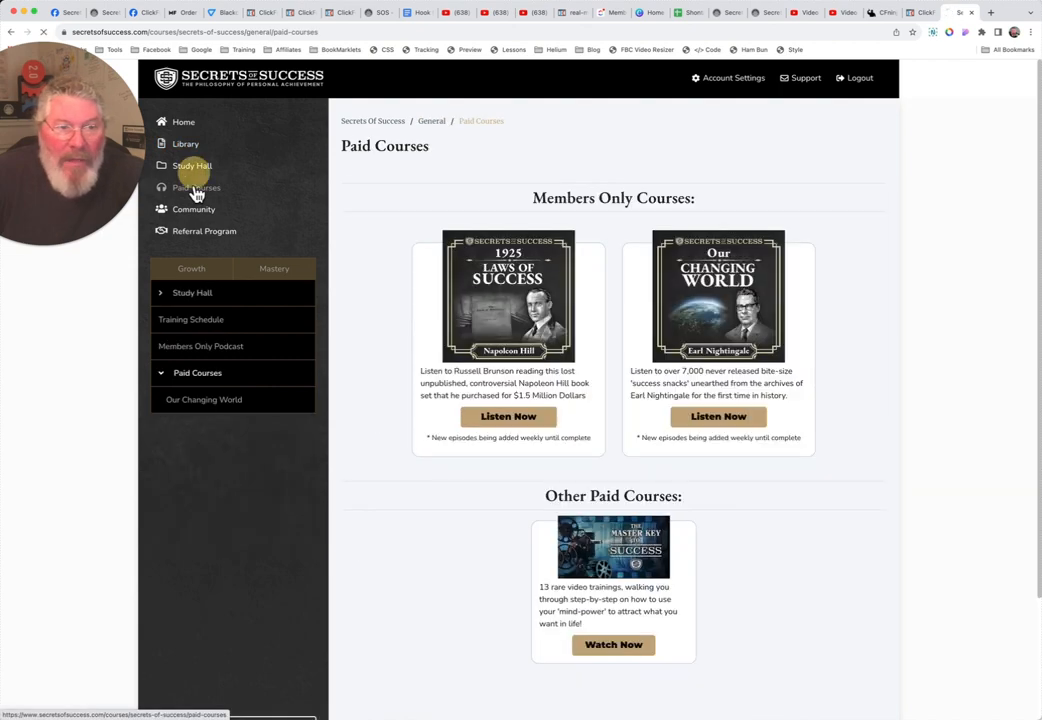
mouse_move(752, 186)
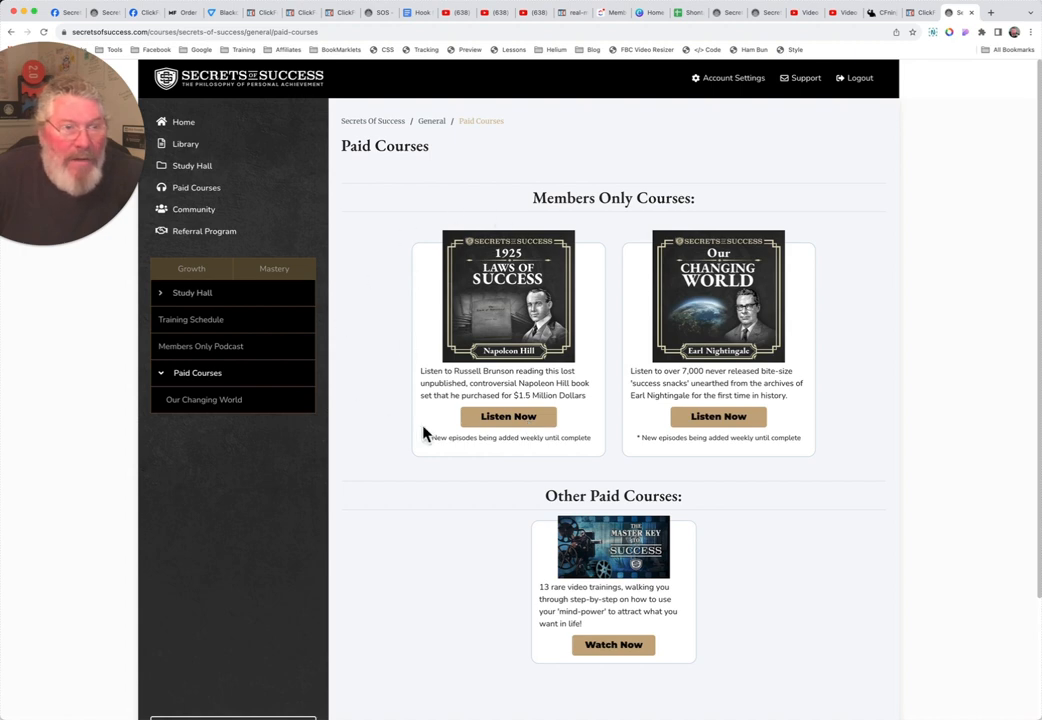
mouse_move(632, 392)
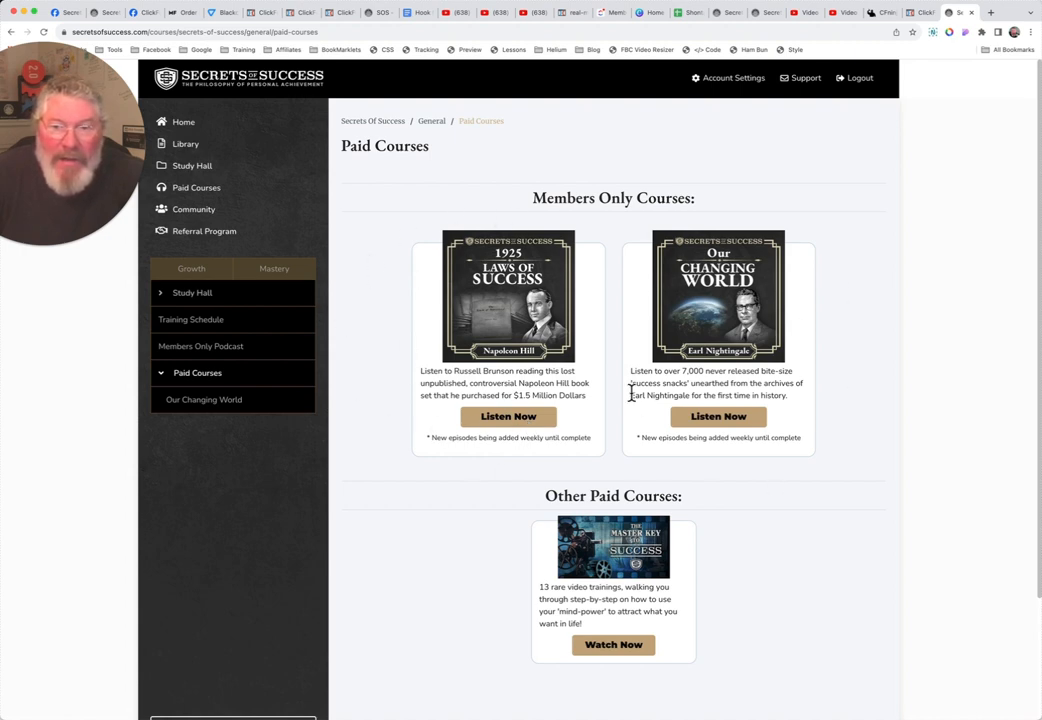
mouse_move(780, 356)
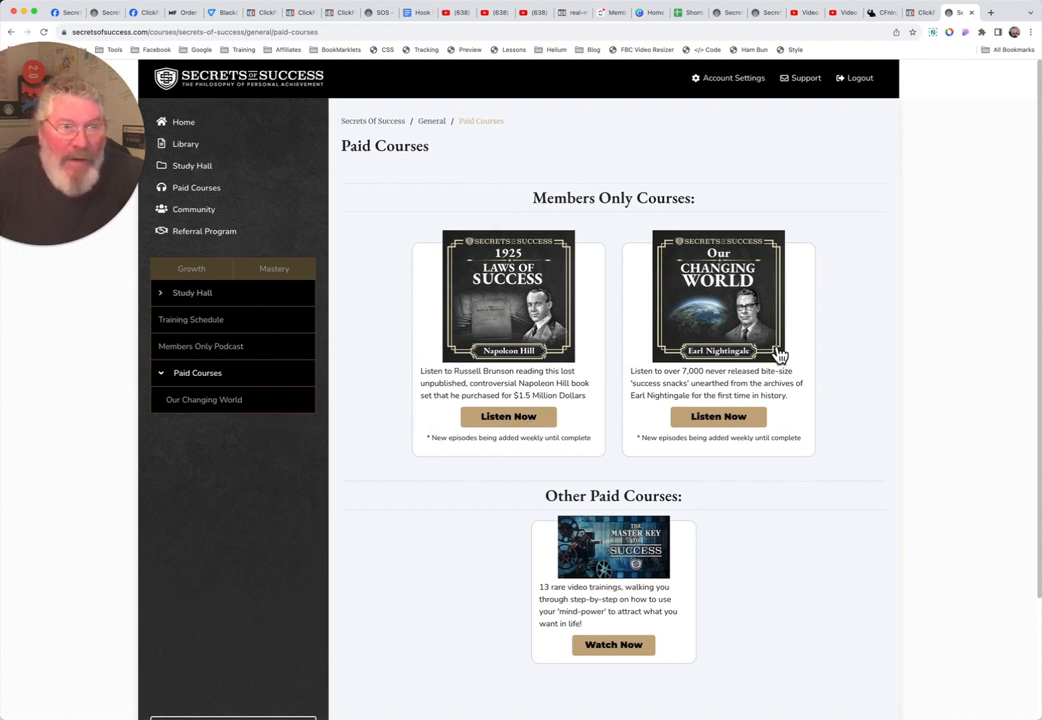
mouse_move(672, 338)
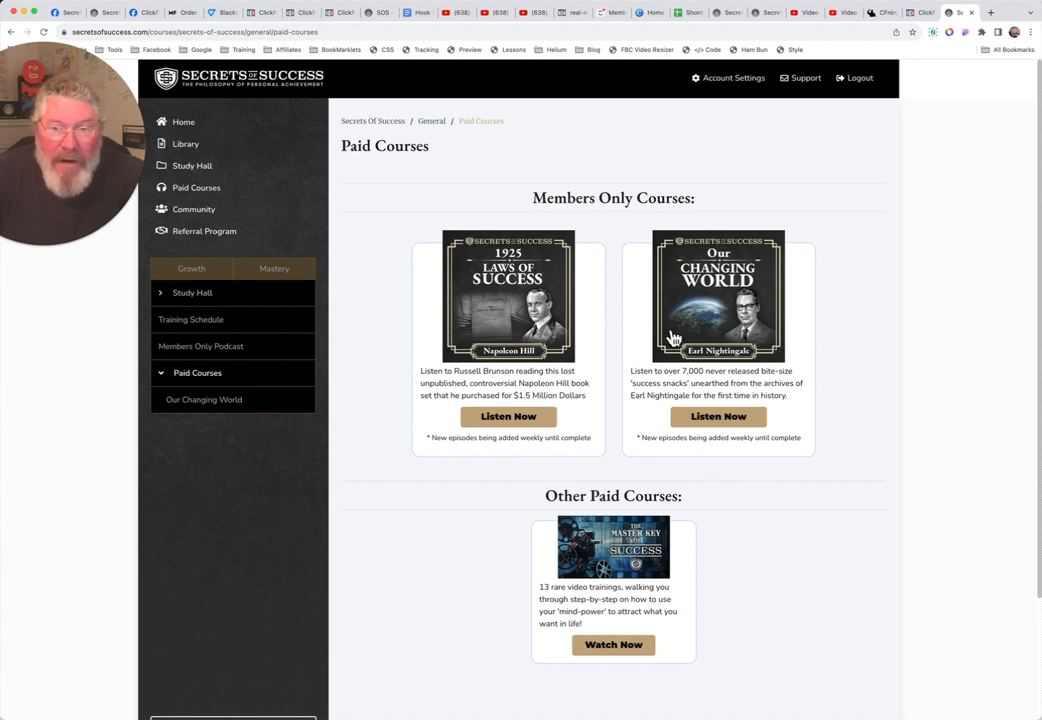
mouse_move(724, 436)
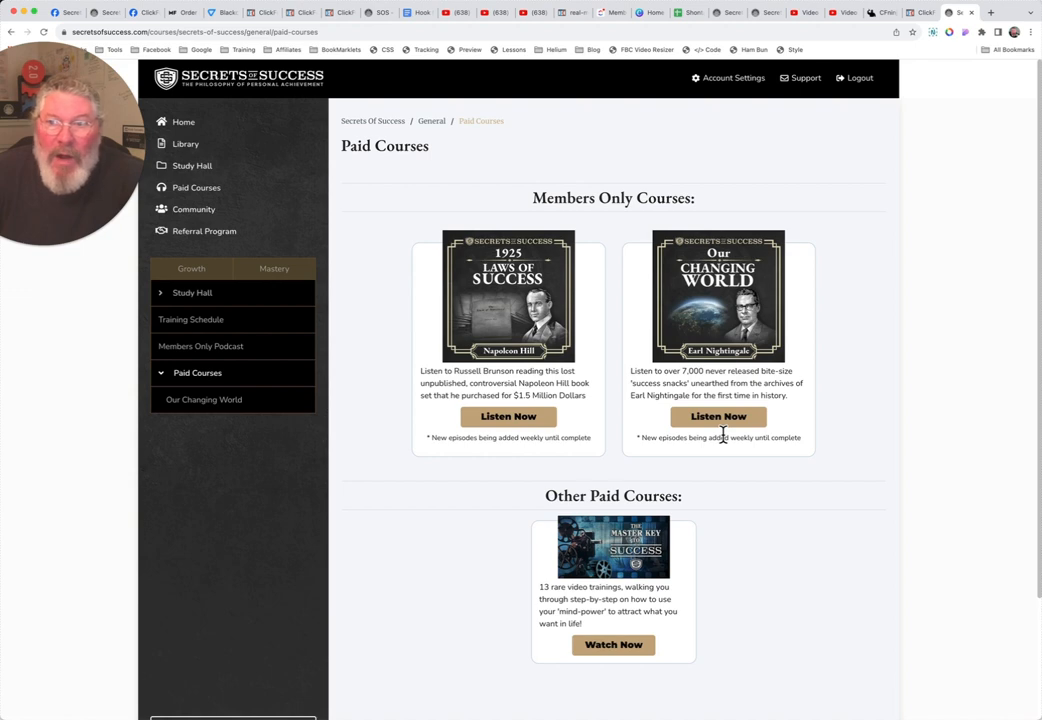
mouse_move(696, 512)
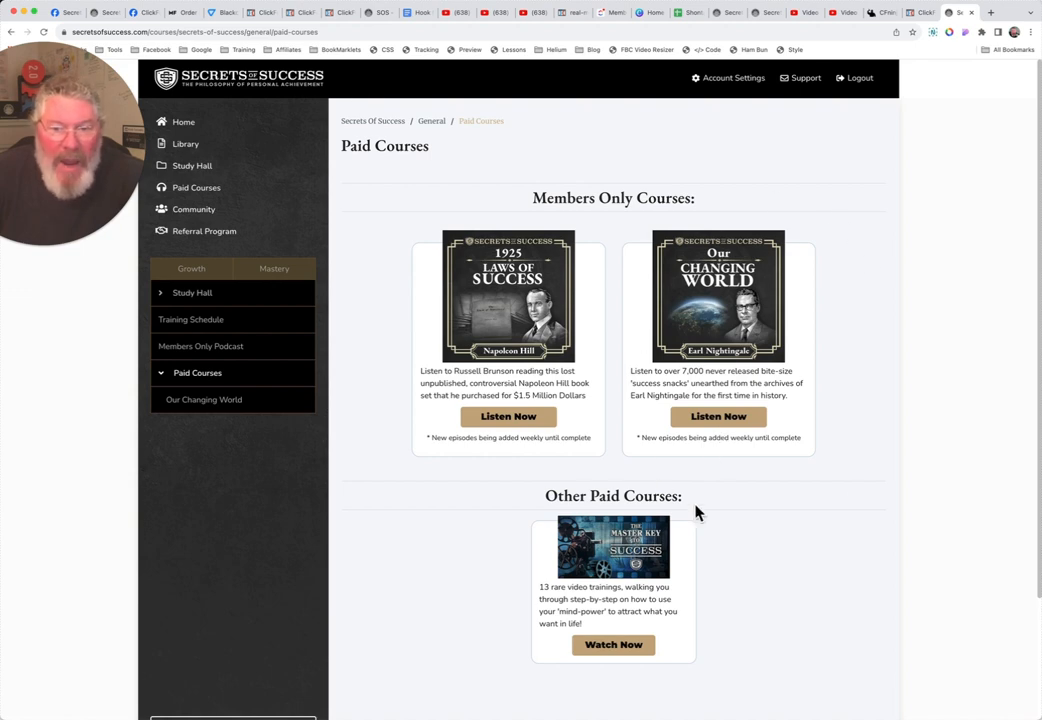
mouse_move(698, 500)
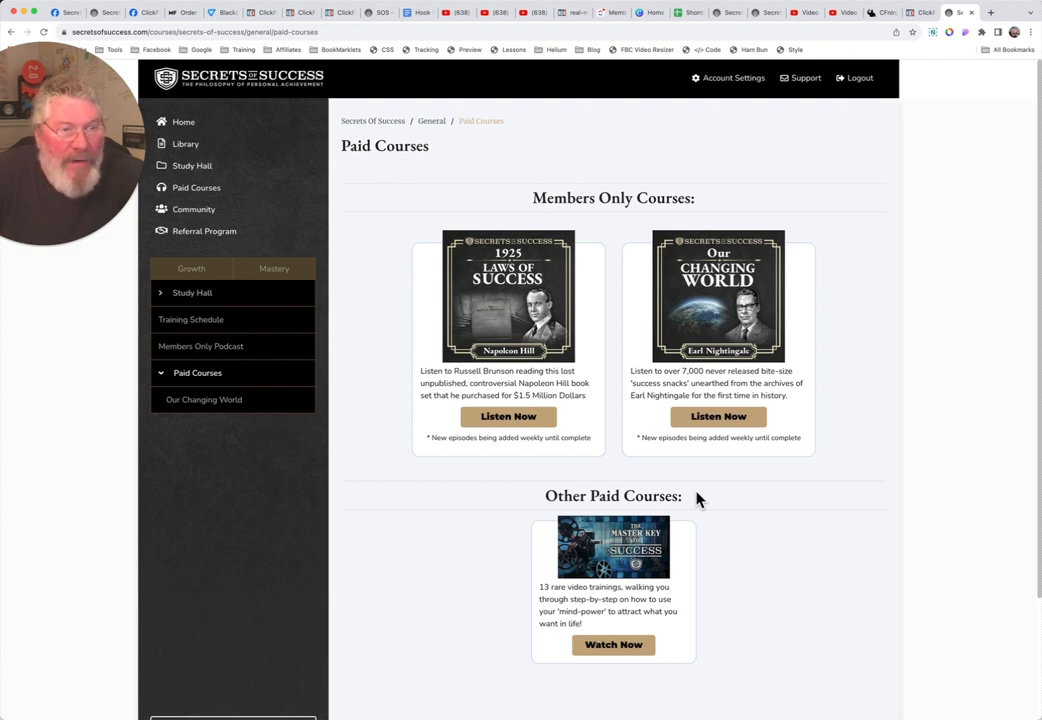
mouse_move(704, 344)
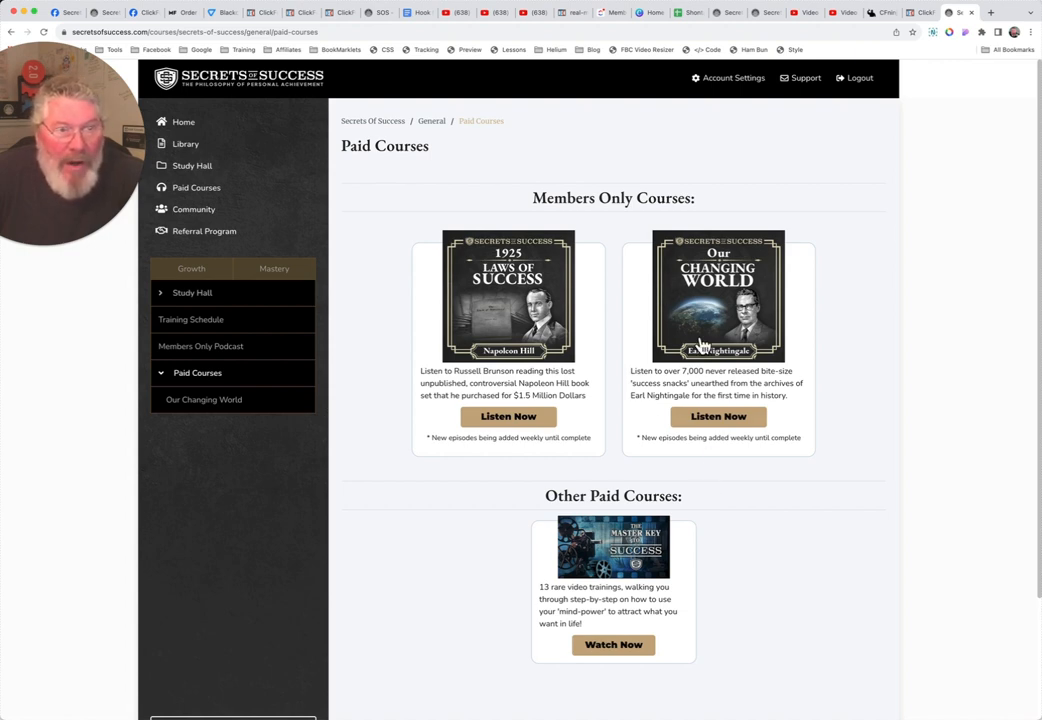
mouse_move(700, 344)
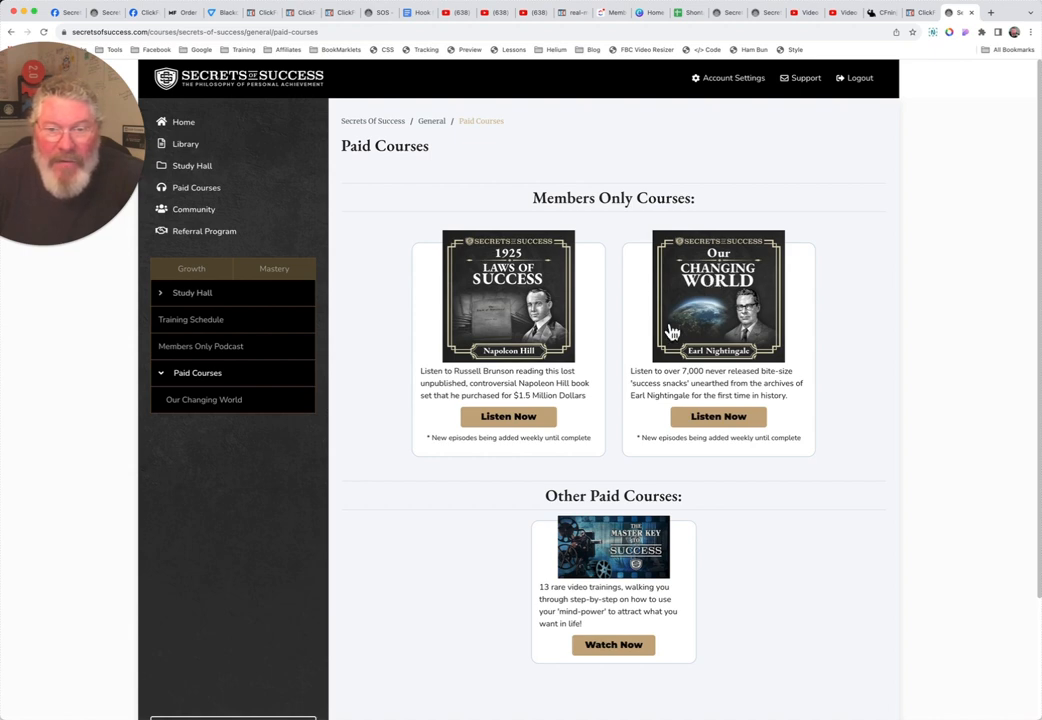
mouse_move(704, 350)
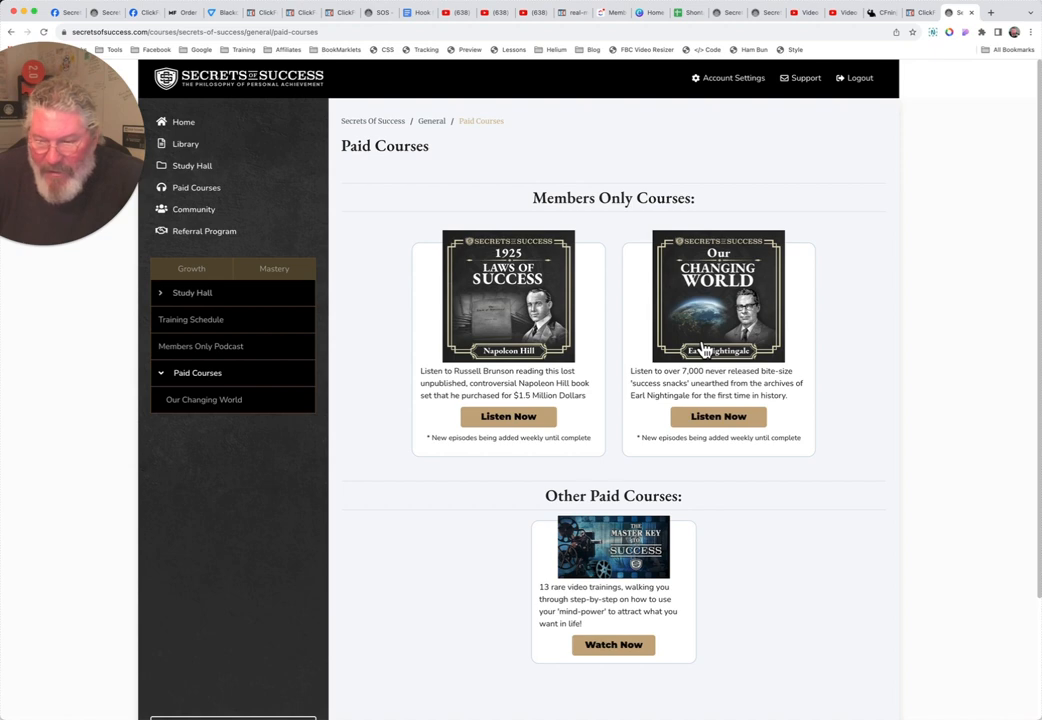
mouse_move(818, 312)
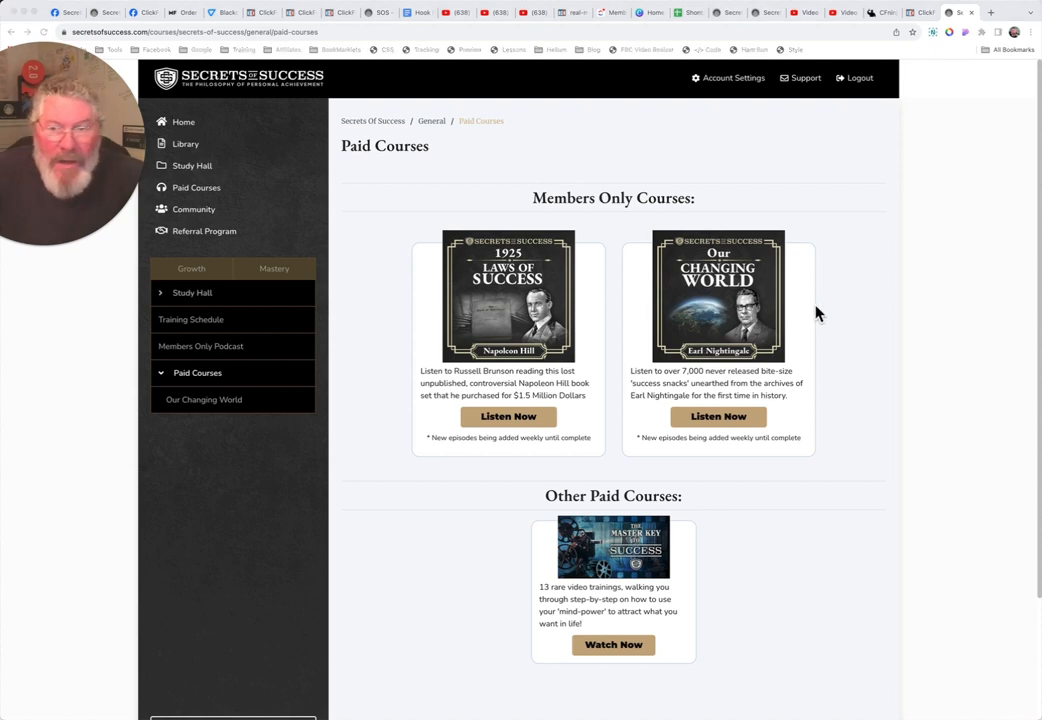
mouse_move(744, 388)
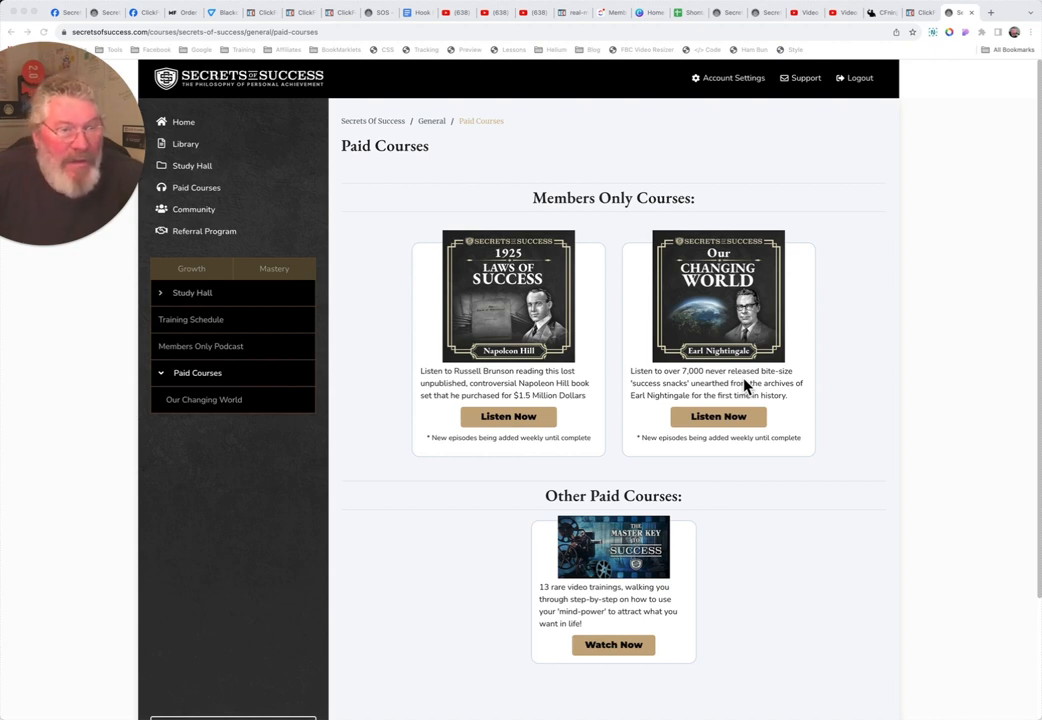
mouse_move(642, 270)
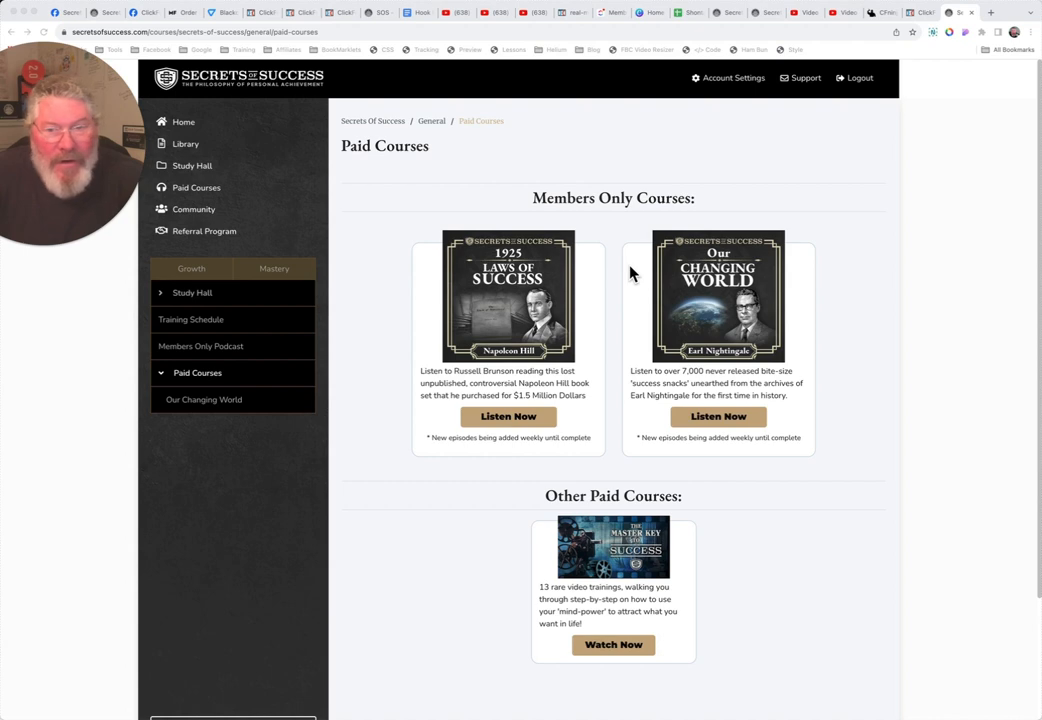
mouse_move(630, 280)
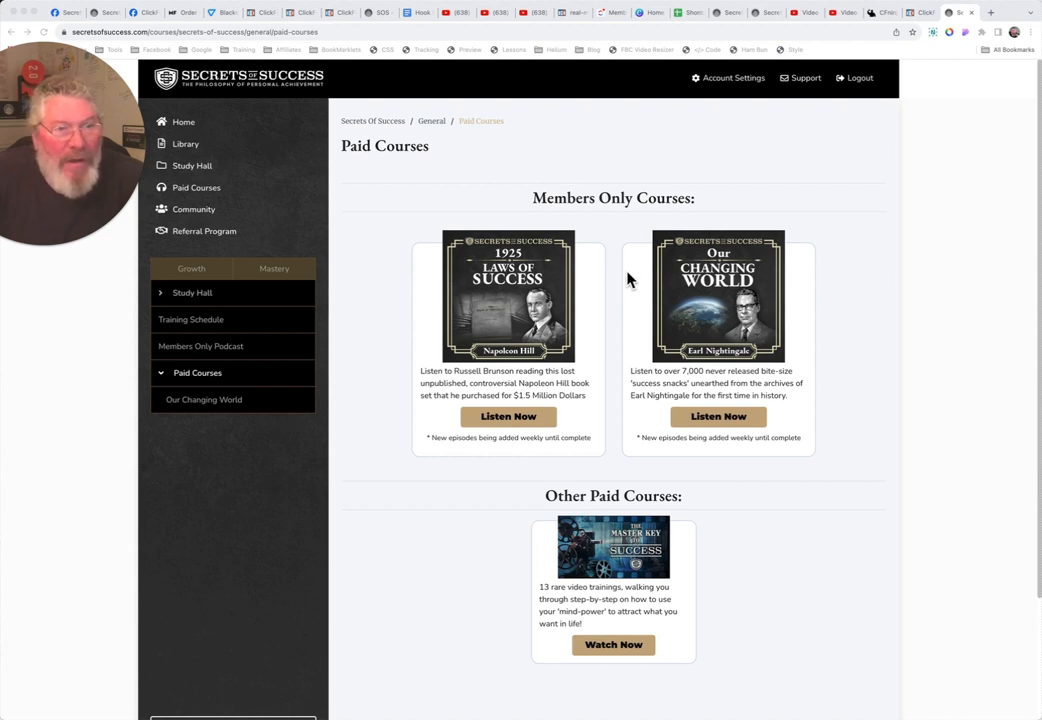
mouse_move(724, 242)
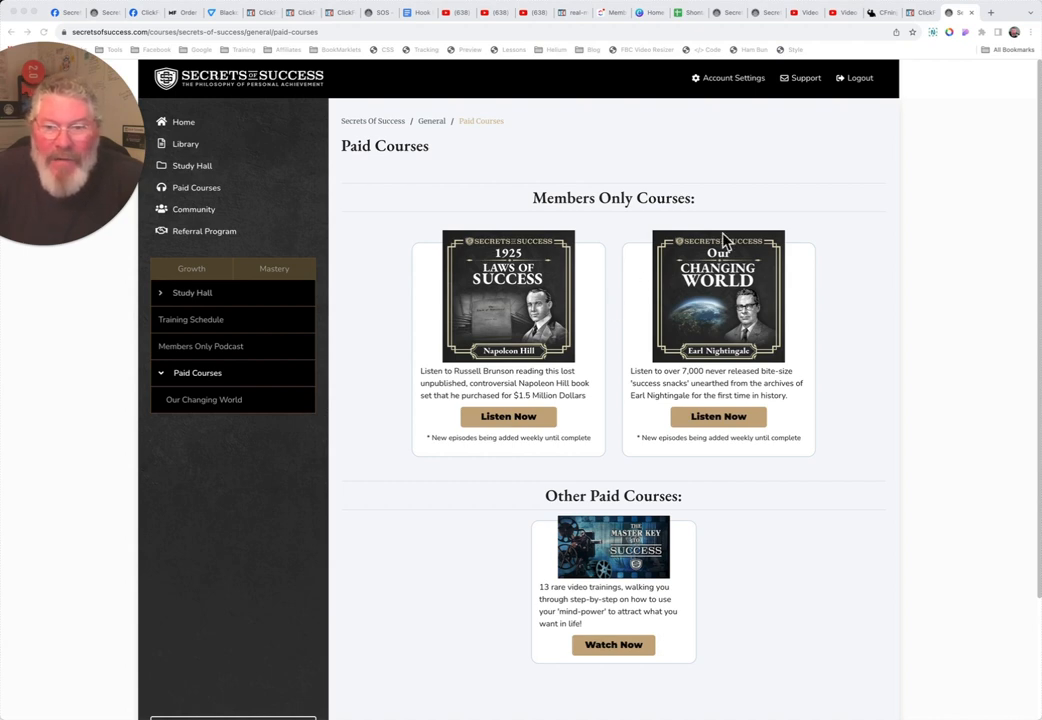
mouse_move(668, 208)
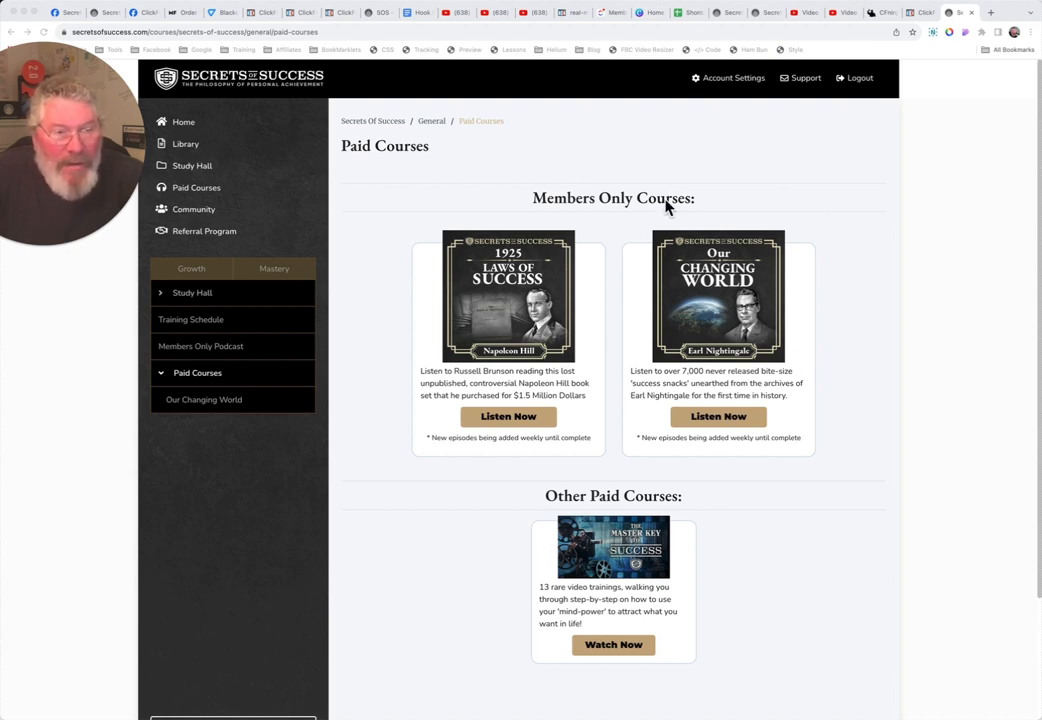
mouse_move(516, 164)
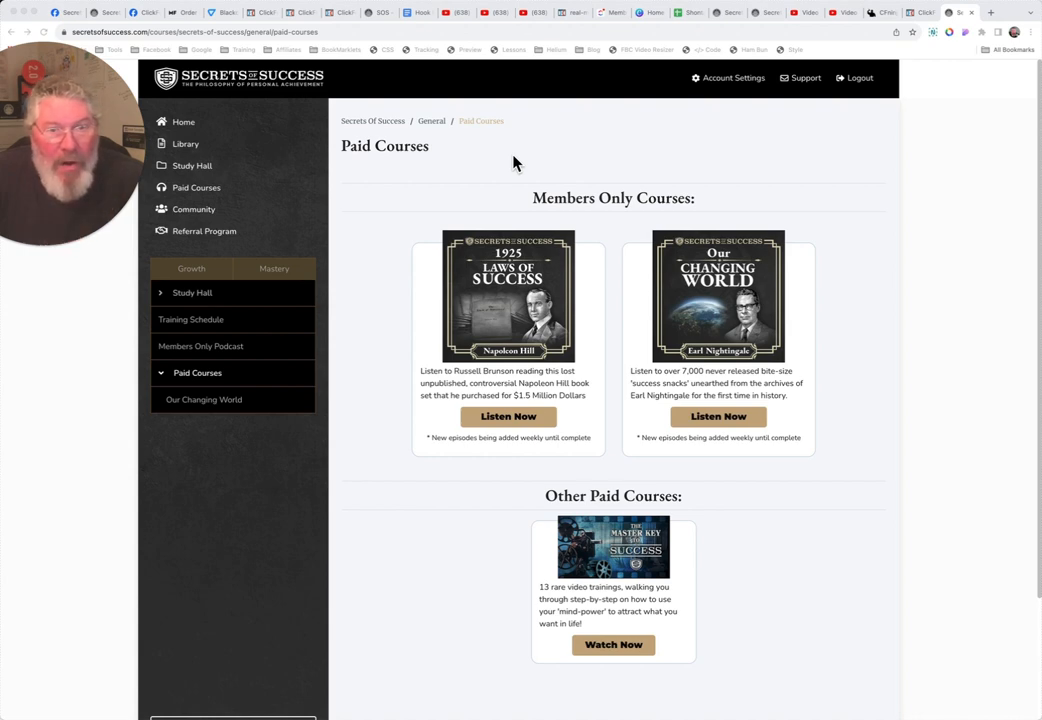
mouse_move(518, 504)
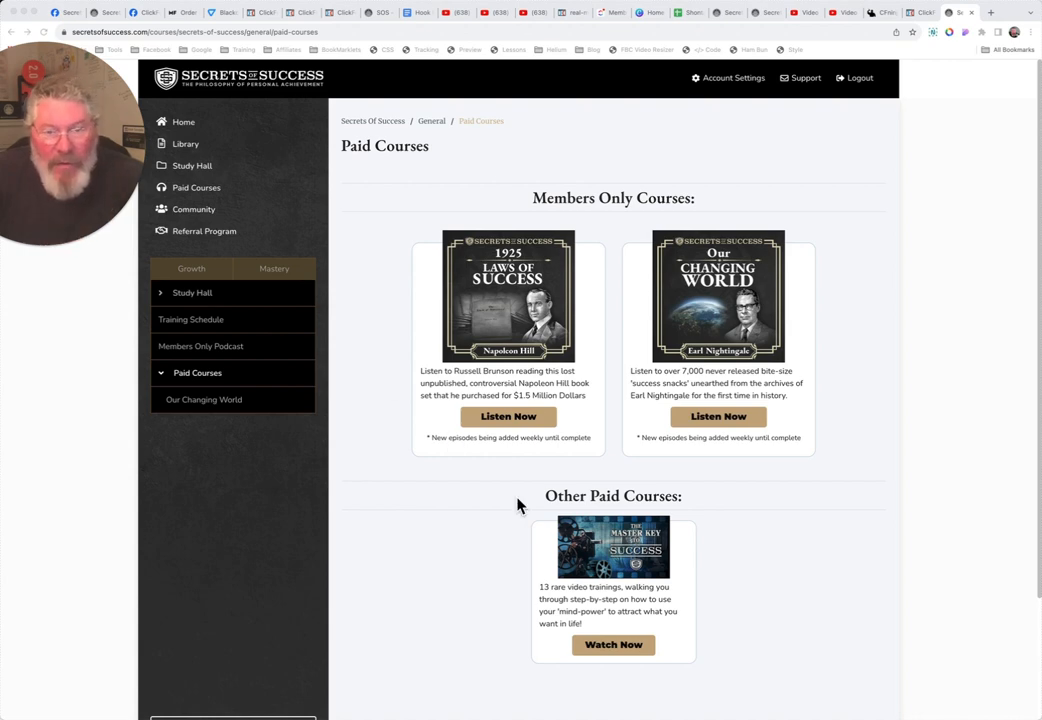
mouse_move(550, 184)
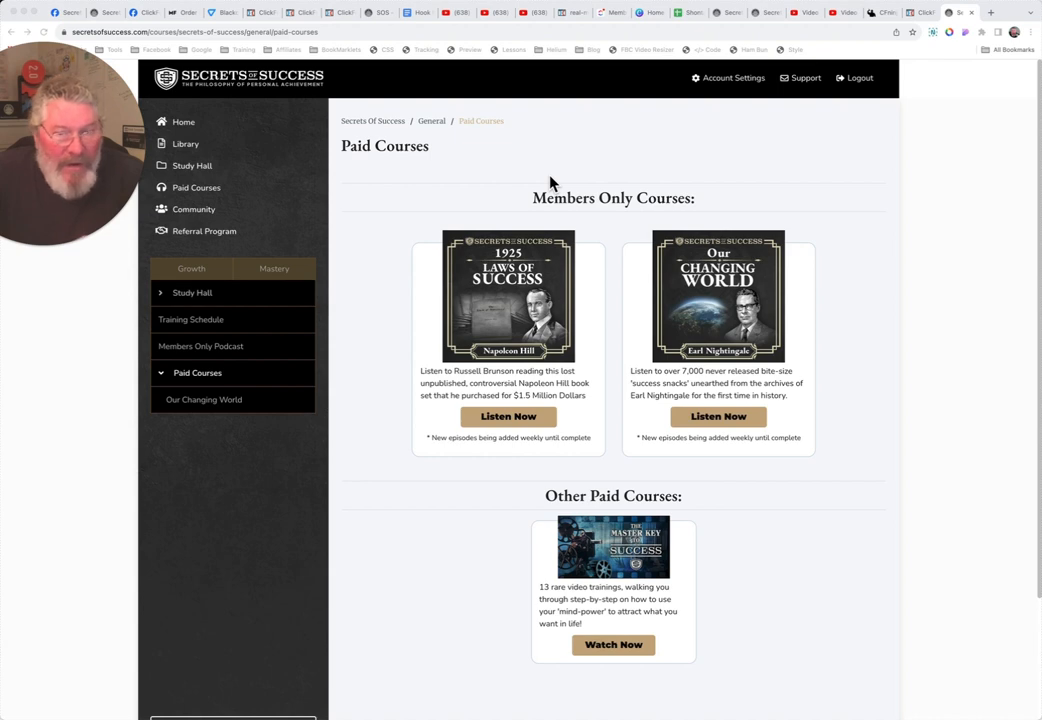
mouse_move(328, 284)
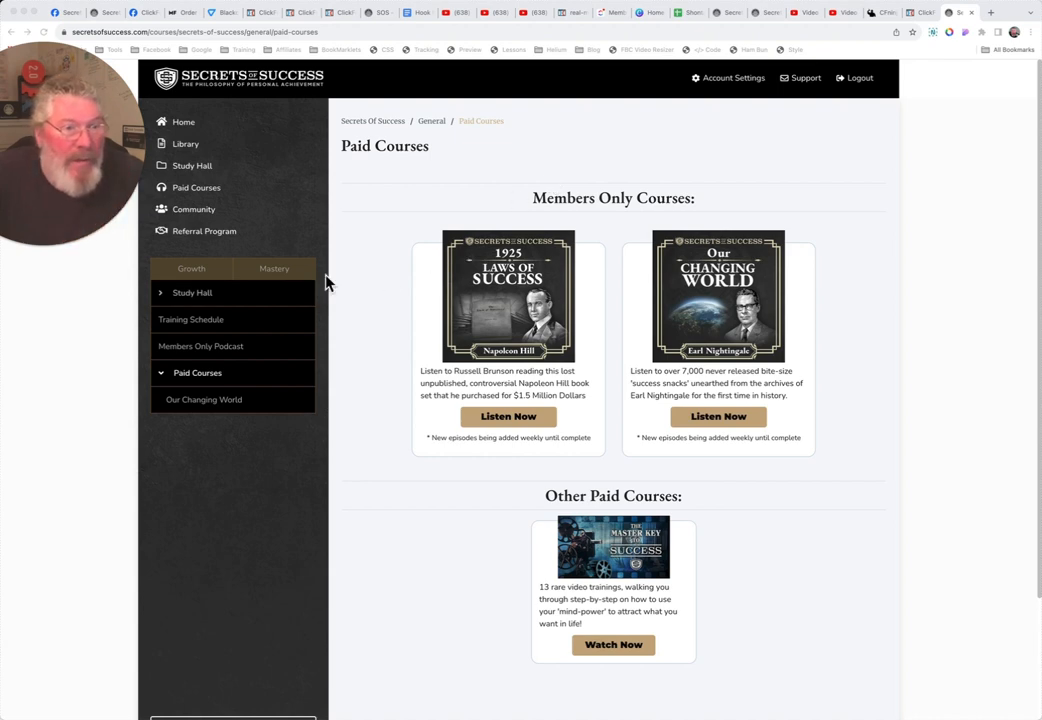